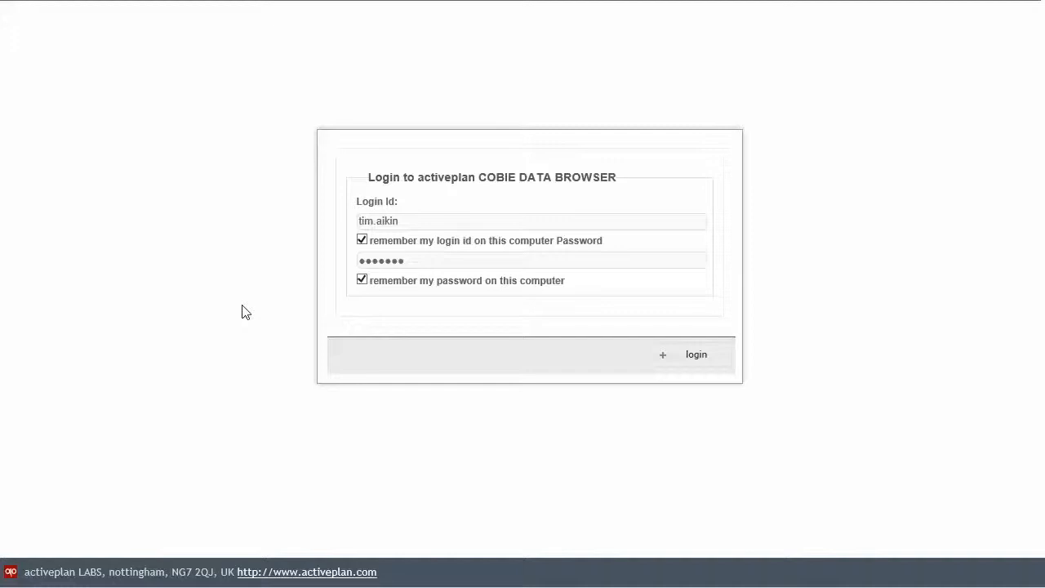
pyautogui.moveTo(89, 214)
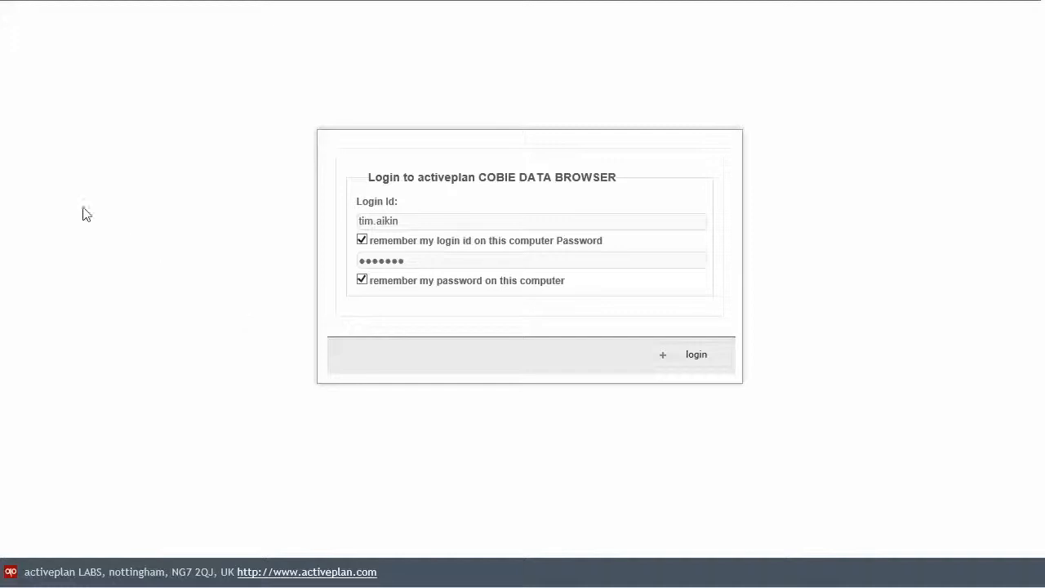
pyautogui.moveTo(92, 333)
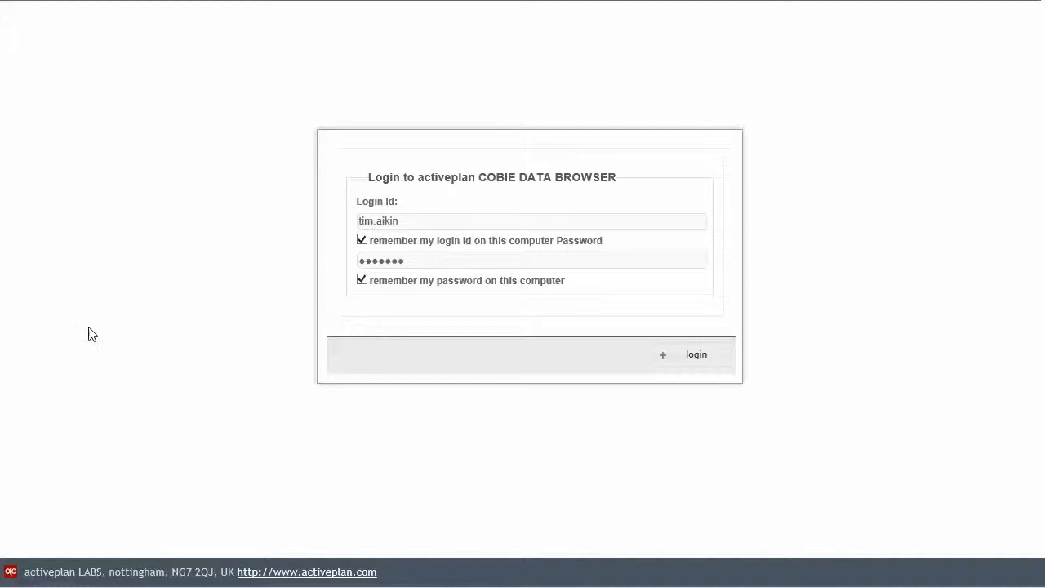
pyautogui.moveTo(232, 444)
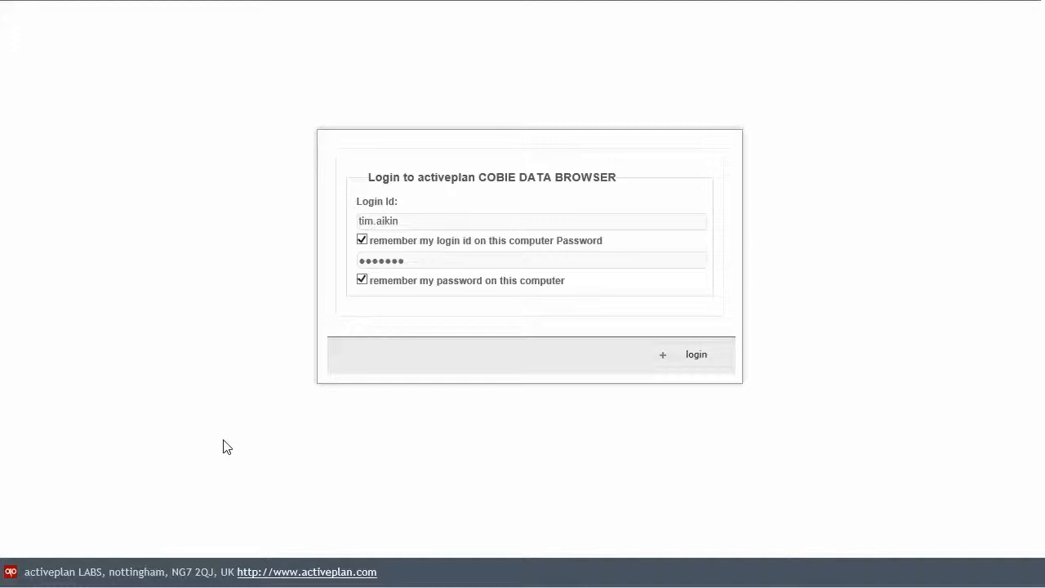
# Step: Log in and open the Medical-Dental Clinic project's facility page
pyautogui.click(695, 352)
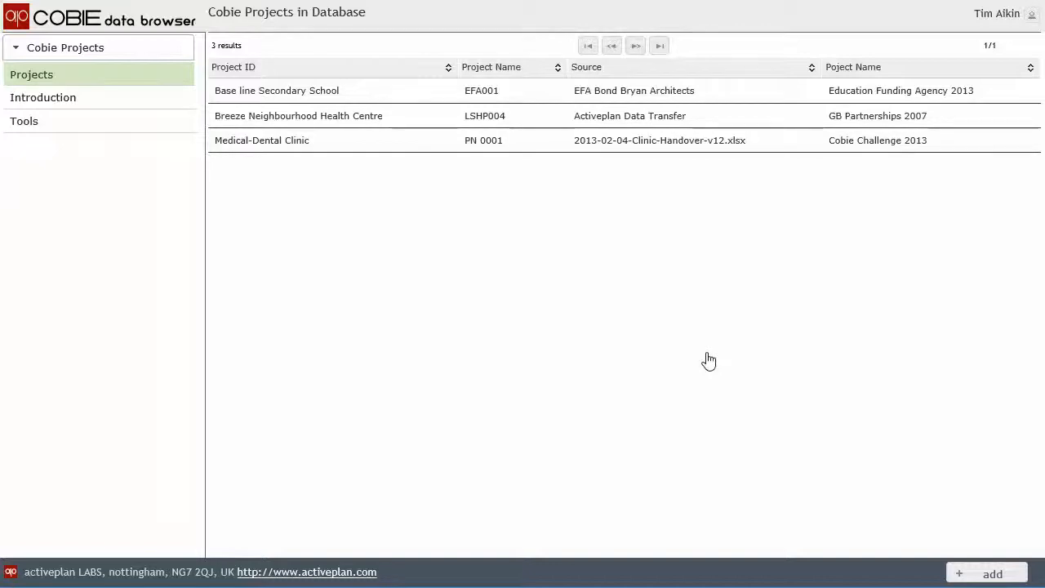
pyautogui.moveTo(256, 264)
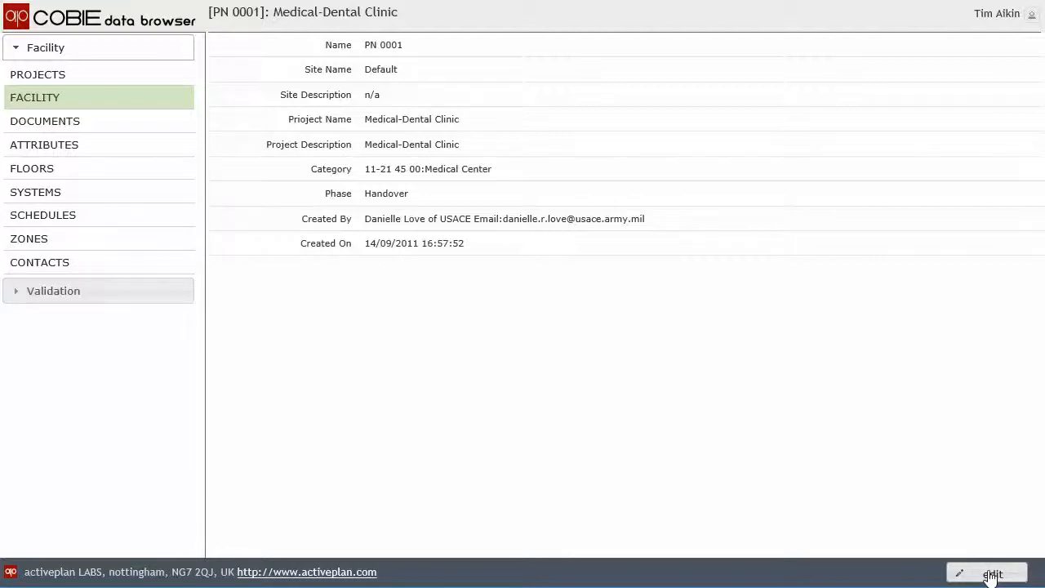
# Step: Edit the facility record and bring up the Uniclass 2 classification picker
pyautogui.click(992, 572)
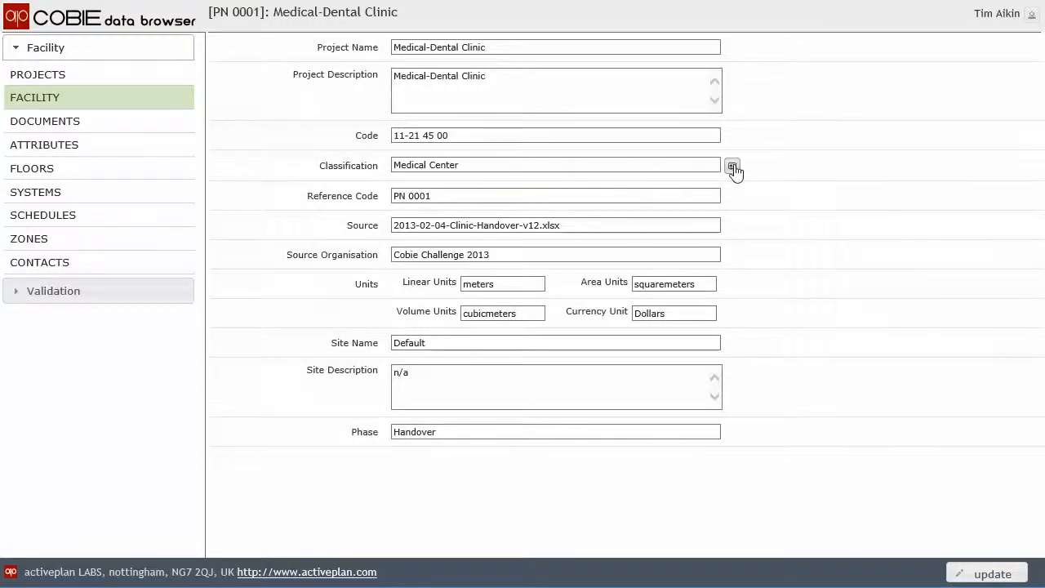
pyautogui.click(732, 165)
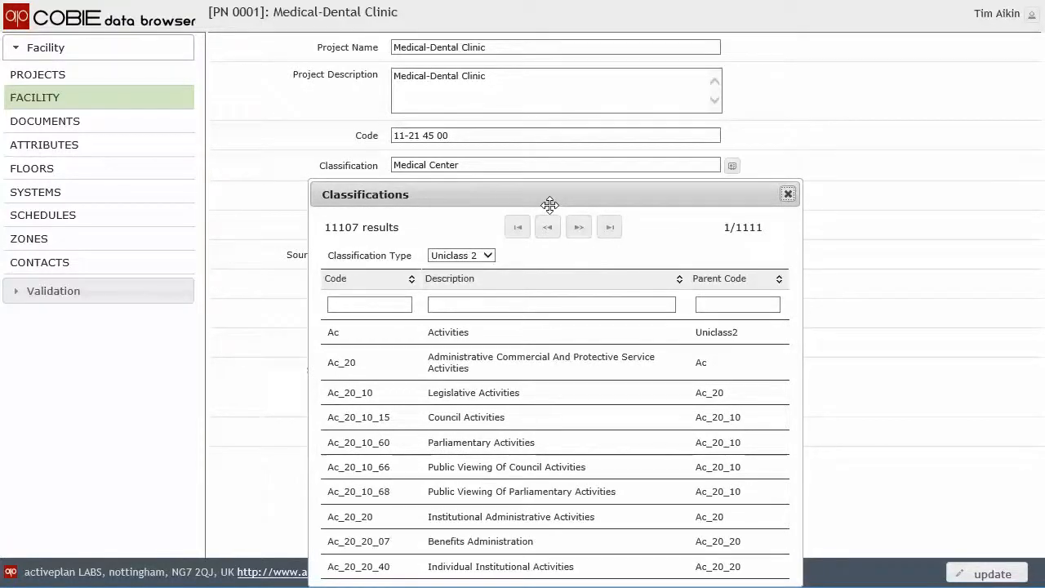
# Step: Switch the picker to OmniClass and filter descriptions by 'medic'
pyautogui.click(552, 303)
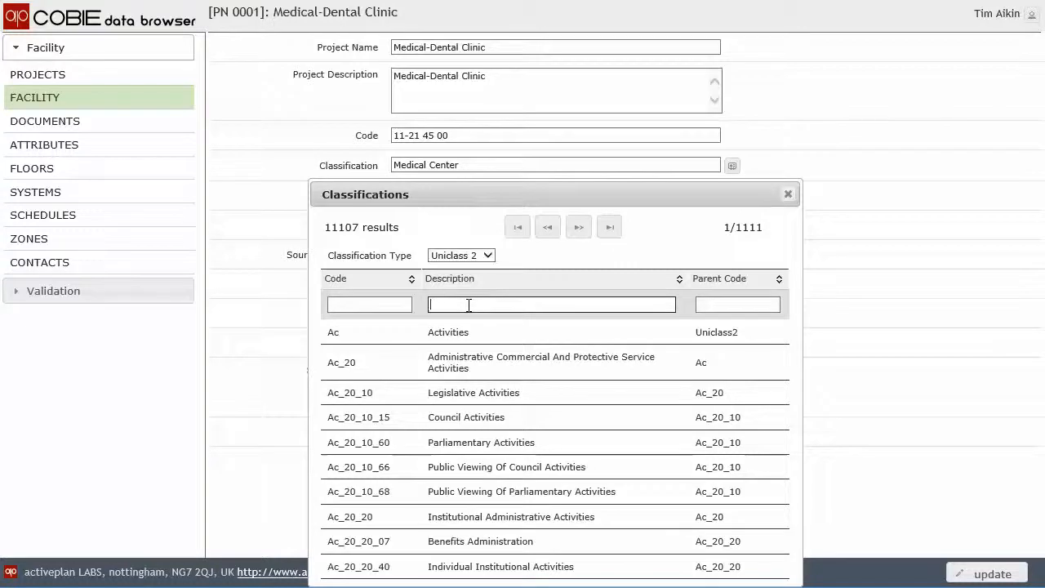
pyautogui.click(460, 255)
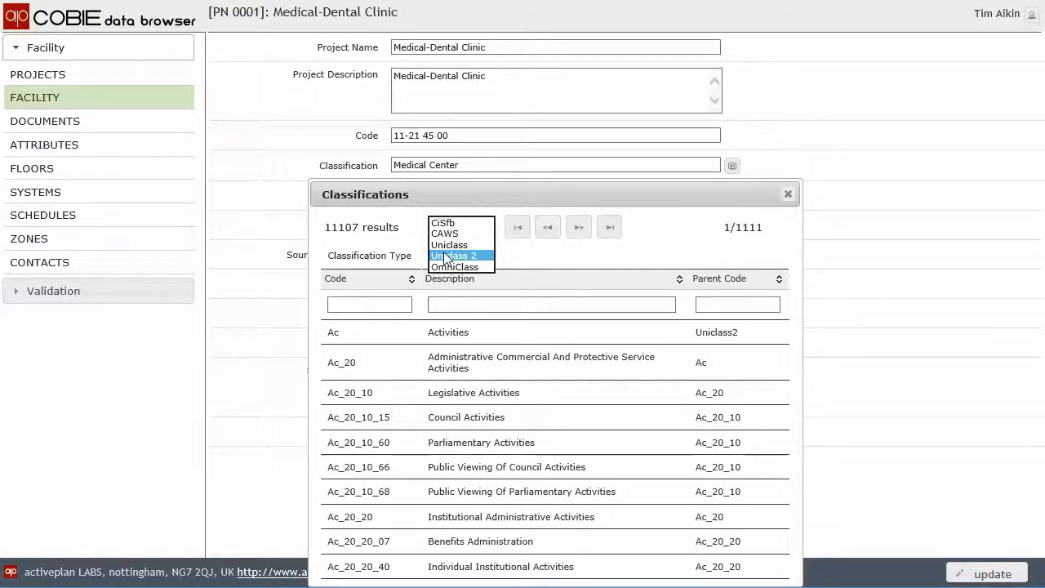
pyautogui.click(454, 255)
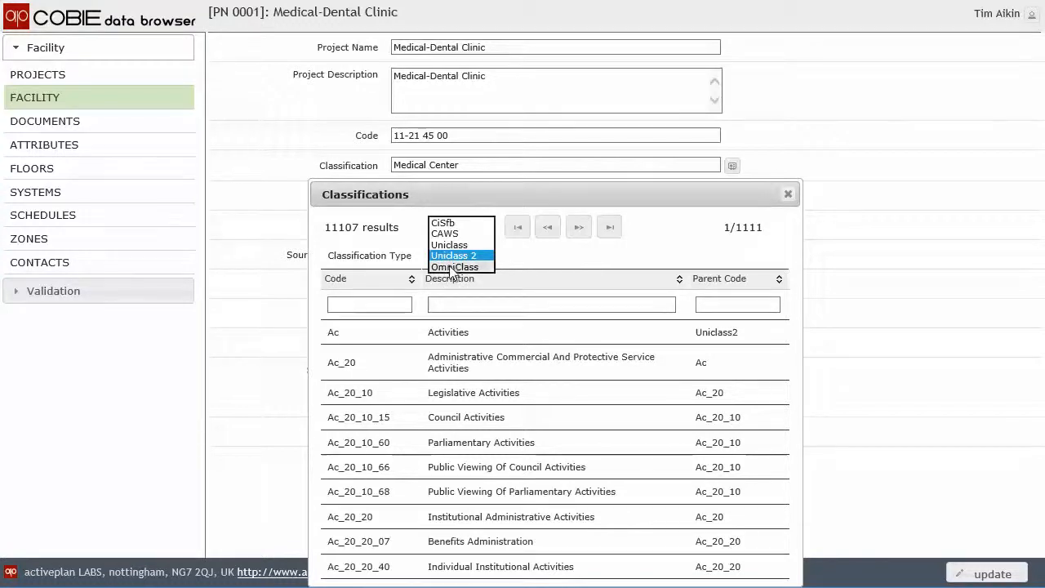
pyautogui.click(454, 263)
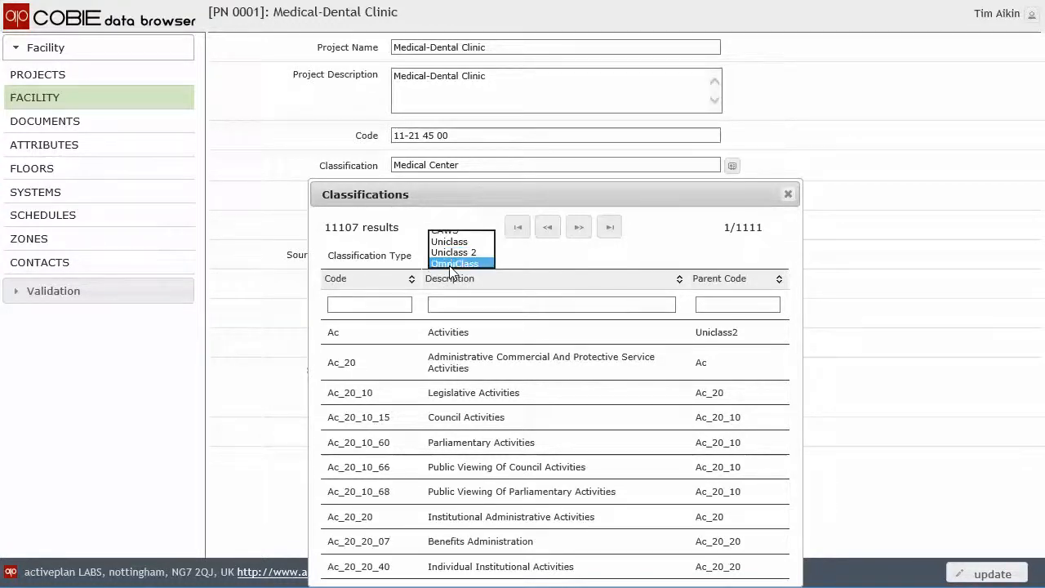
pyautogui.click(454, 262)
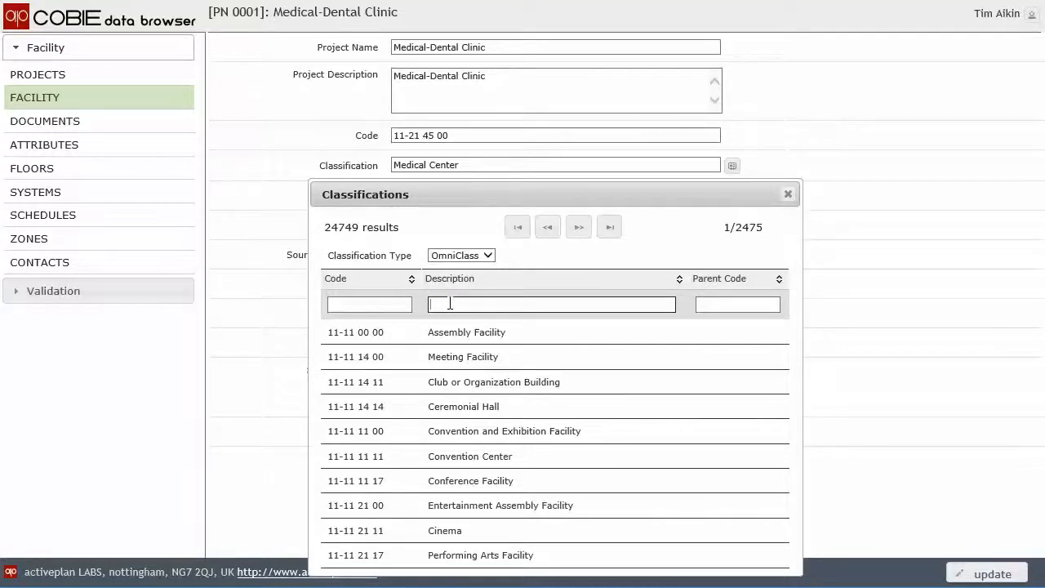
pyautogui.write('medical')
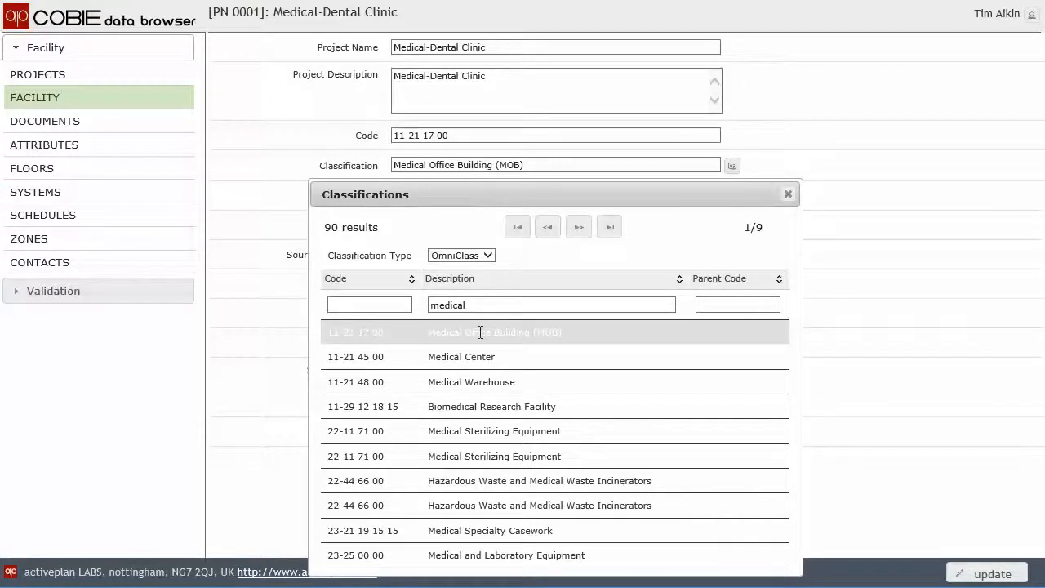
pyautogui.moveTo(461, 355)
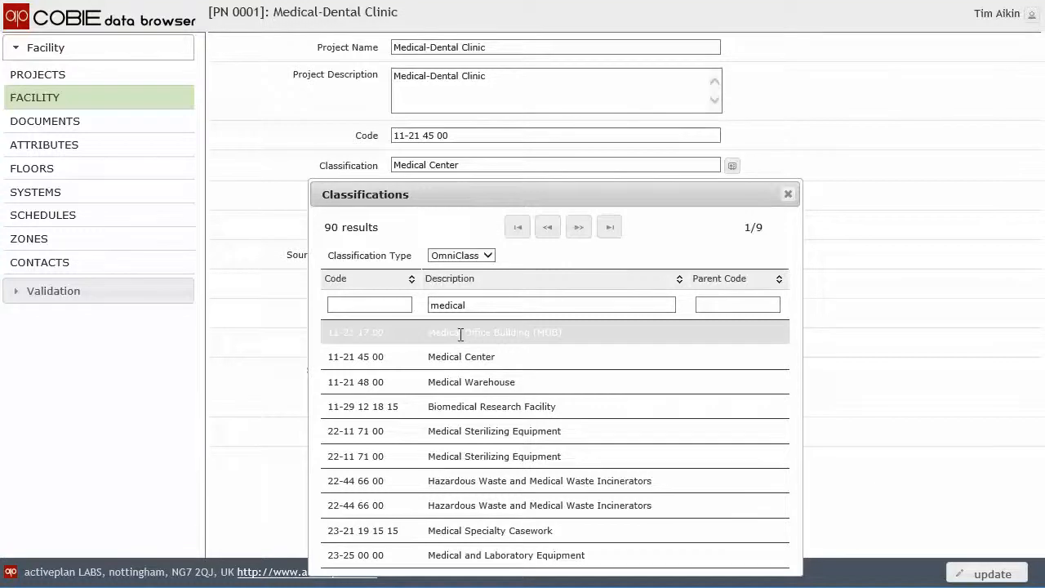
pyautogui.moveTo(767, 267)
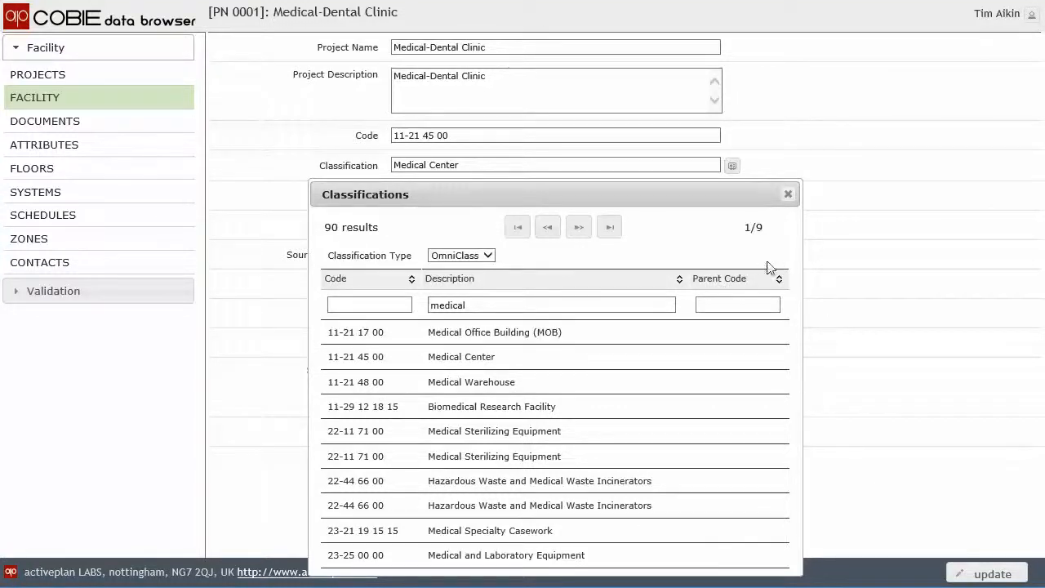
# Step: Close the picker and browse the clinic's documents, attributes and five floors
pyautogui.click(786, 193)
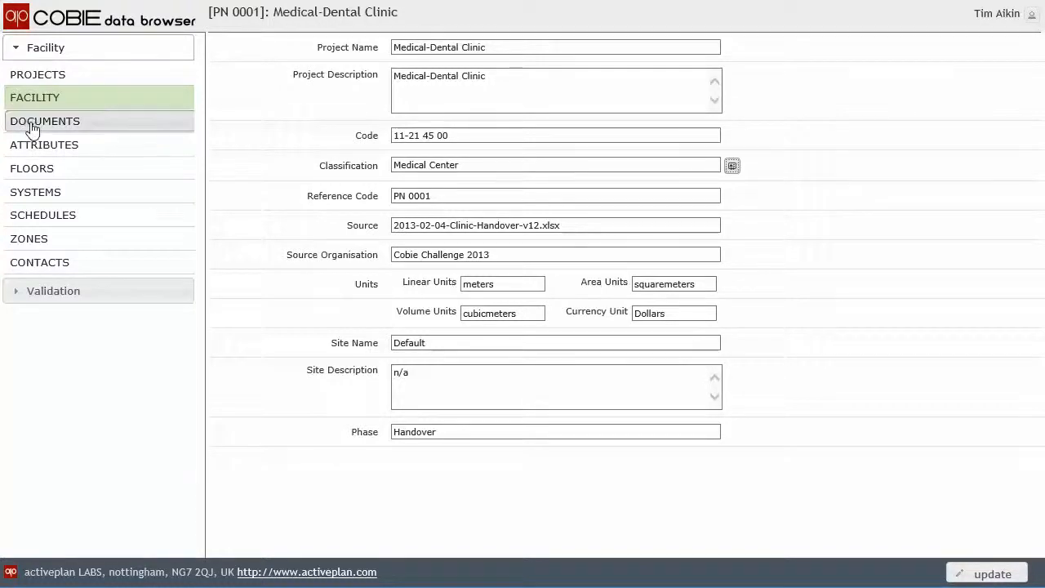
pyautogui.click(46, 120)
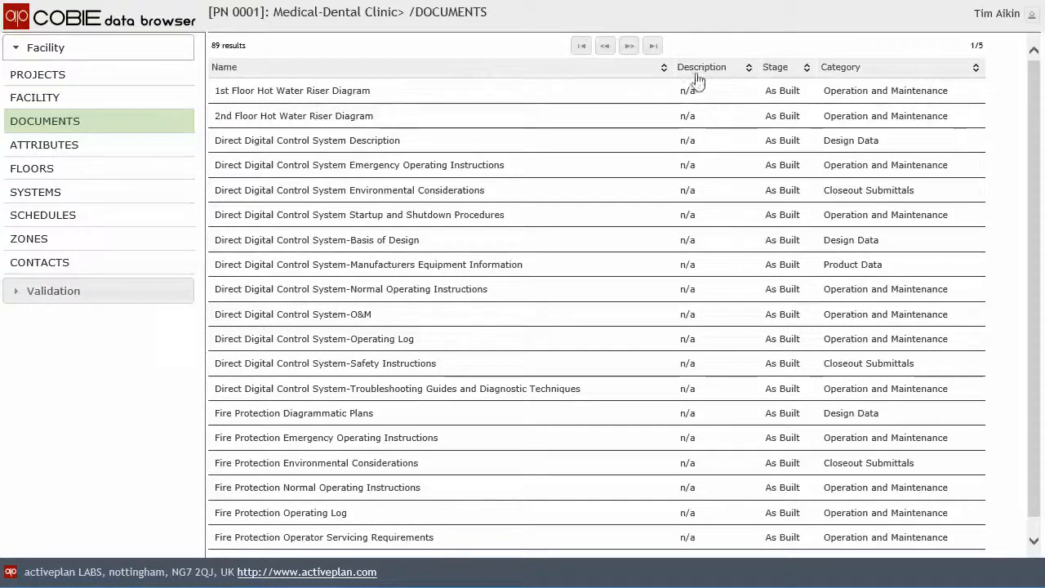
pyautogui.moveTo(44, 144)
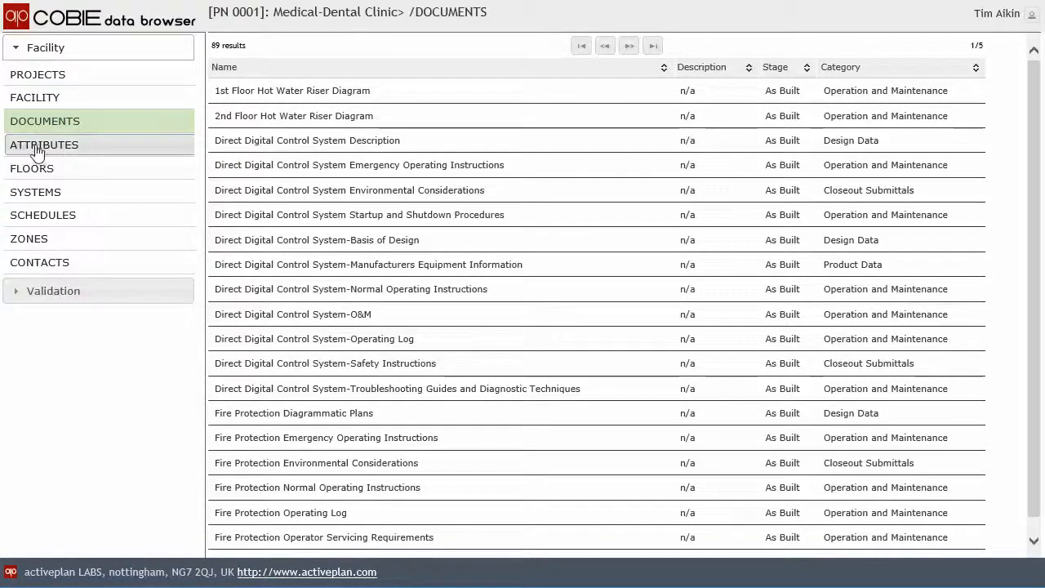
pyautogui.click(44, 143)
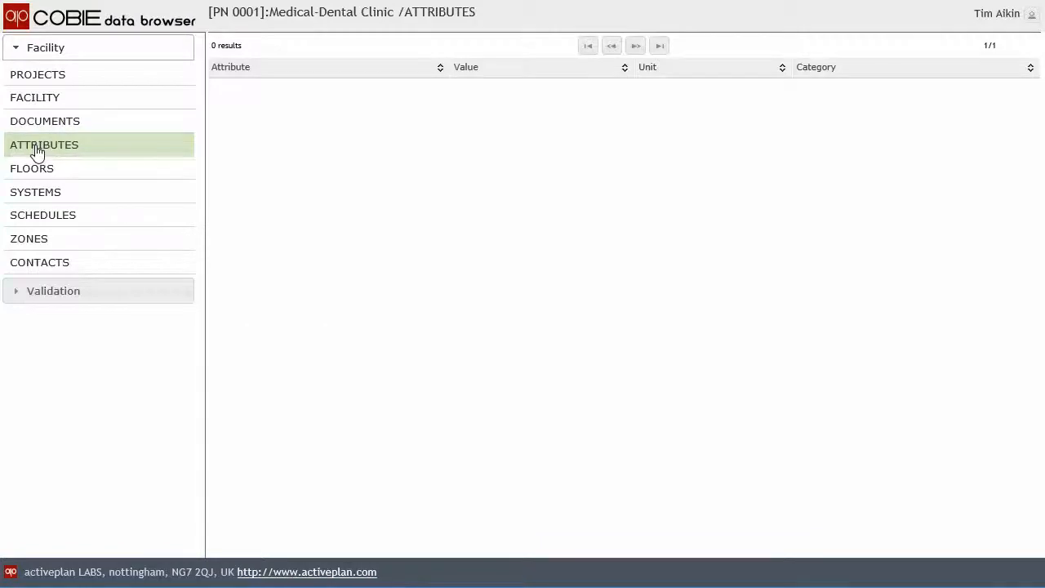
pyautogui.click(32, 169)
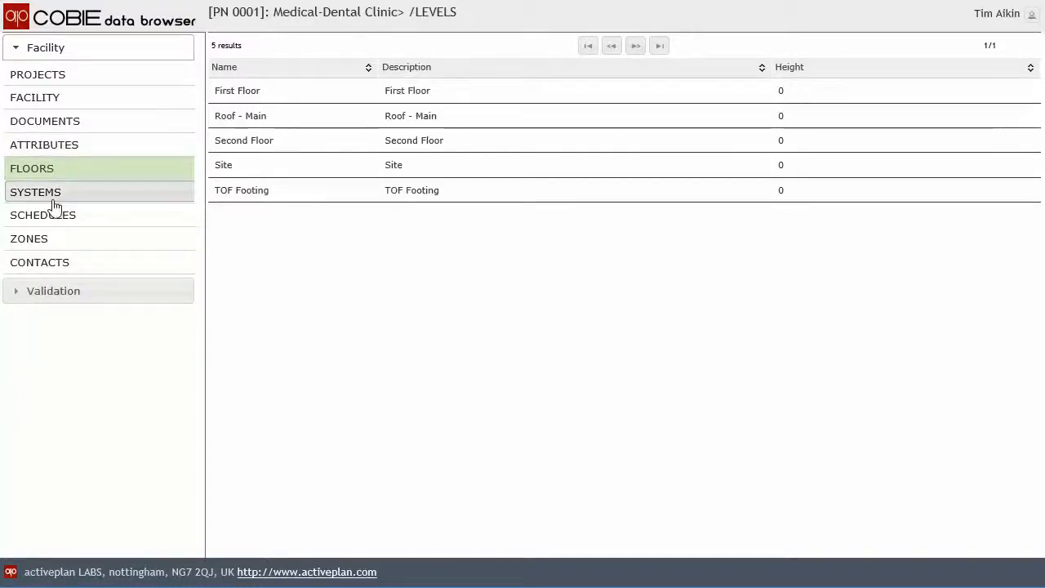
# Step: View the eight building systems with their type, component and location counts
pyautogui.click(36, 191)
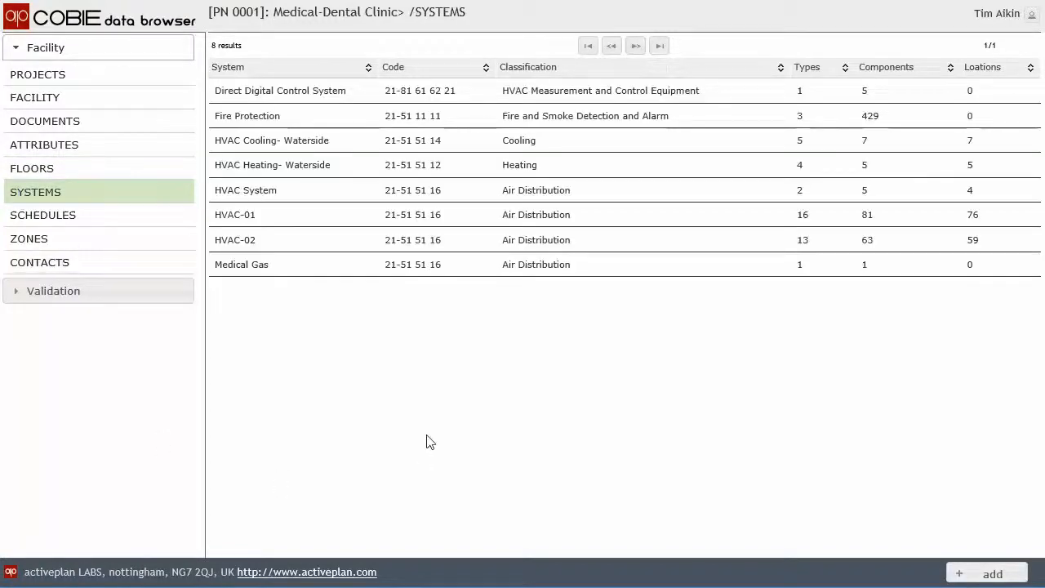
pyautogui.moveTo(819, 95)
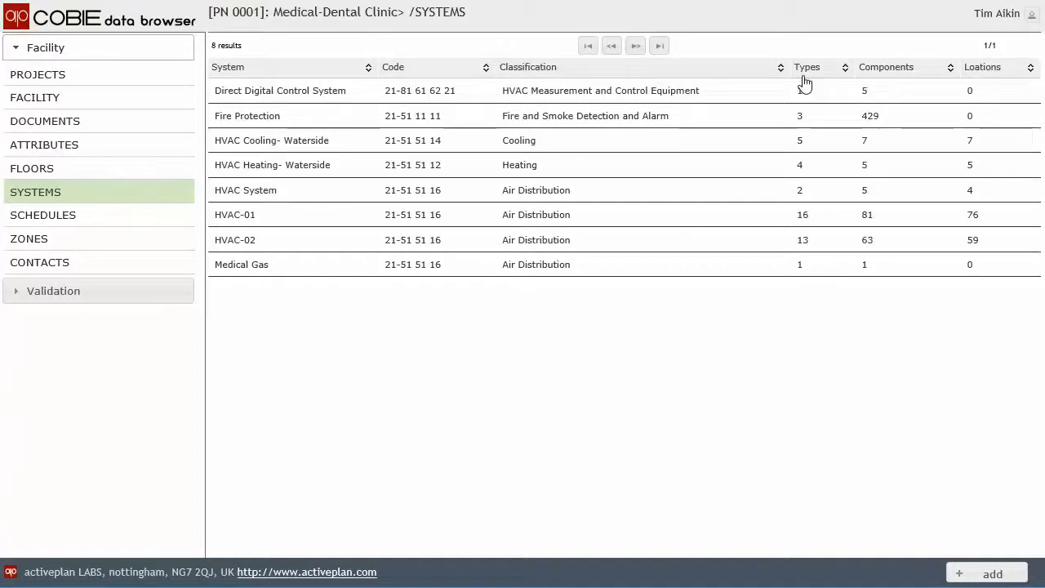
pyautogui.click(281, 90)
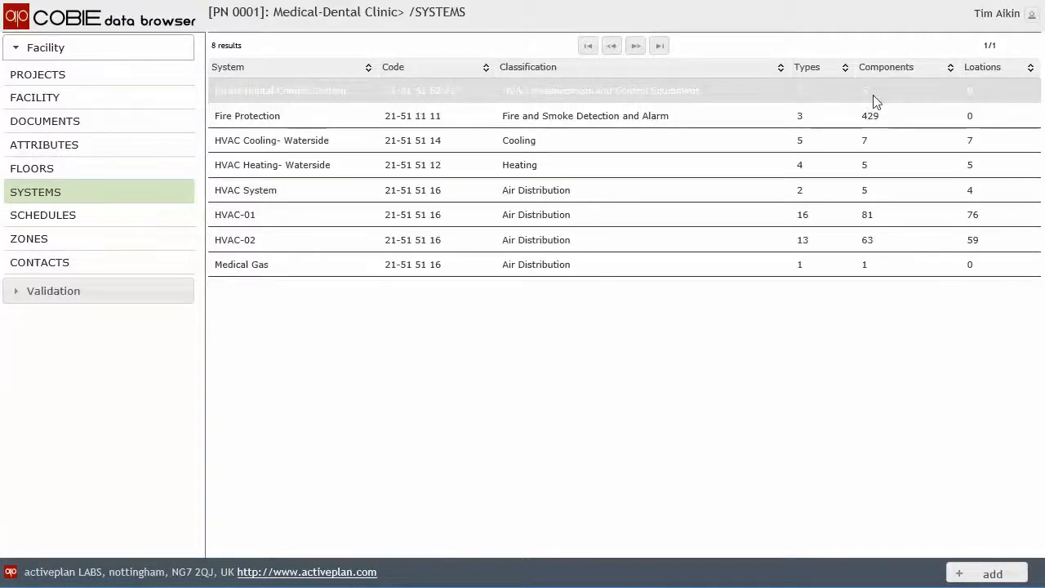
pyautogui.moveTo(890, 91)
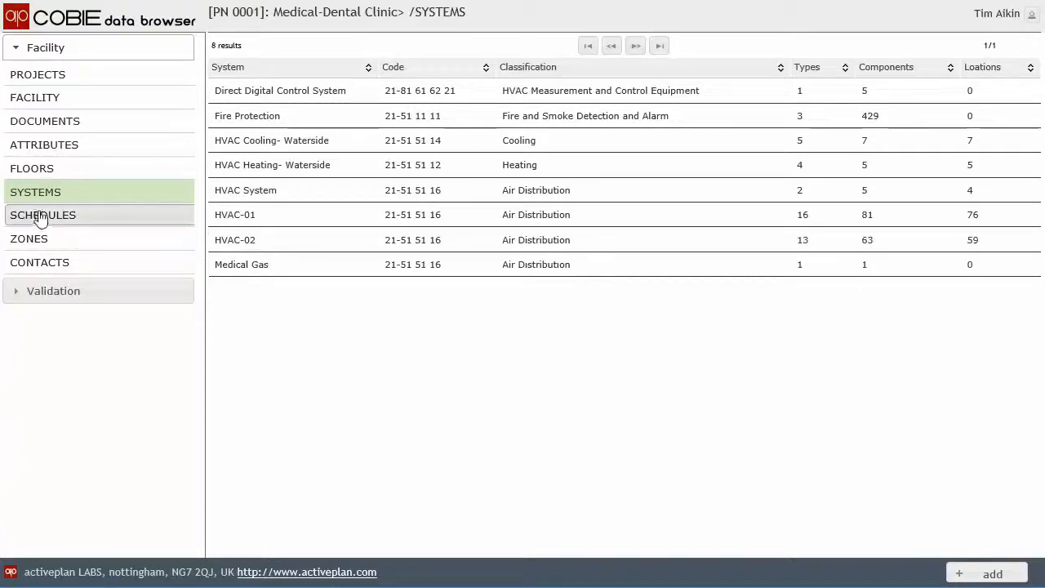
# Step: View the 45 asset categories and sort them by component count
pyautogui.click(42, 215)
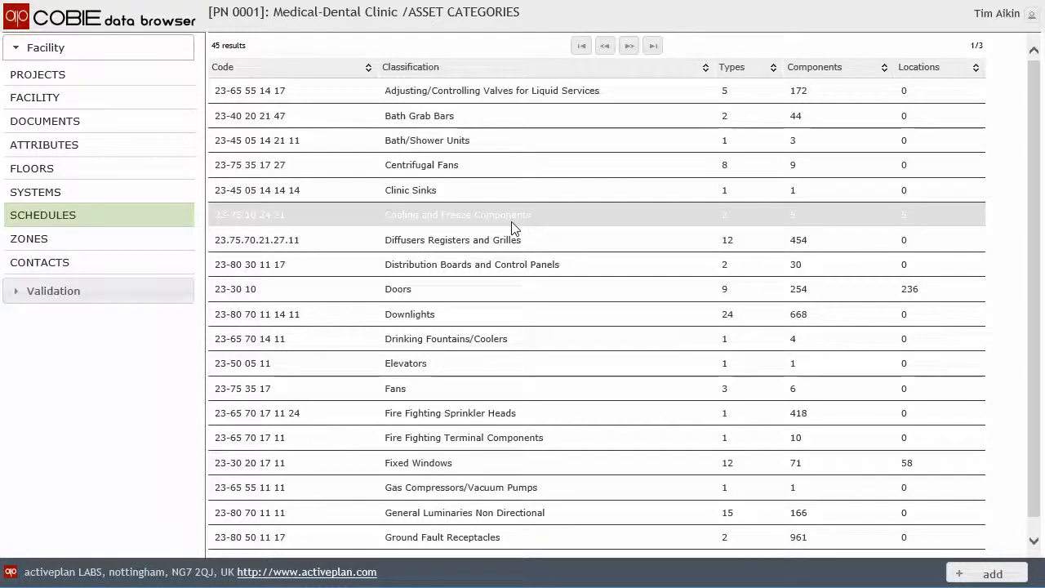
pyautogui.click(222, 67)
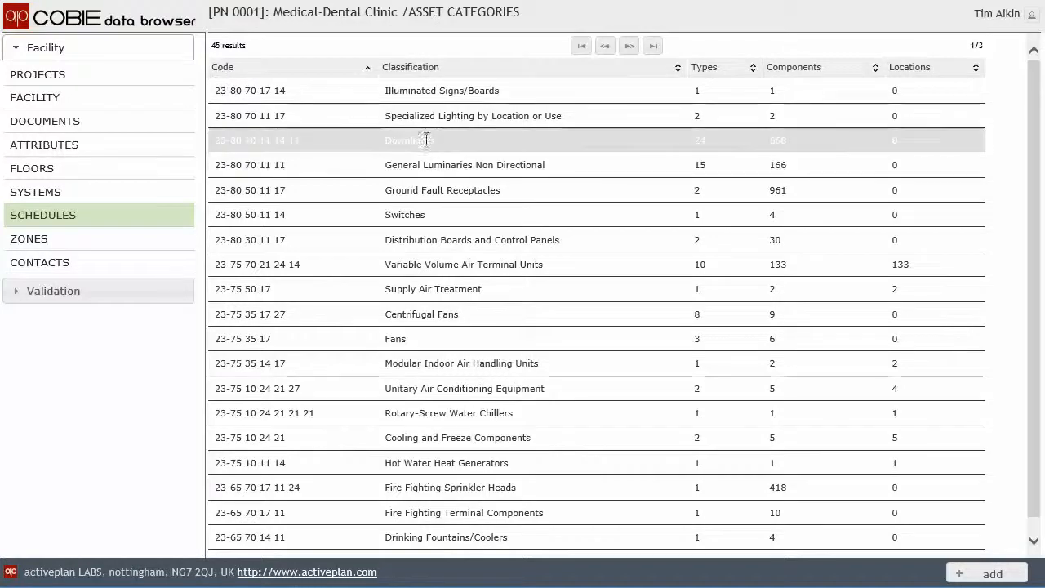
pyautogui.moveTo(447, 288)
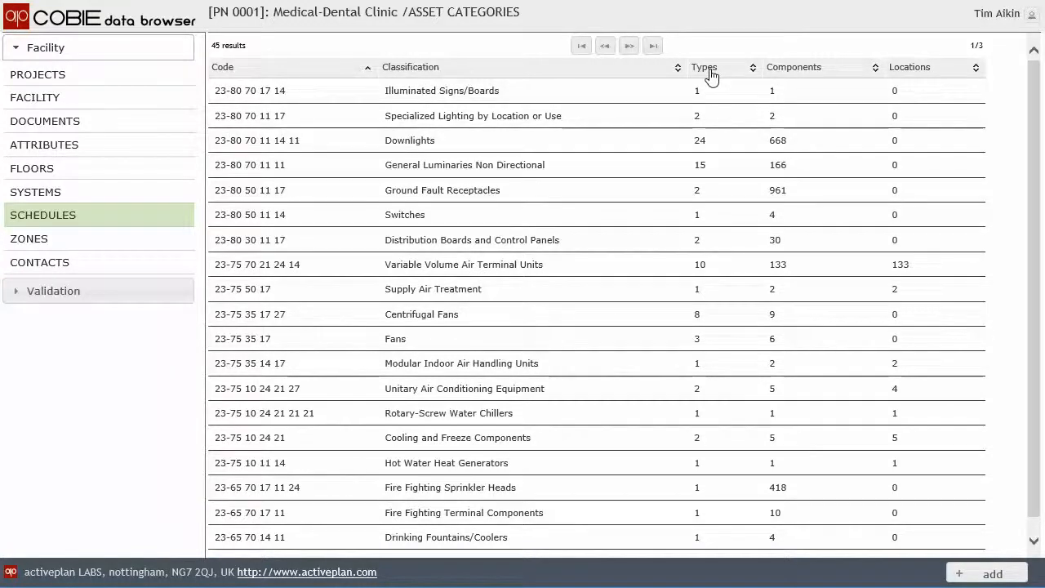
pyautogui.moveTo(735, 88)
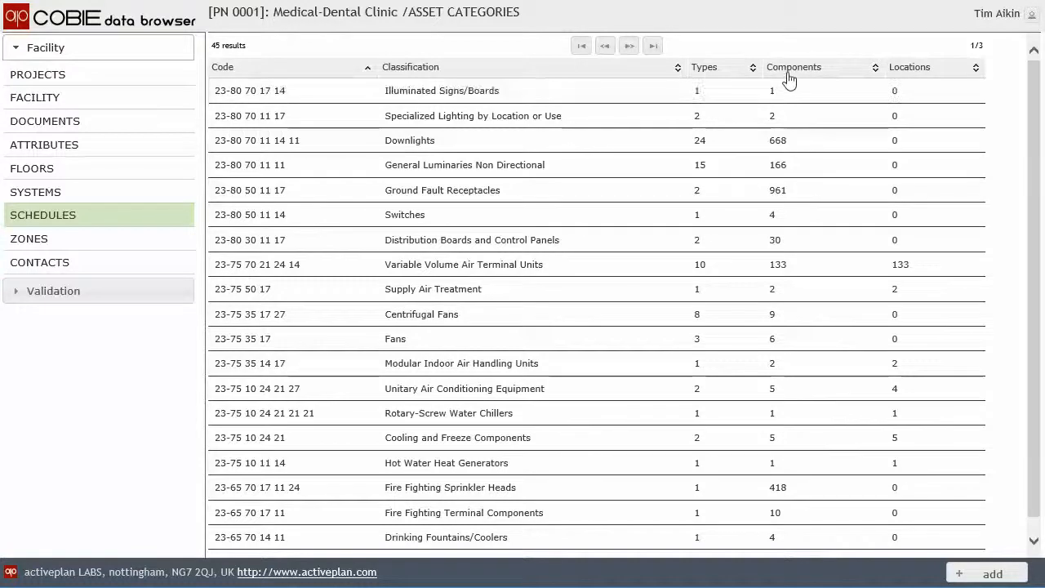
pyautogui.click(471, 239)
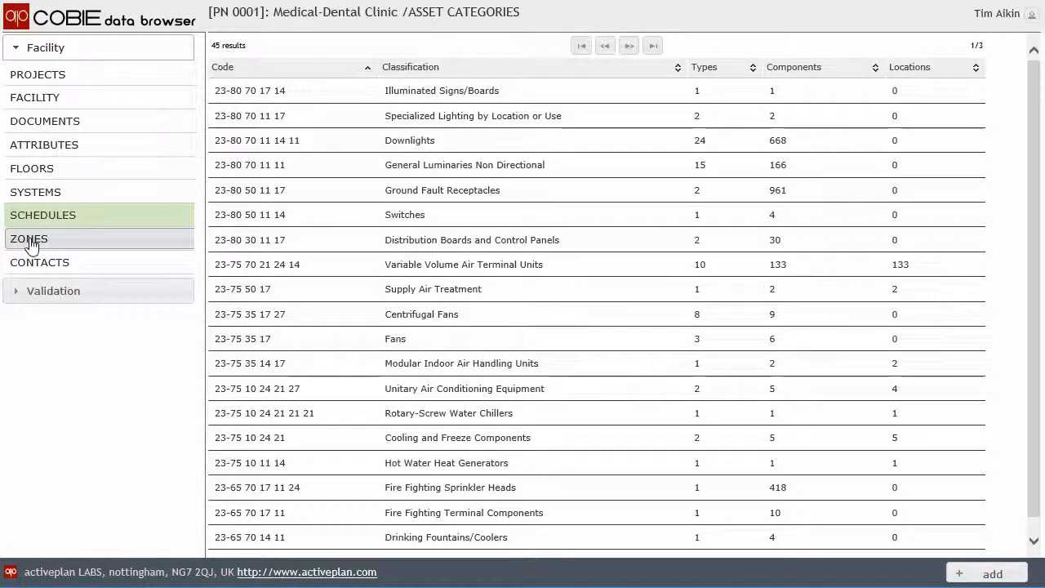
# Step: List the 18 occupancy zones and expand the Facility panel again
pyautogui.click(29, 238)
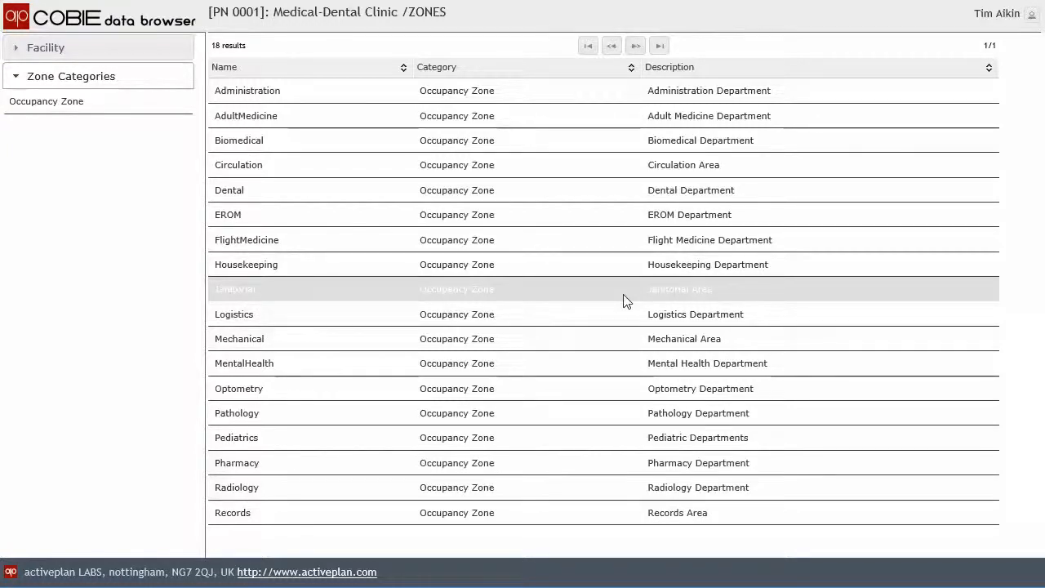
pyautogui.moveTo(624, 300)
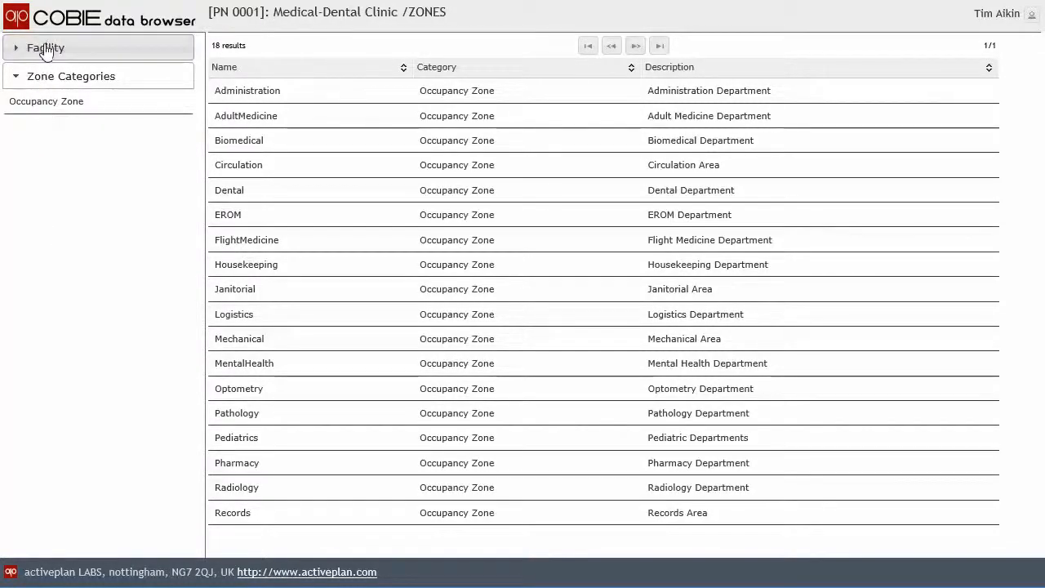
pyautogui.click(45, 47)
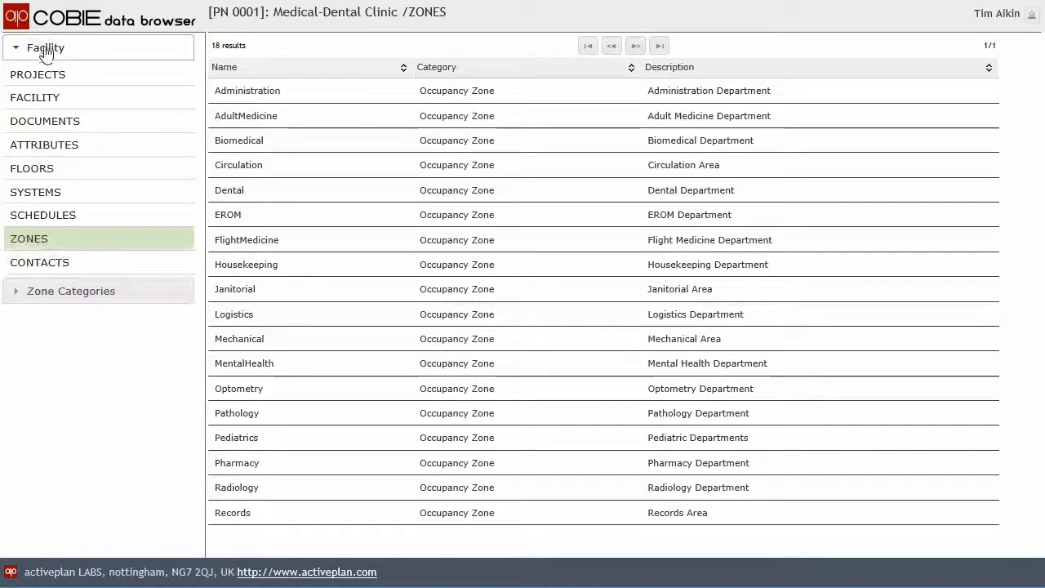
# Step: View the project's contacts with their manufacturer, distributor or consultant categories
pyautogui.click(39, 261)
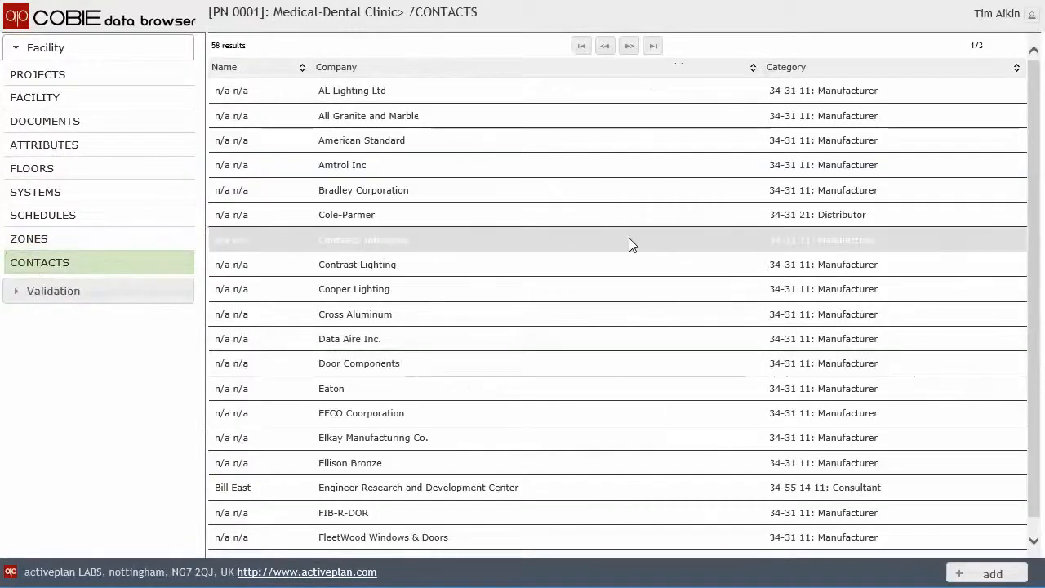
pyautogui.moveTo(586, 238)
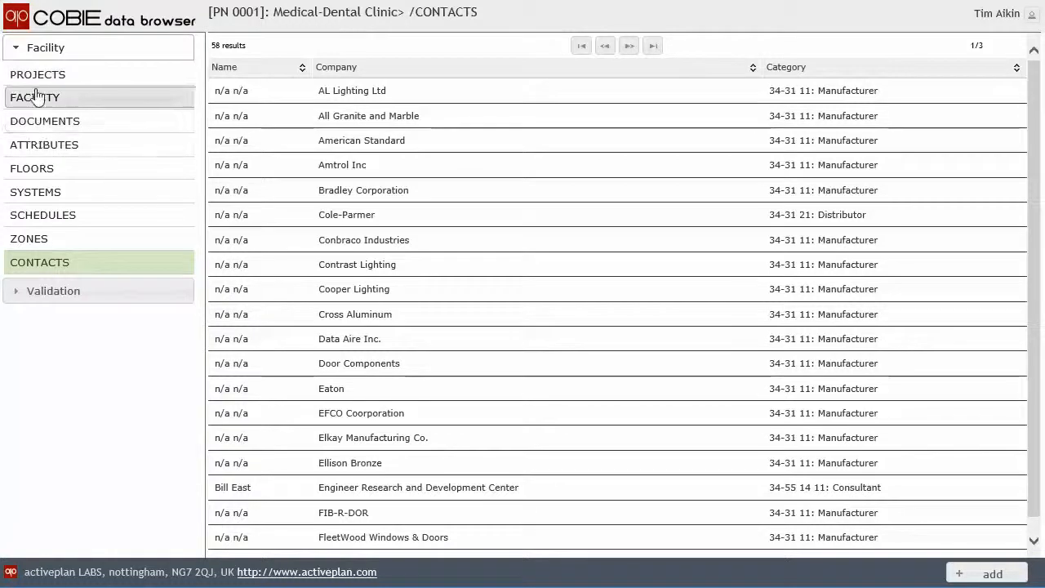
pyautogui.moveTo(31, 168)
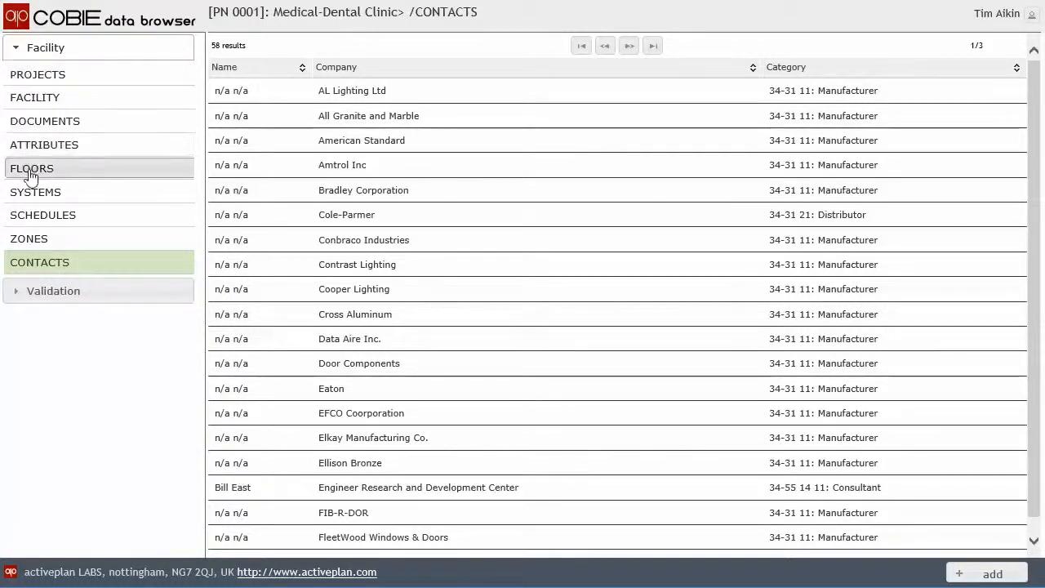
# Step: Open the First Floor level showing its name, description and height 0
pyautogui.click(33, 168)
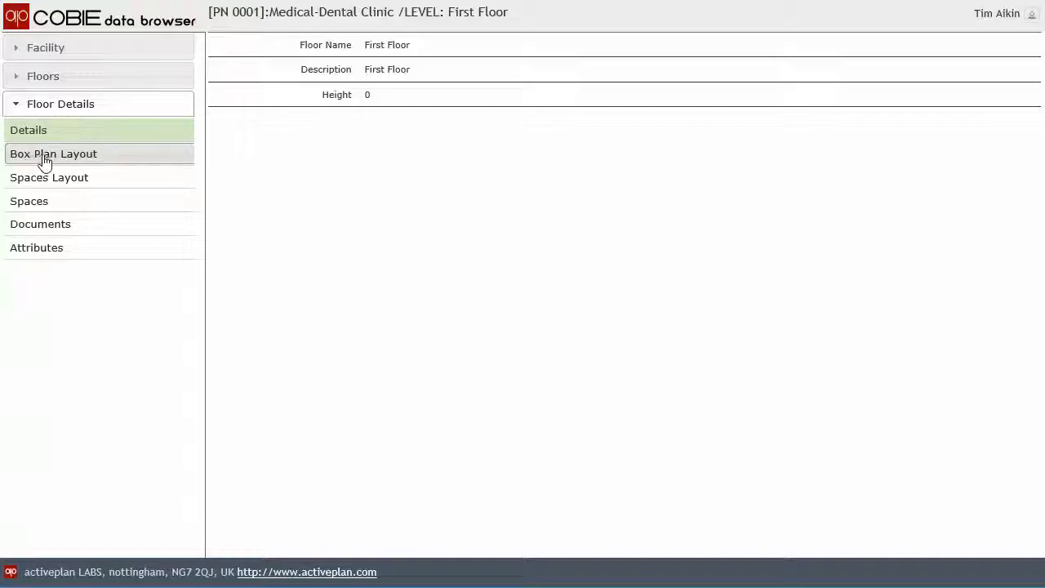
# Step: Show the First Floor box plan and select corridor 1CC1 on it
pyautogui.click(52, 154)
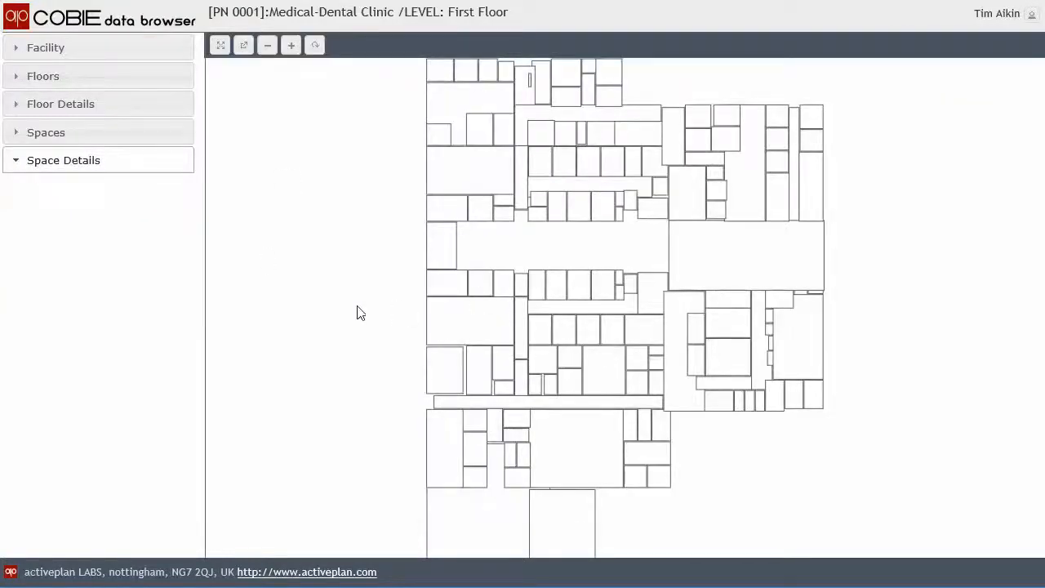
pyautogui.moveTo(284, 281)
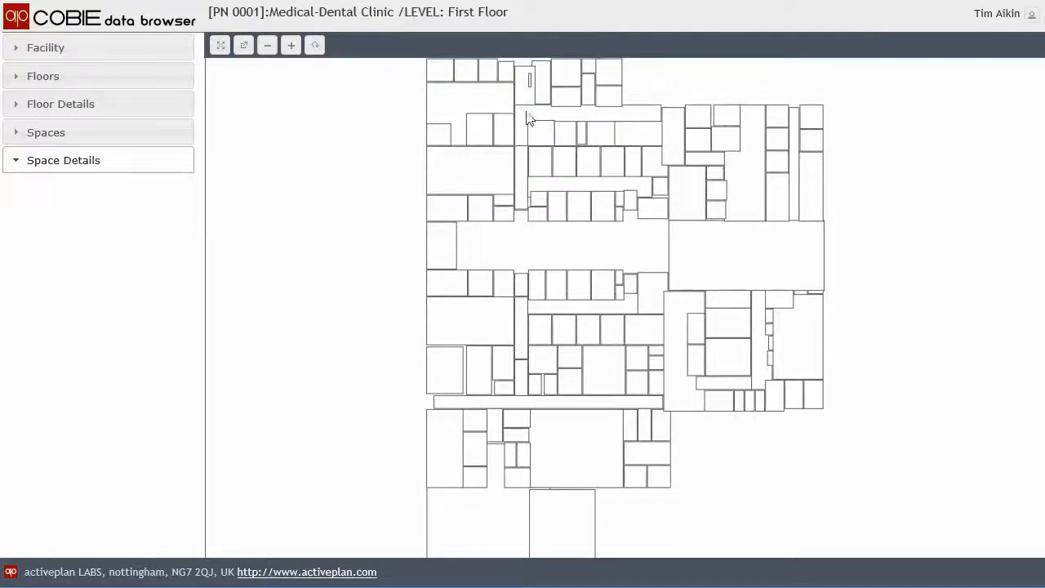
pyautogui.click(531, 123)
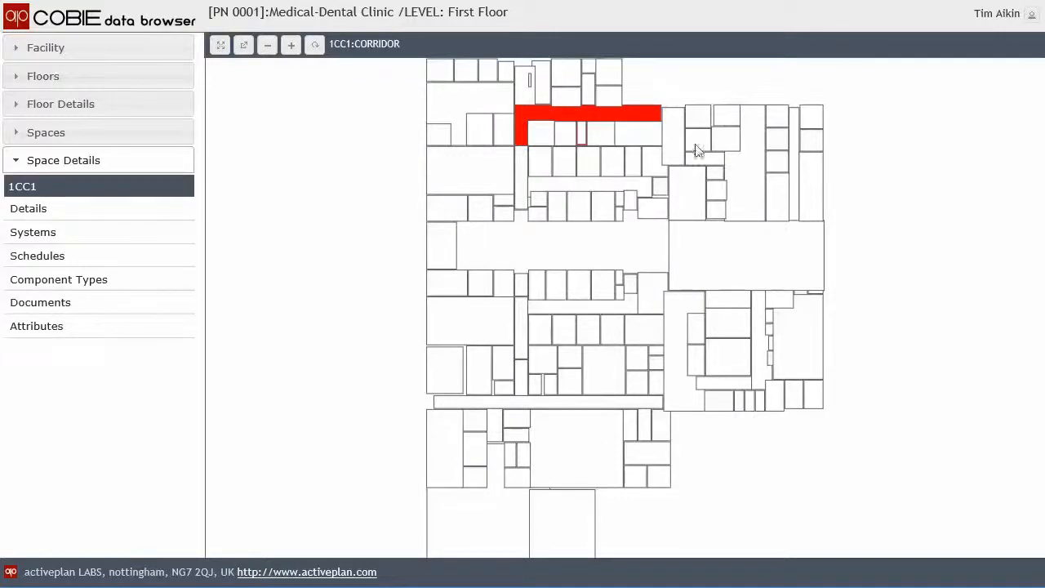
pyautogui.moveTo(571, 122)
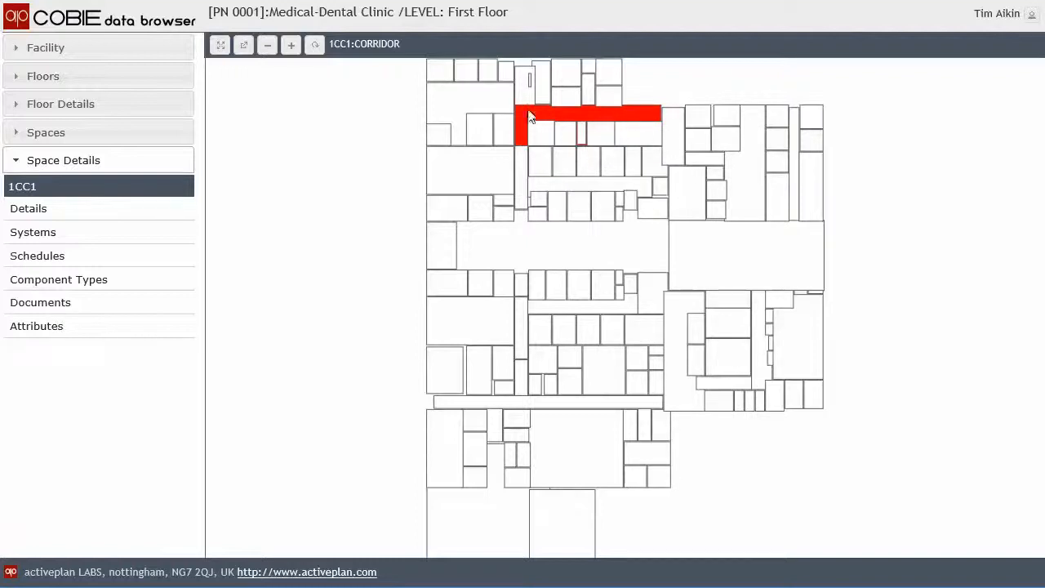
pyautogui.moveTo(710, 464)
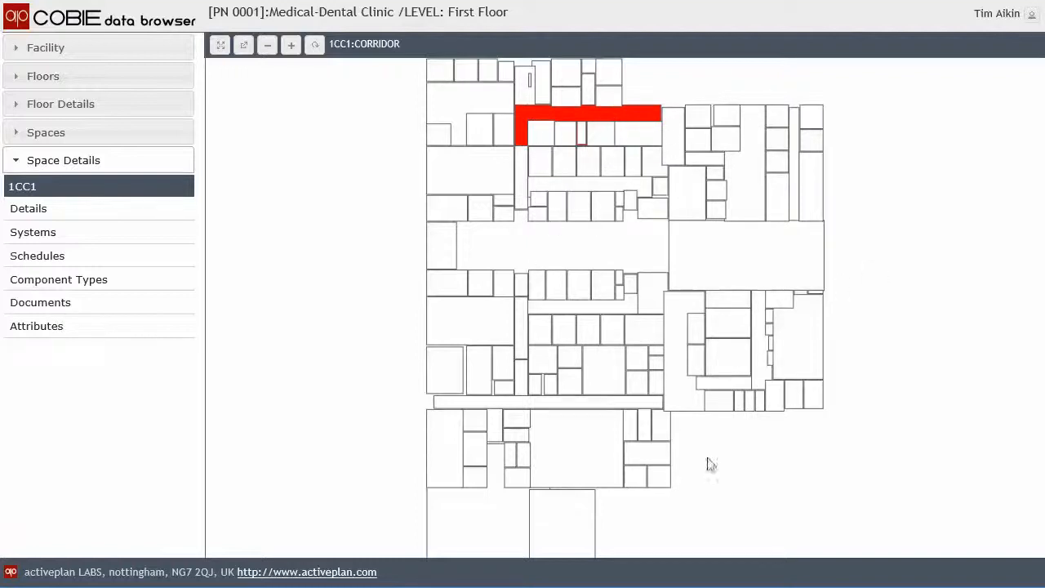
pyautogui.moveTo(386, 248)
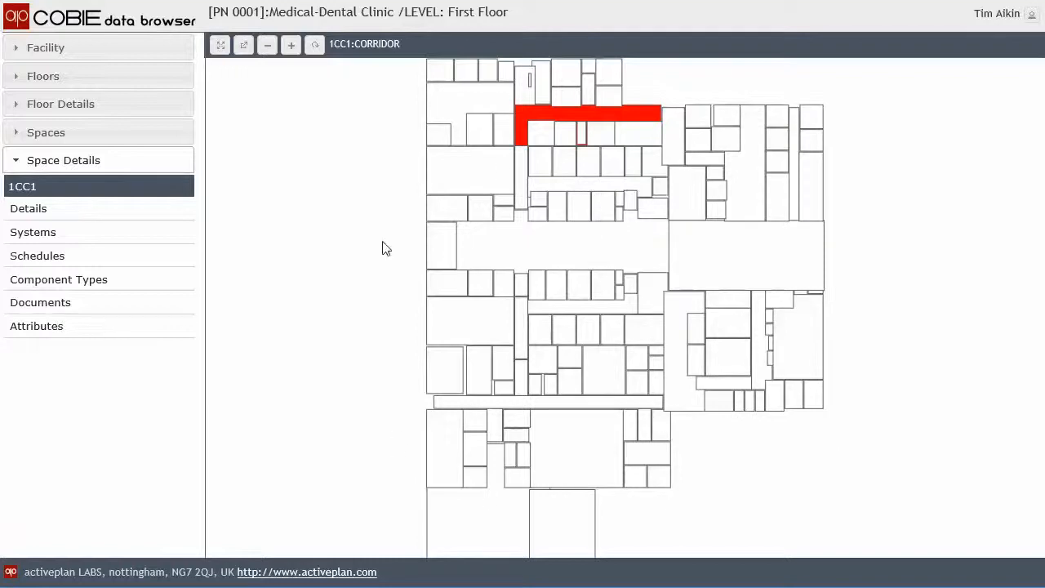
pyautogui.moveTo(356, 214)
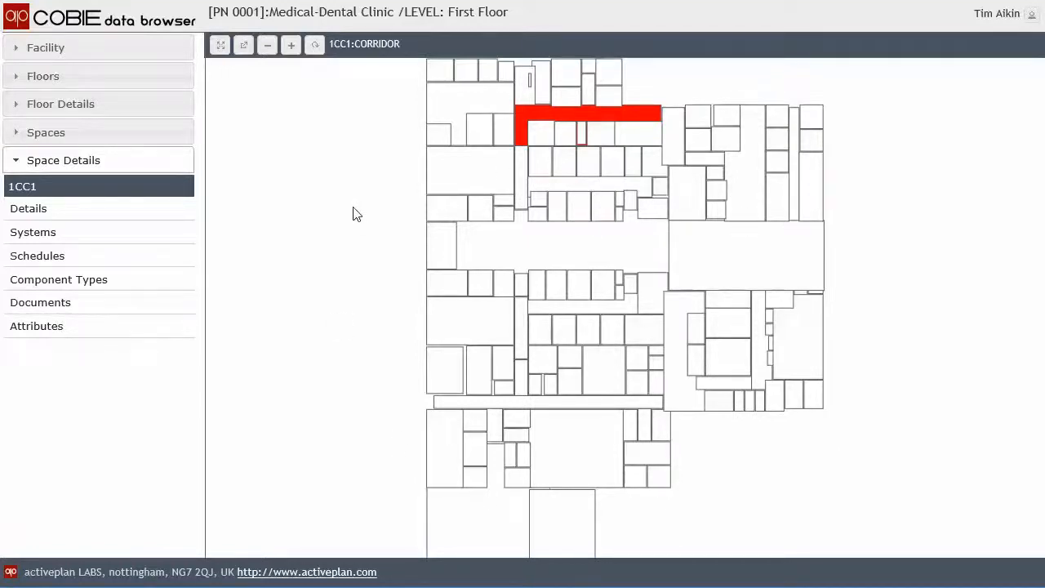
pyautogui.moveTo(349, 201)
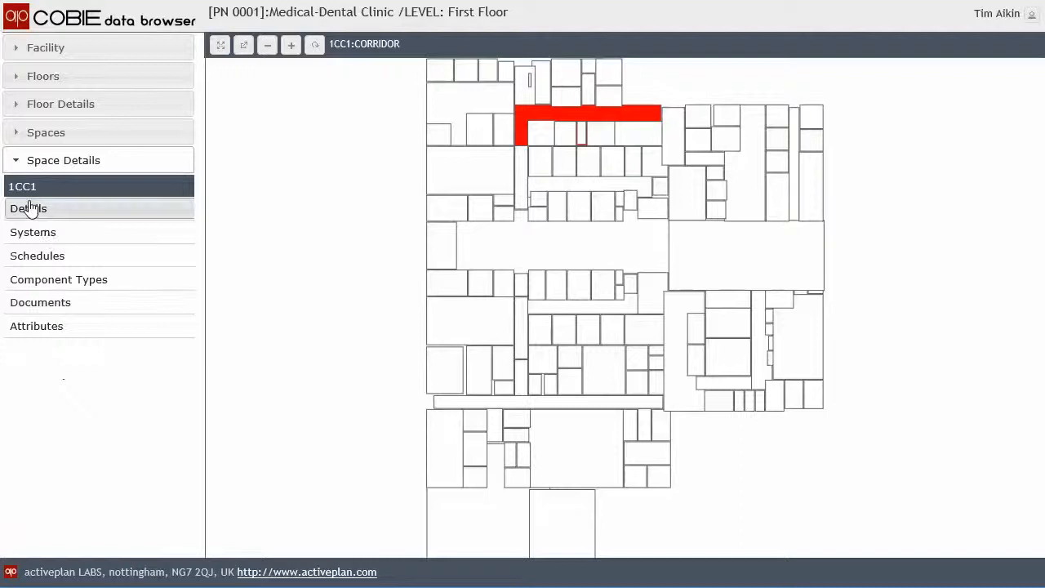
# Step: Review corridor 1CC1's details, schedules and documents, ending on its attributes list
pyautogui.click(27, 209)
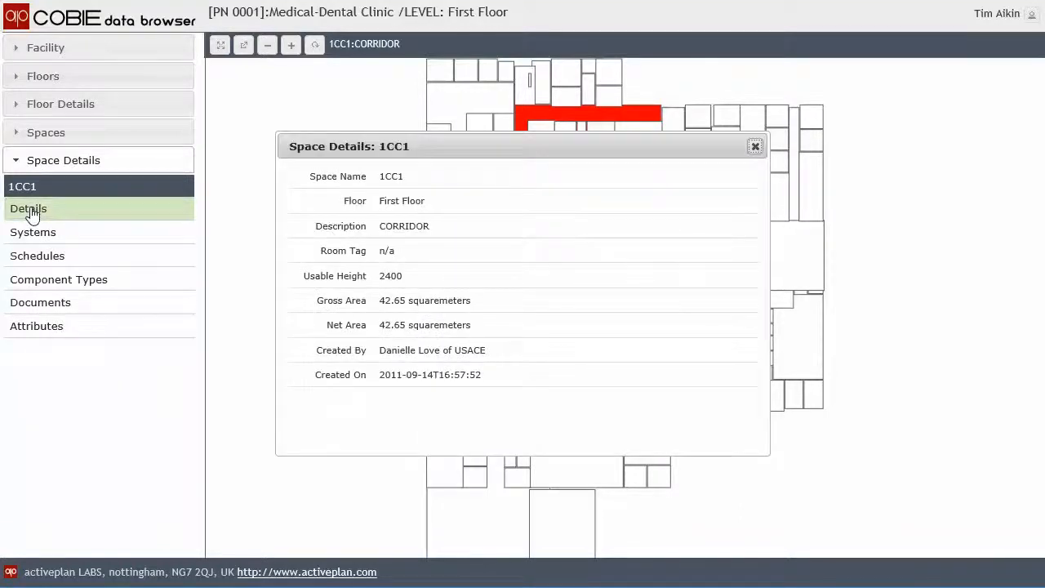
pyautogui.click(36, 255)
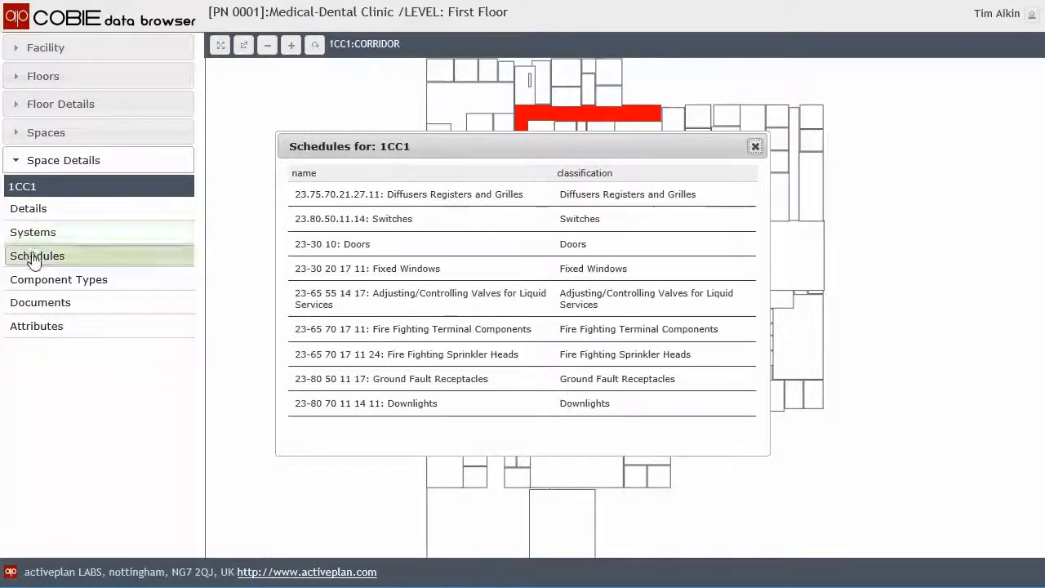
pyautogui.click(39, 302)
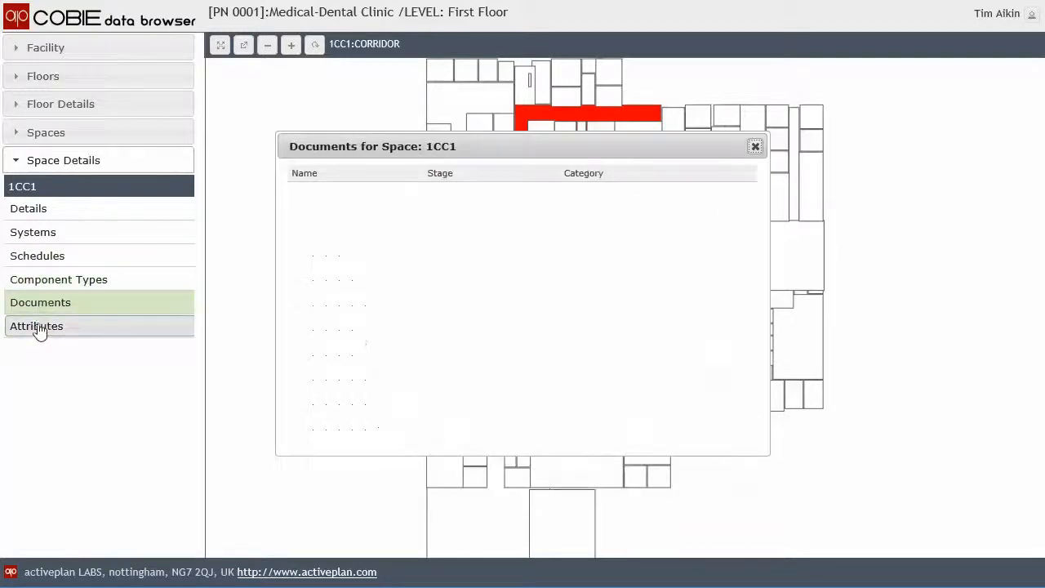
pyautogui.click(36, 326)
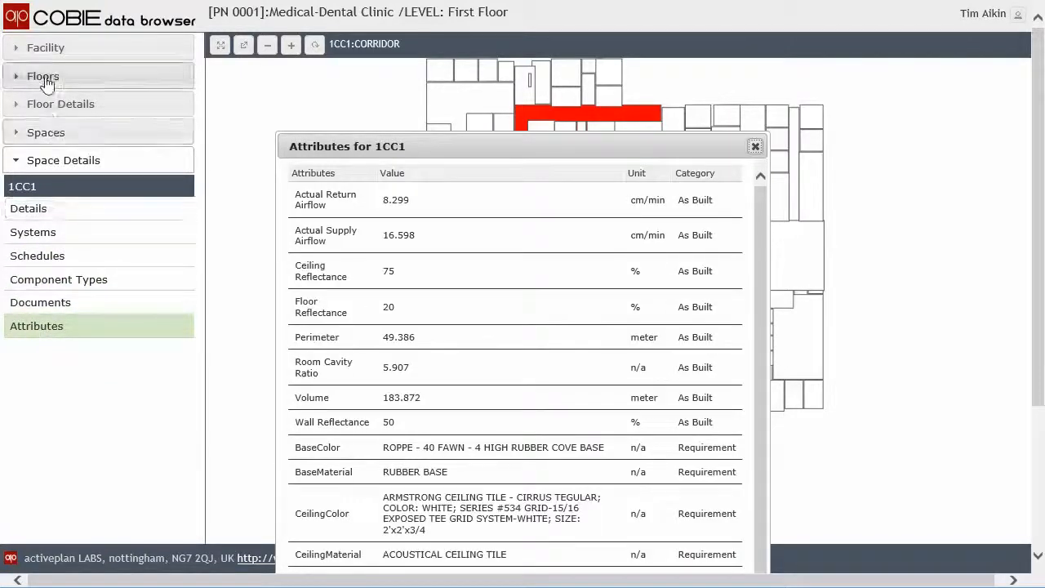
# Step: Return to the First Floor spaces layout and select room 1D16 Provider Cubicles on the plan
pyautogui.click(61, 105)
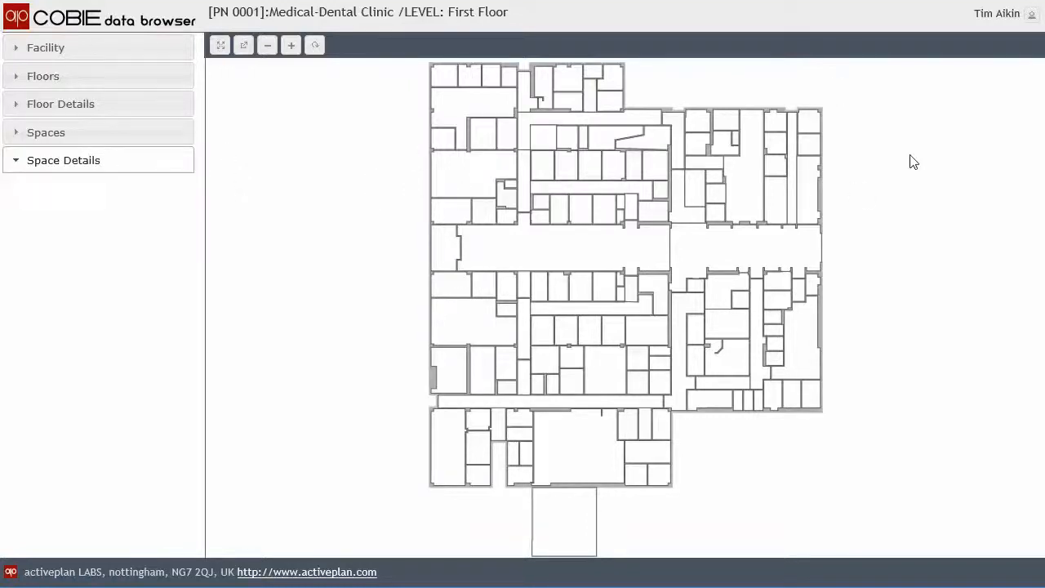
pyautogui.moveTo(865, 157)
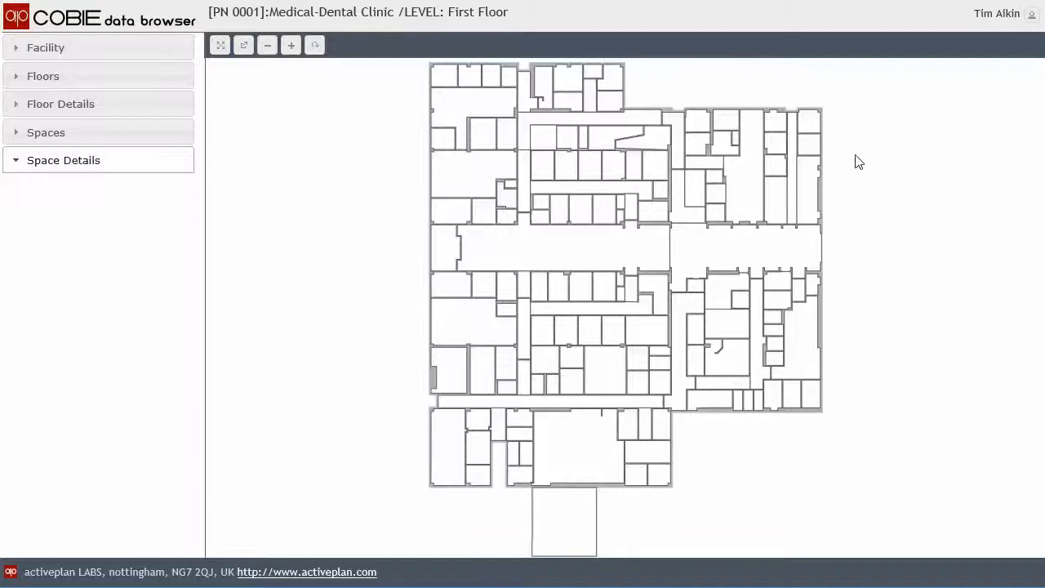
pyautogui.moveTo(847, 128)
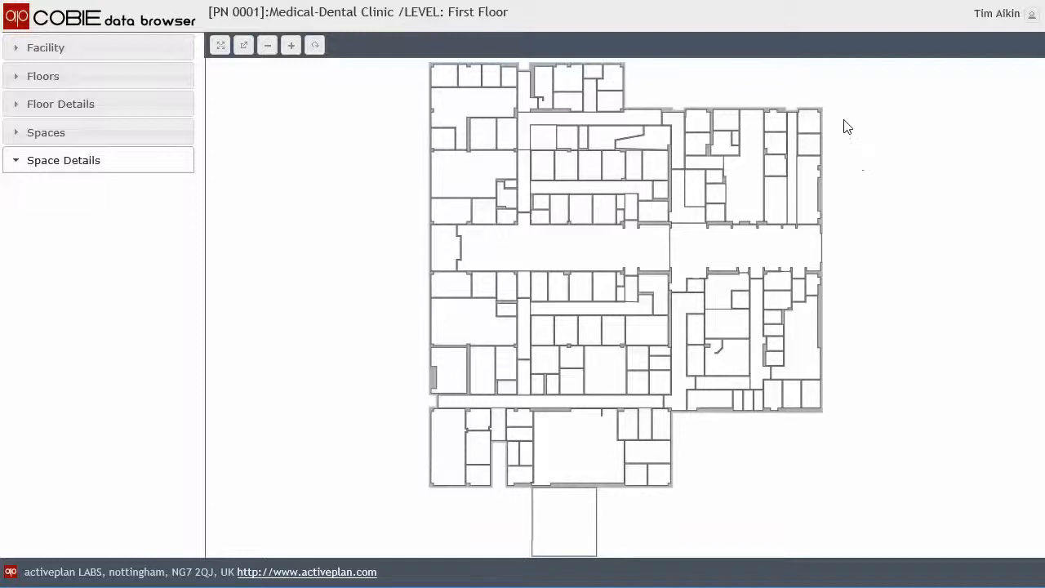
pyautogui.moveTo(325, 229)
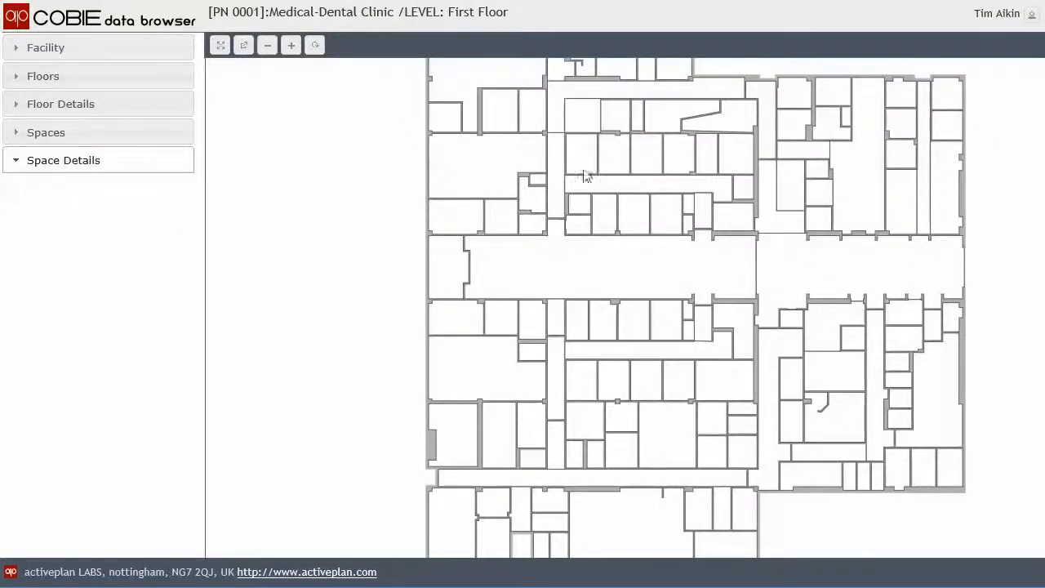
pyautogui.moveTo(477, 167)
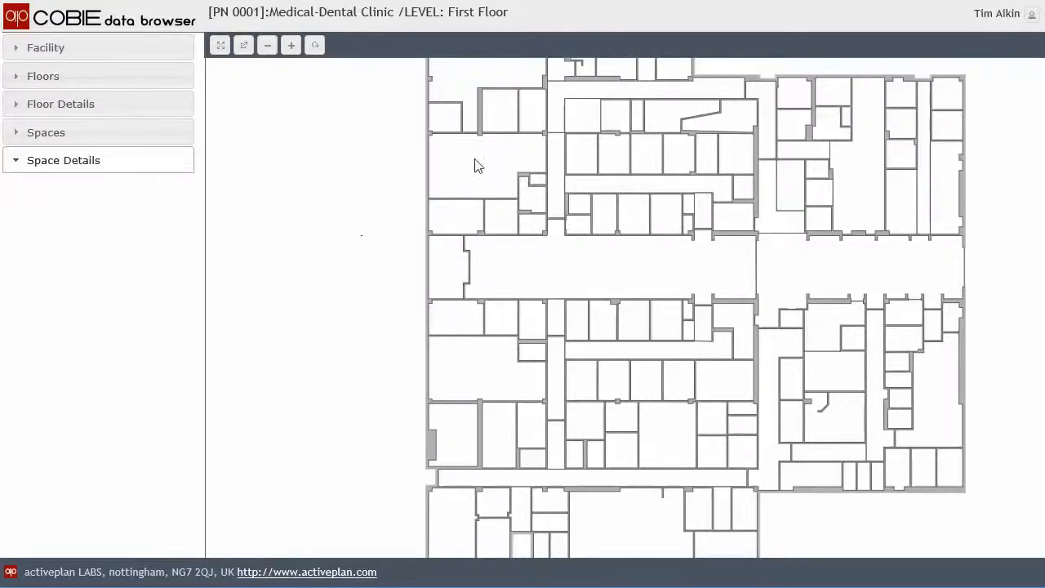
pyautogui.click(477, 163)
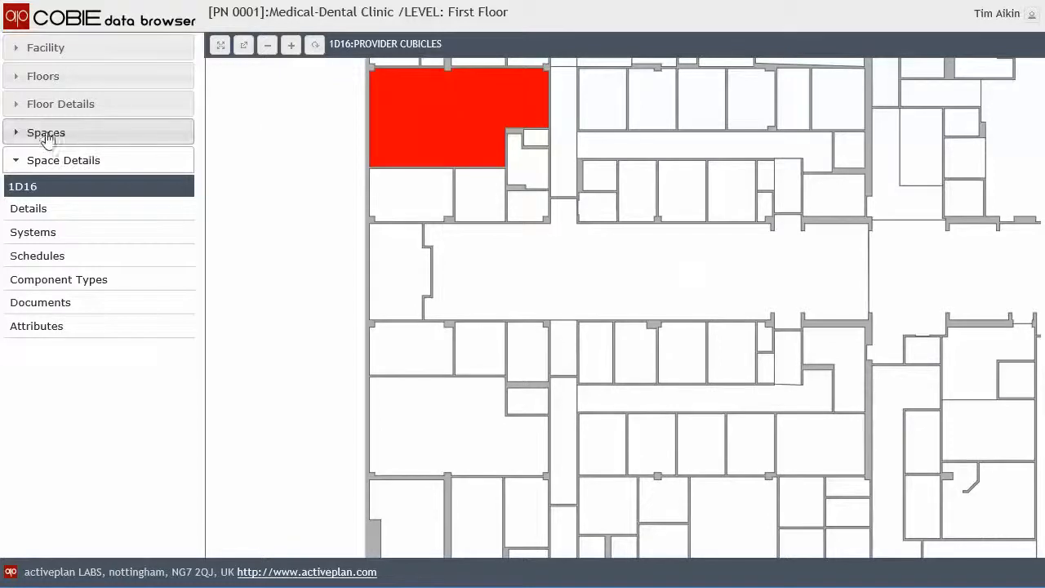
# Step: Highlight 1D16 Provider Cubicles from the Spaces list on the full First Floor plan
pyautogui.click(45, 132)
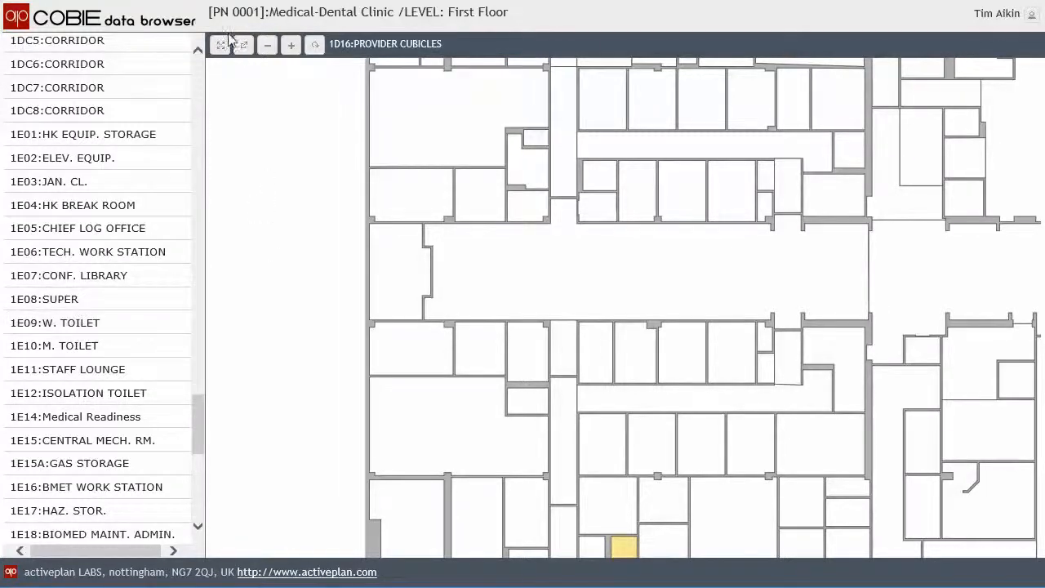
pyautogui.click(221, 44)
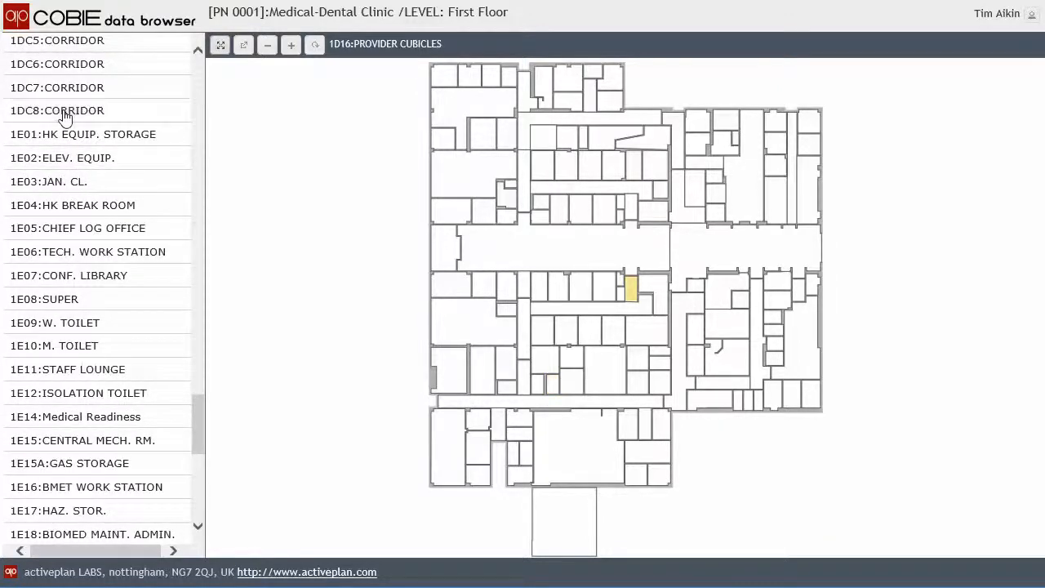
pyautogui.click(78, 391)
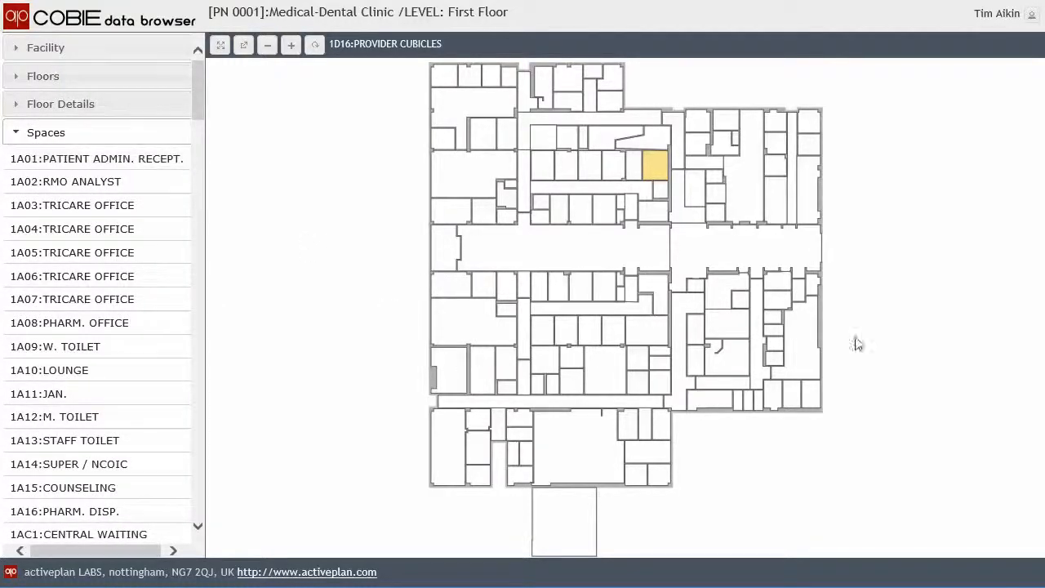
pyautogui.moveTo(343, 190)
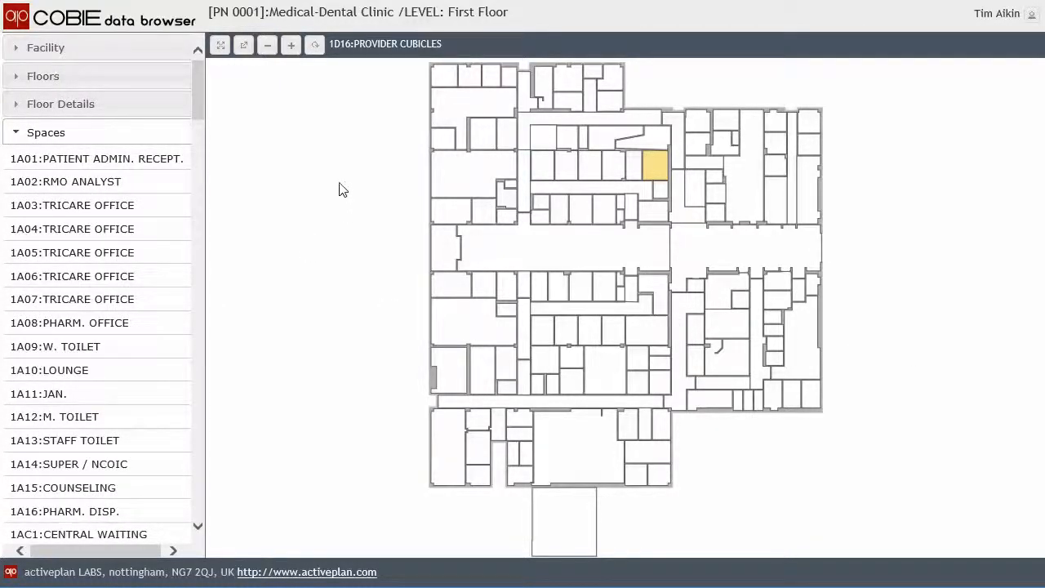
pyautogui.moveTo(65, 82)
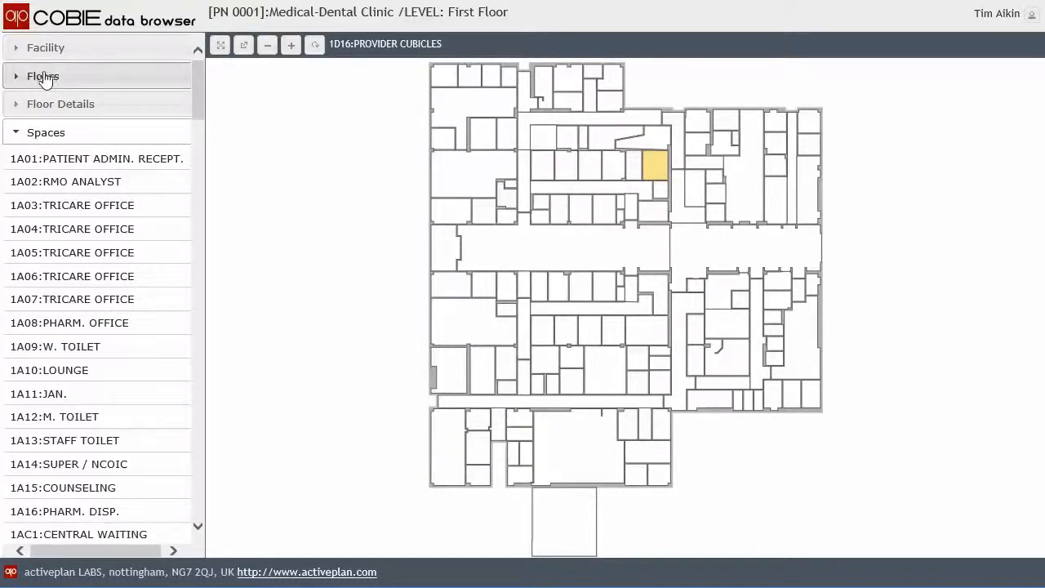
pyautogui.click(46, 47)
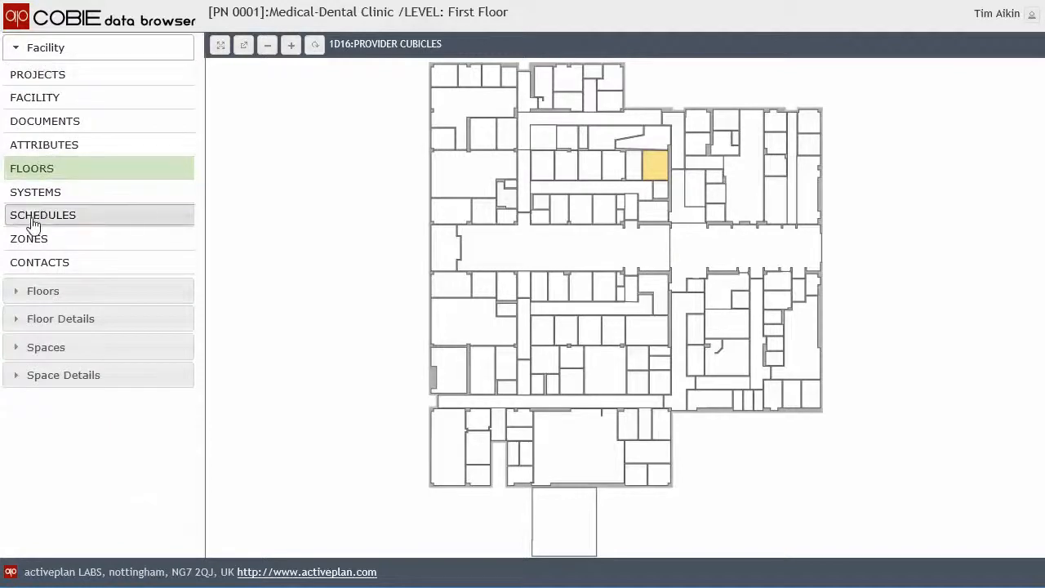
pyautogui.moveTo(53, 219)
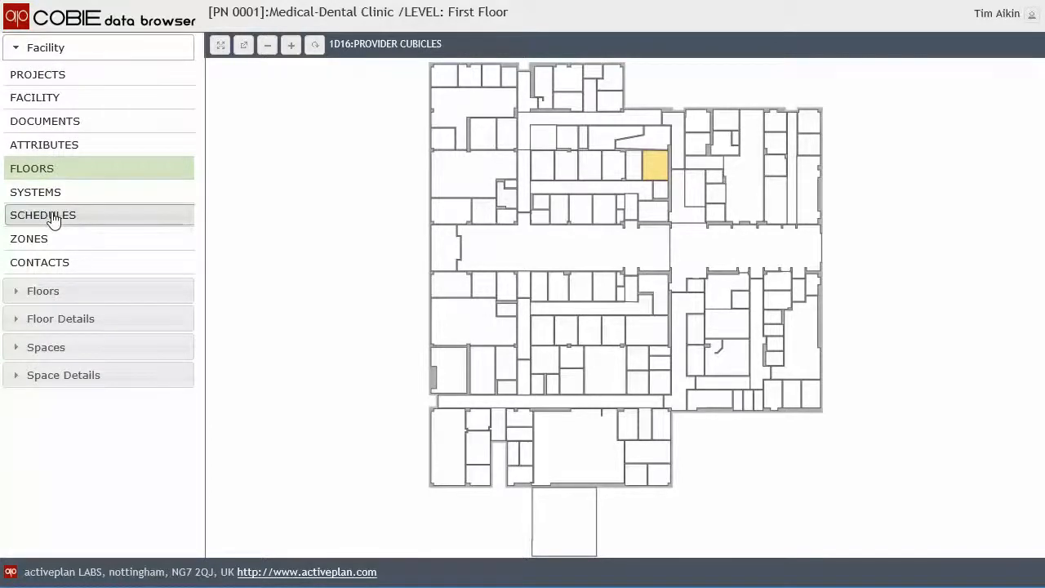
pyautogui.click(43, 216)
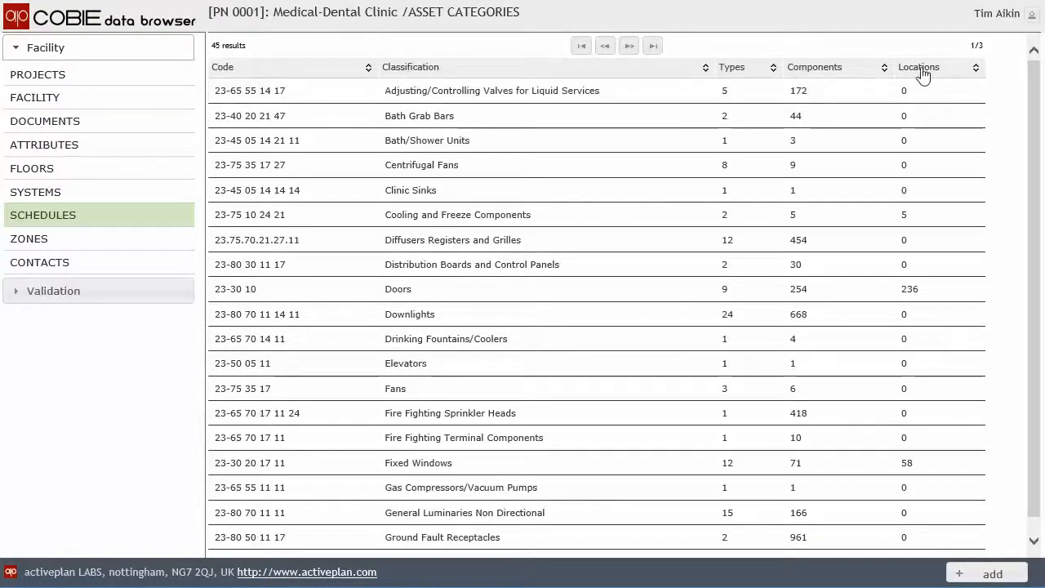
pyautogui.click(917, 67)
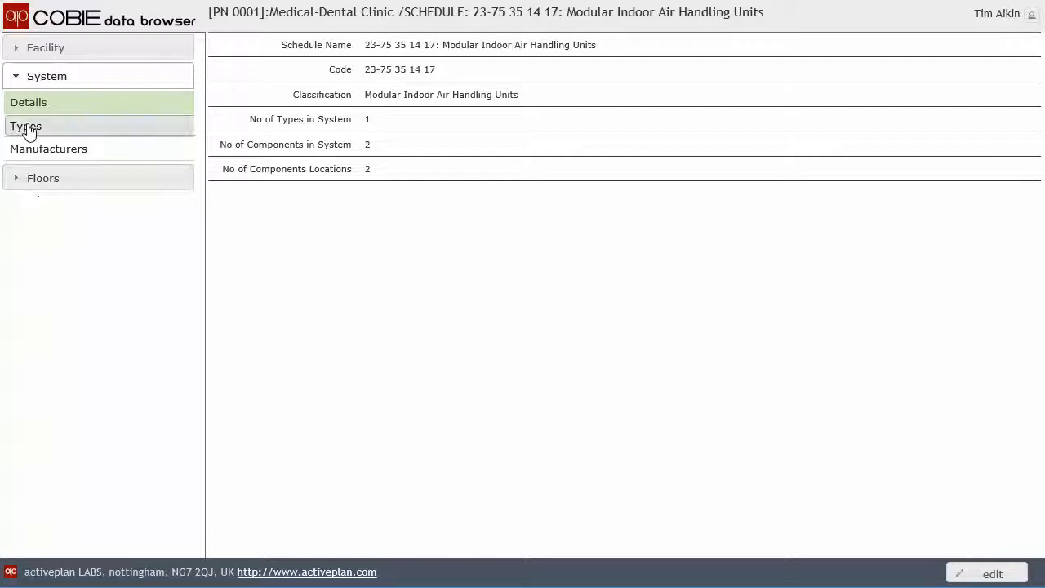
# Step: Show the AHU component type's warranty and then its 23 attributes
pyautogui.click(26, 125)
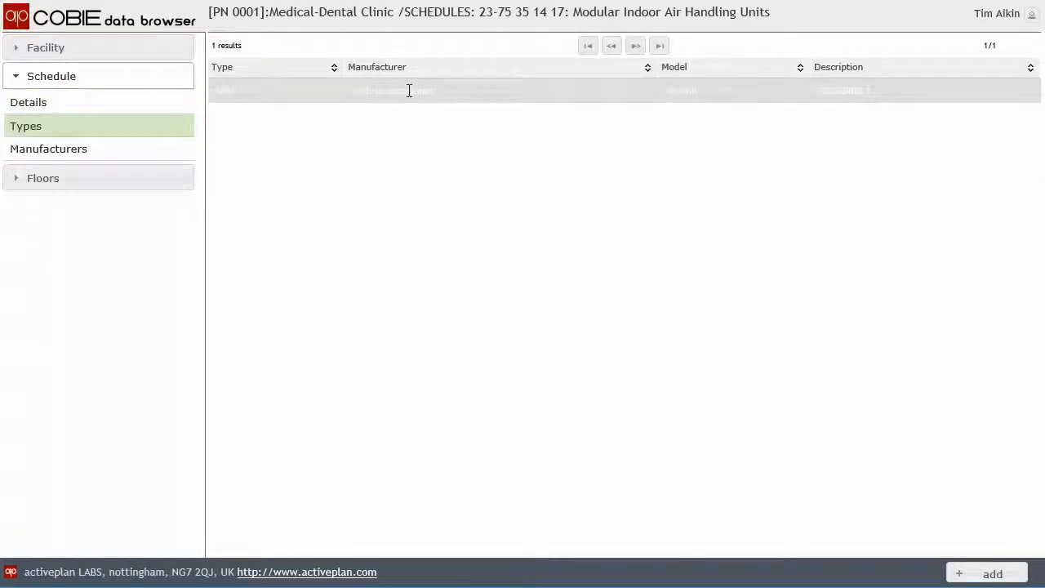
pyautogui.click(408, 90)
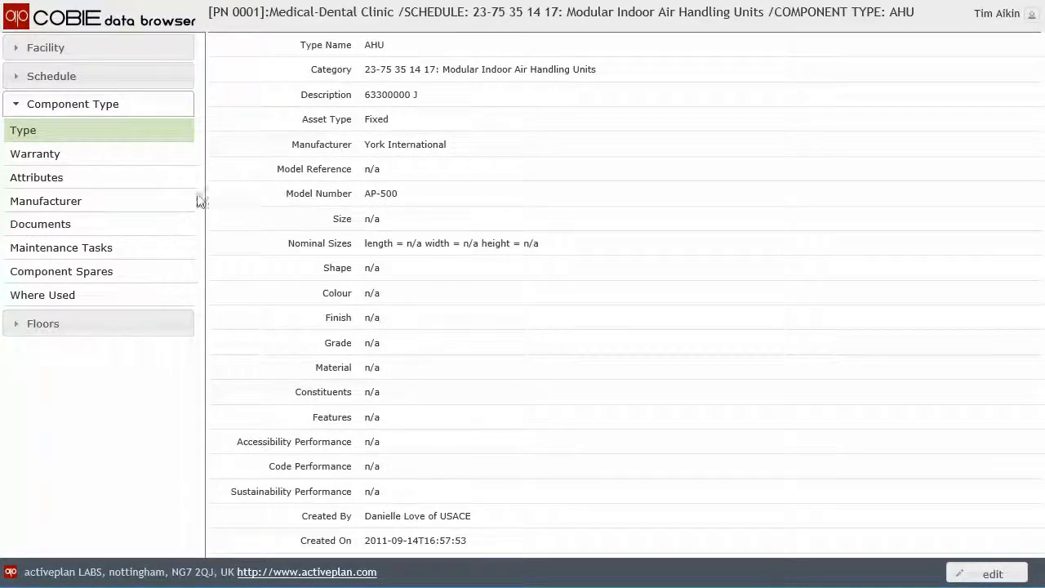
pyautogui.moveTo(42, 294)
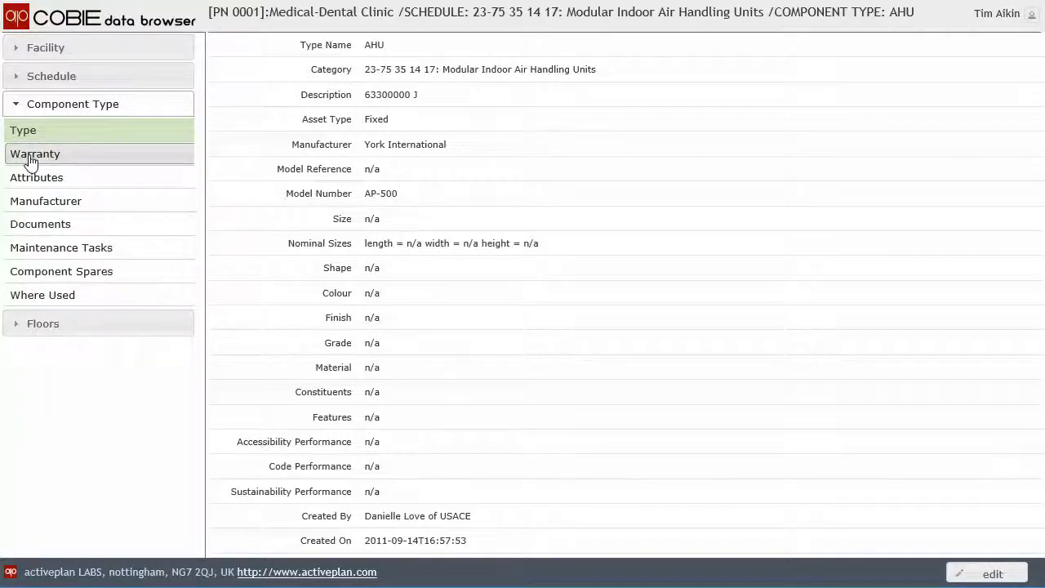
pyautogui.click(34, 153)
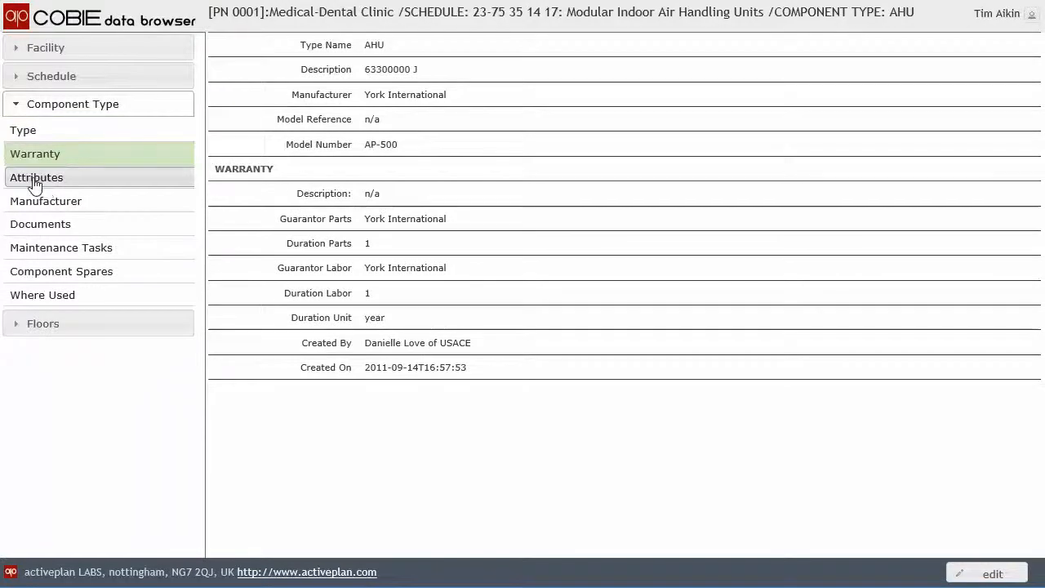
pyautogui.click(36, 176)
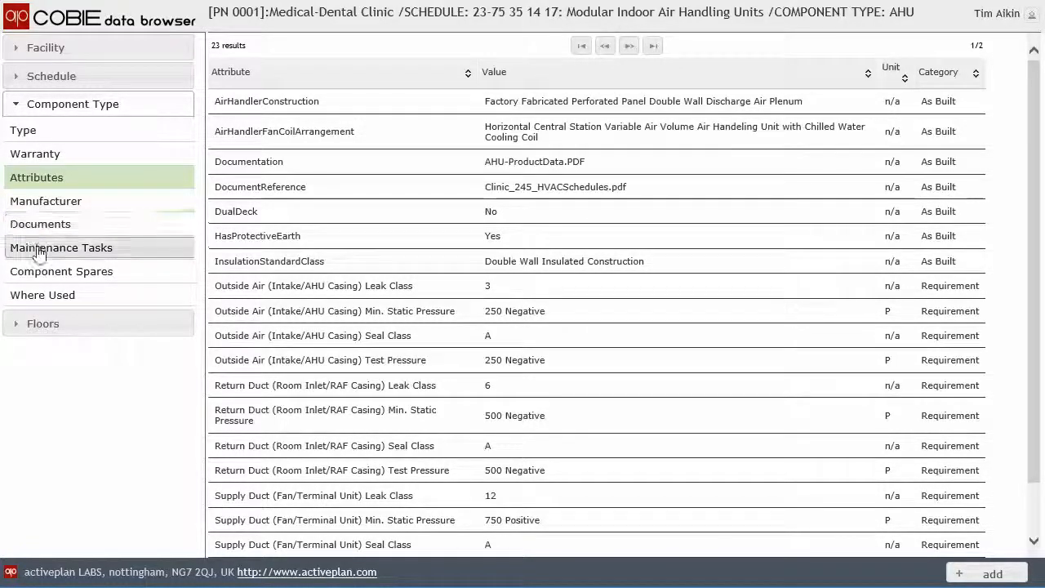
# Step: Show the AHU type's maintenance tasks and its York International spares AF-1, AF-2, PF-1, PF-2
pyautogui.click(62, 248)
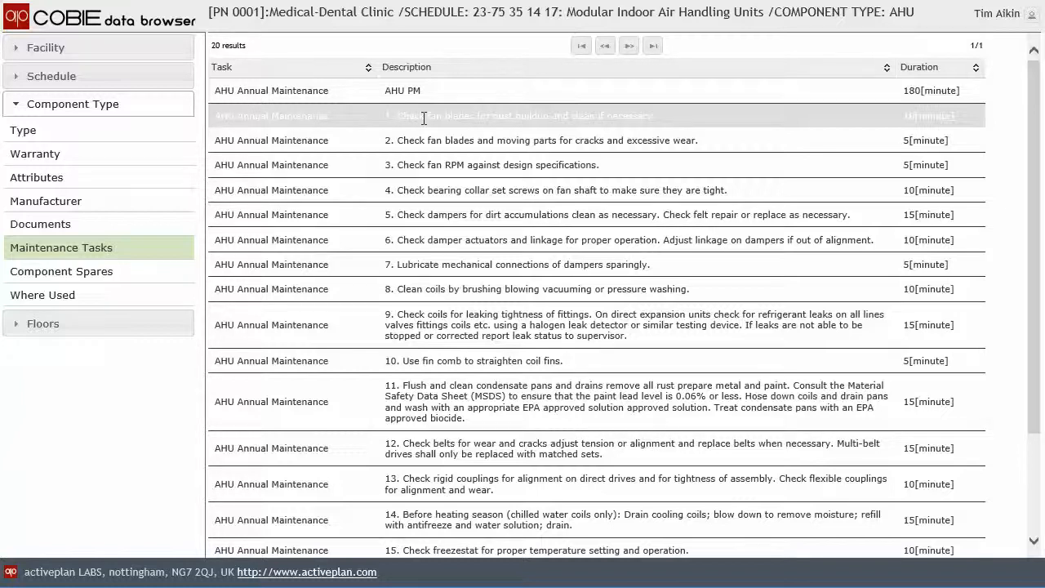
pyautogui.moveTo(418, 135)
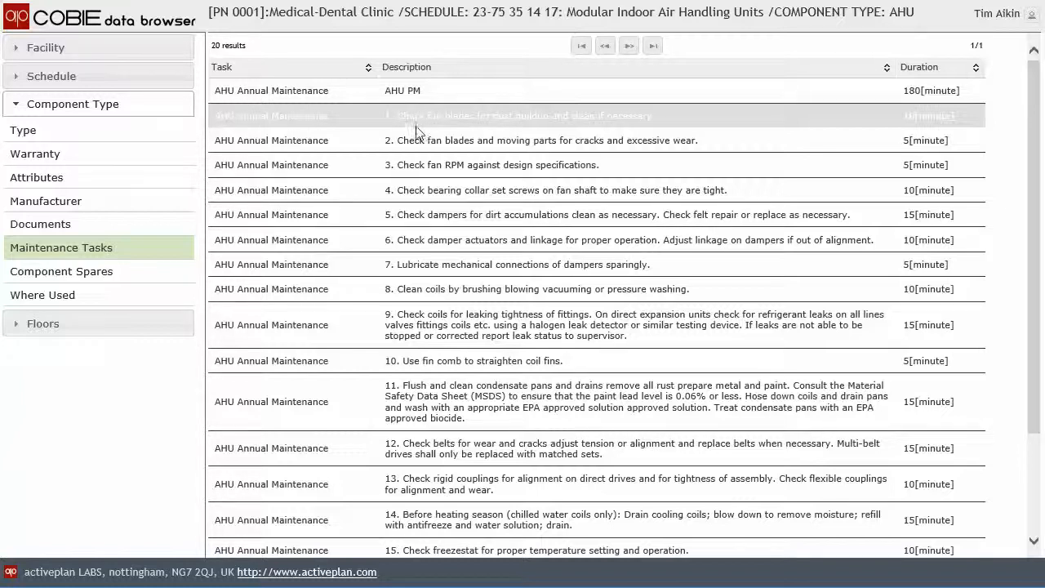
pyautogui.moveTo(441, 361)
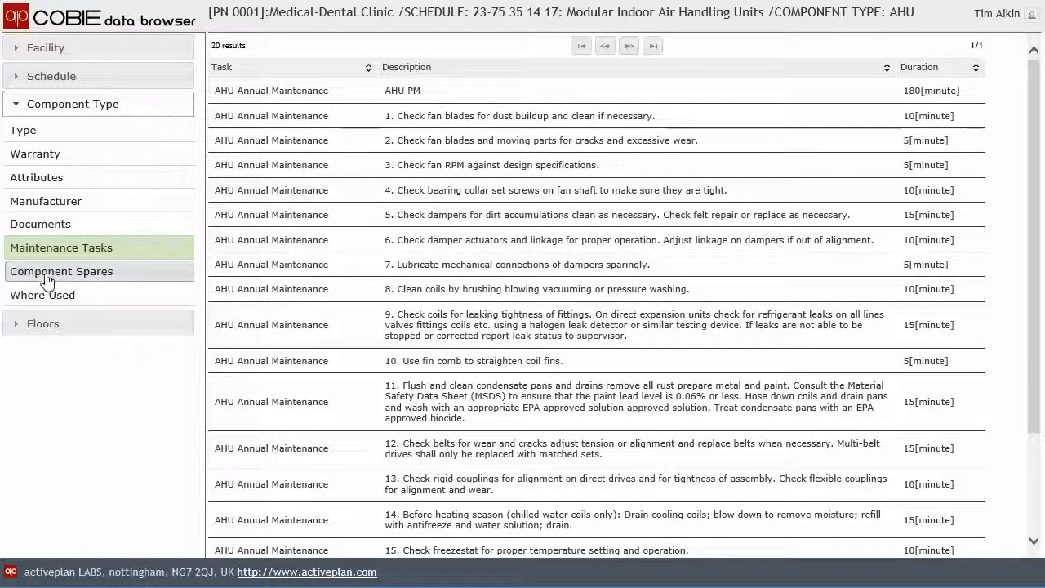
pyautogui.click(62, 271)
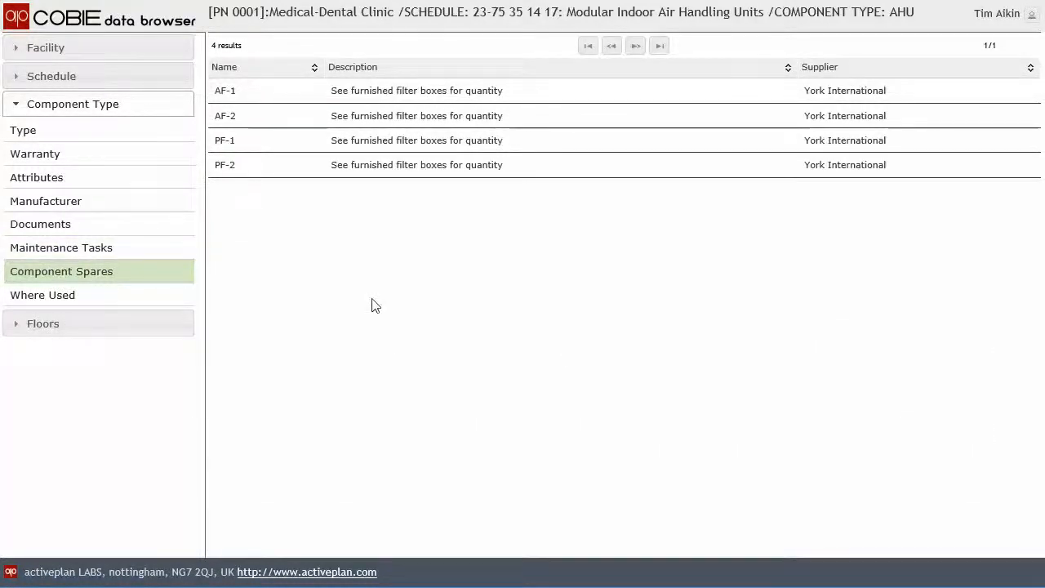
pyautogui.moveTo(42, 323)
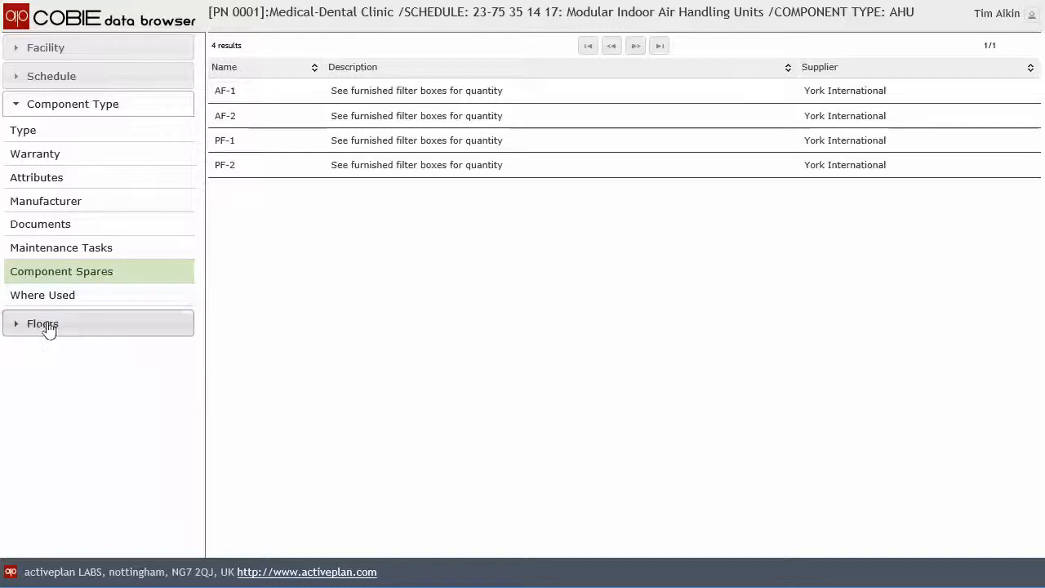
# Step: Locate AHU-2 on the Second Floor plan, review its York International warranty, then close it
pyautogui.click(42, 324)
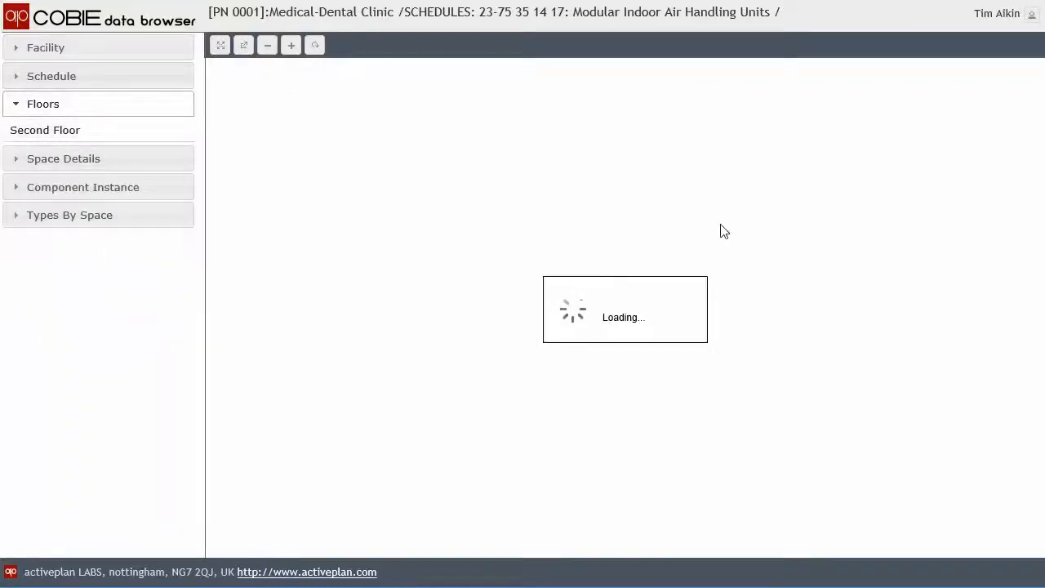
pyautogui.click(46, 131)
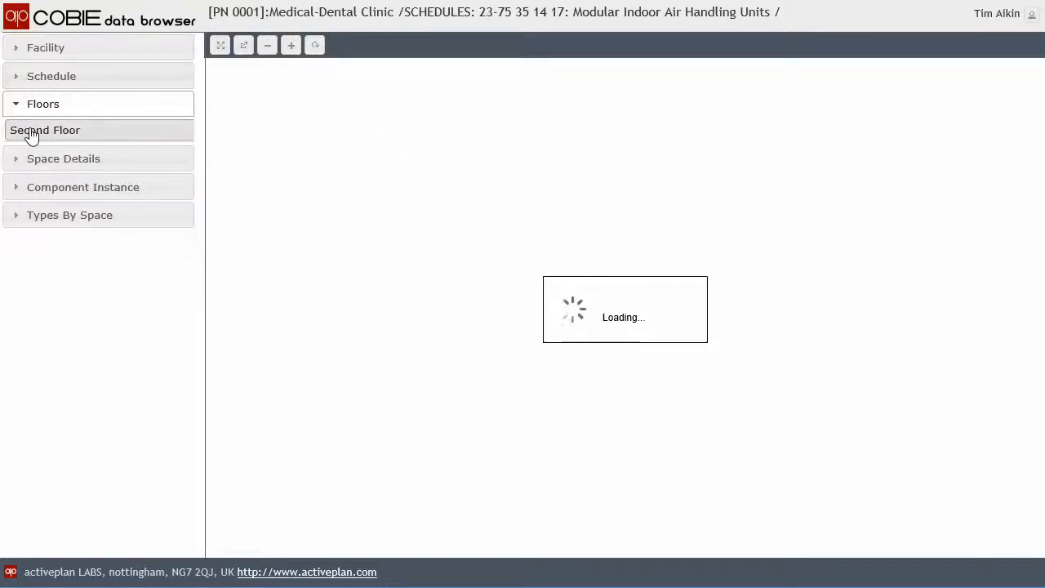
pyautogui.click(46, 130)
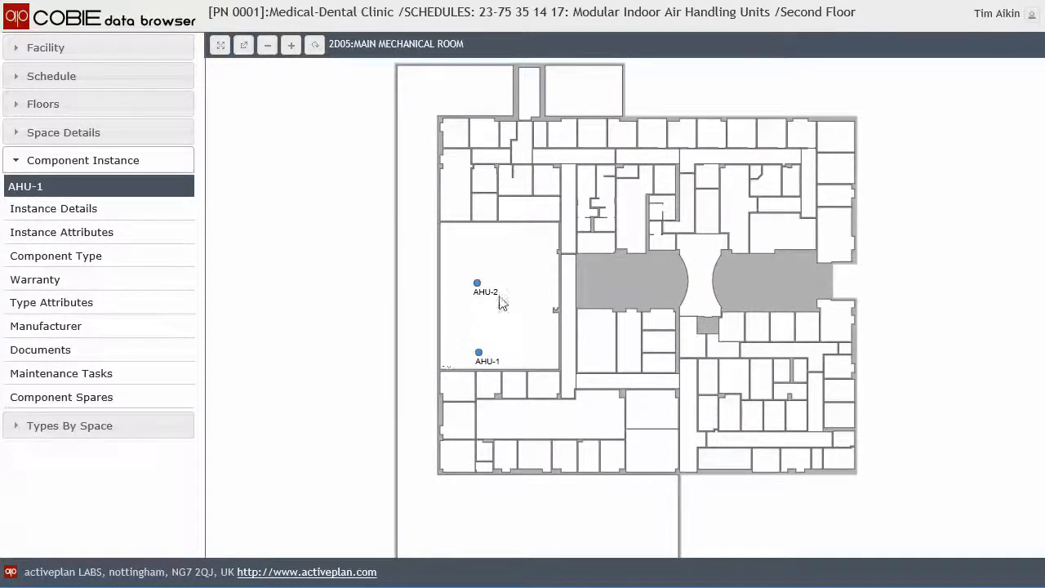
pyautogui.click(477, 284)
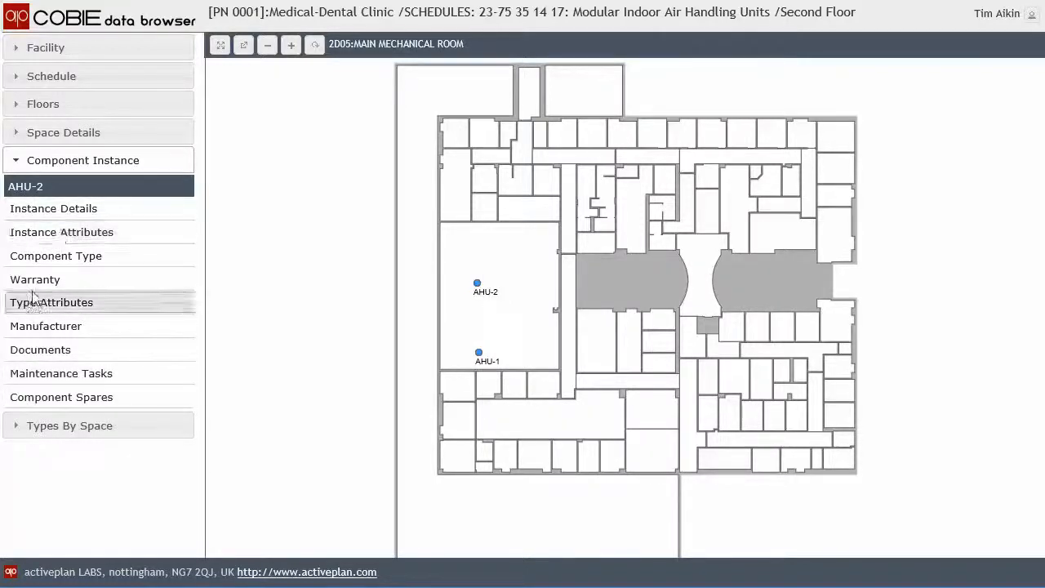
pyautogui.click(34, 279)
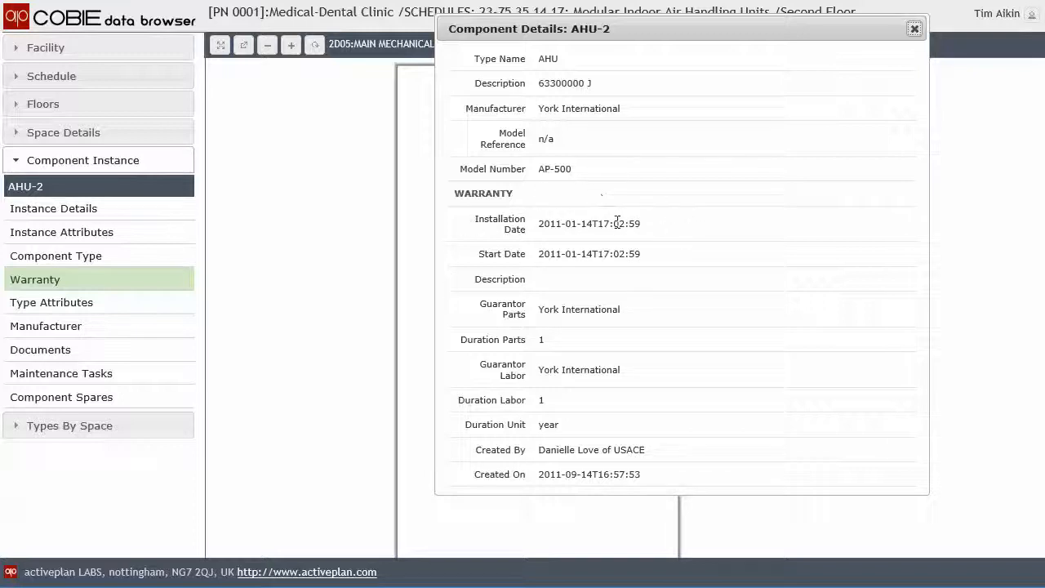
pyautogui.moveTo(480, 269)
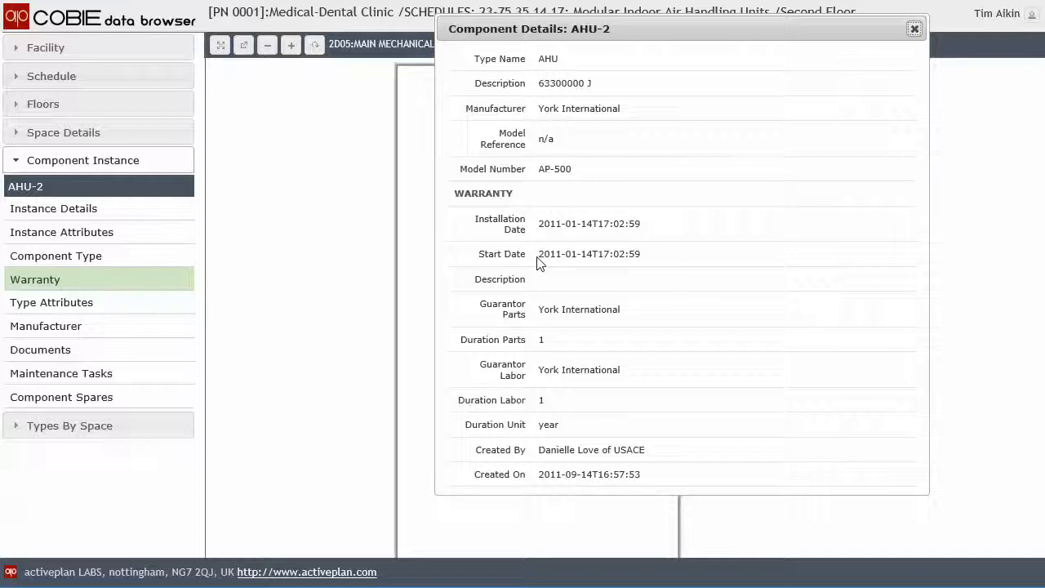
pyautogui.moveTo(476, 291)
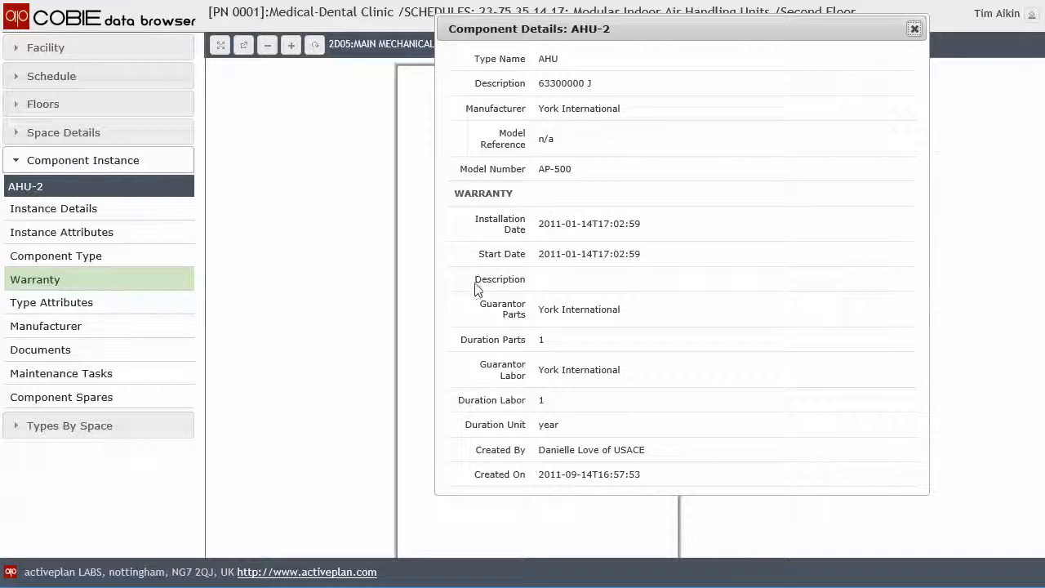
pyautogui.moveTo(706, 316)
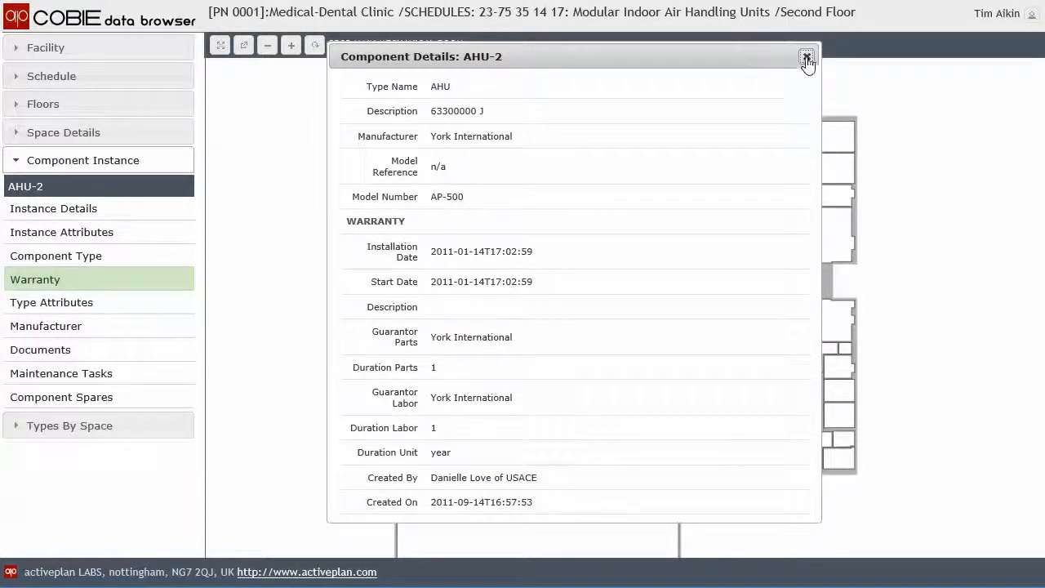
pyautogui.moveTo(806, 59)
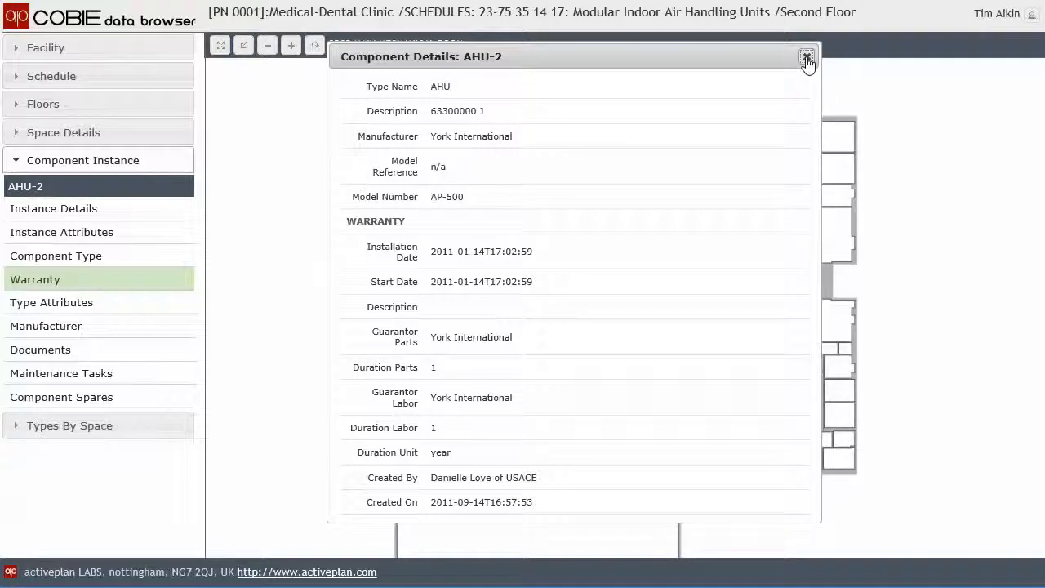
pyautogui.click(807, 59)
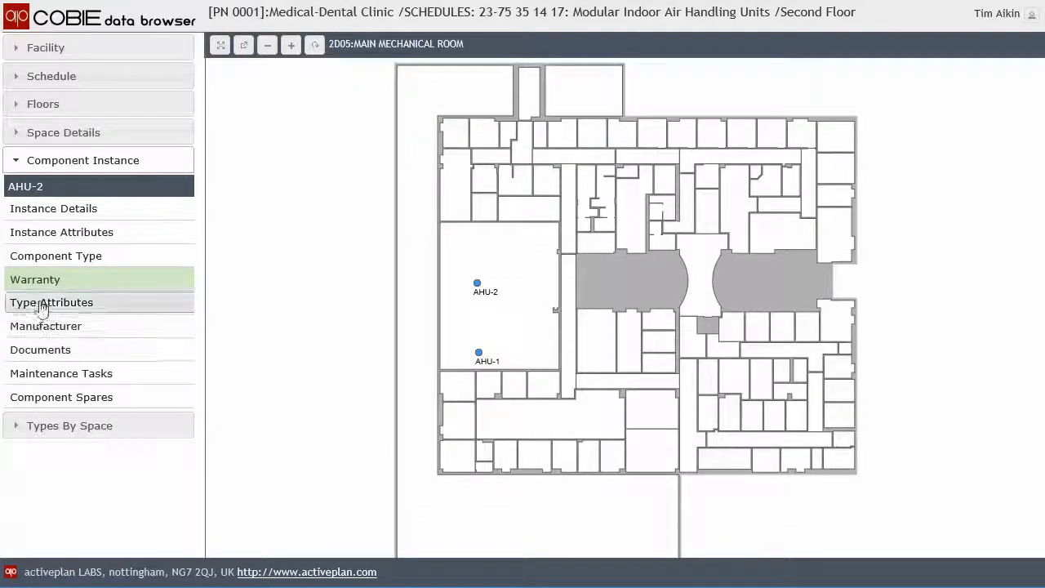
# Step: Show AHU-2's type attributes, type details and then its instance attributes with units
pyautogui.click(50, 302)
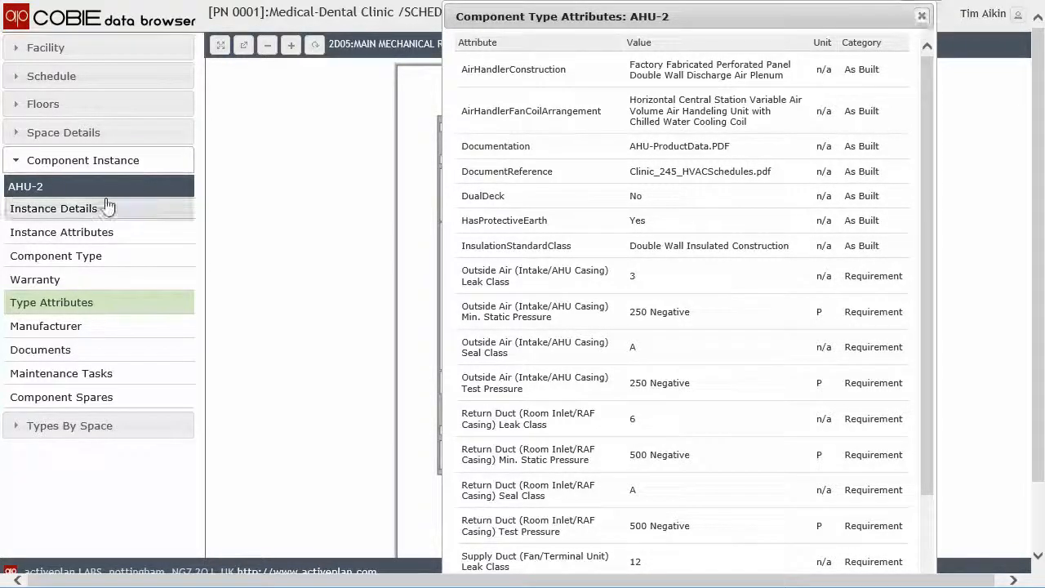
pyautogui.click(55, 255)
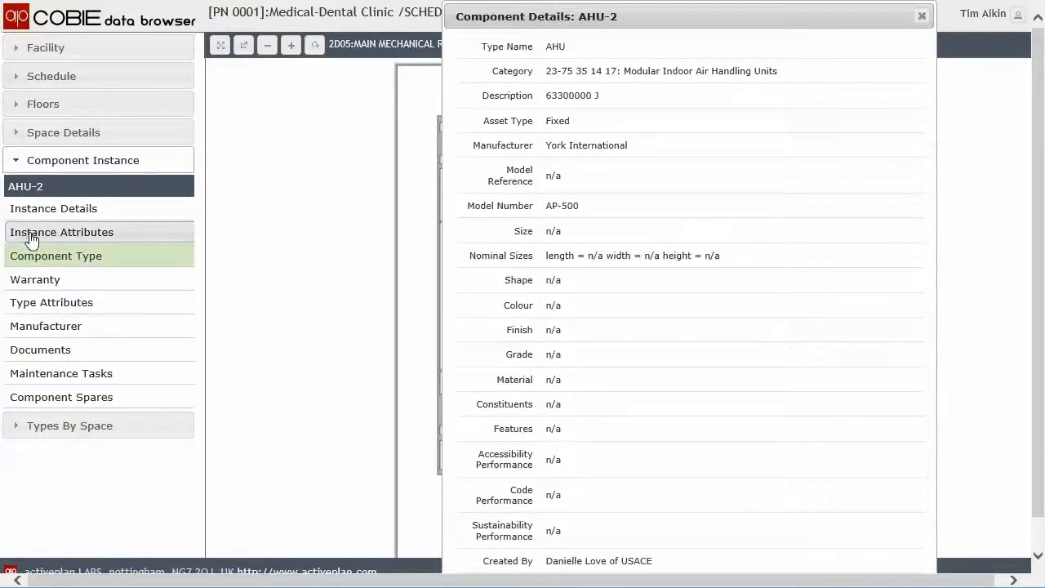
pyautogui.click(62, 232)
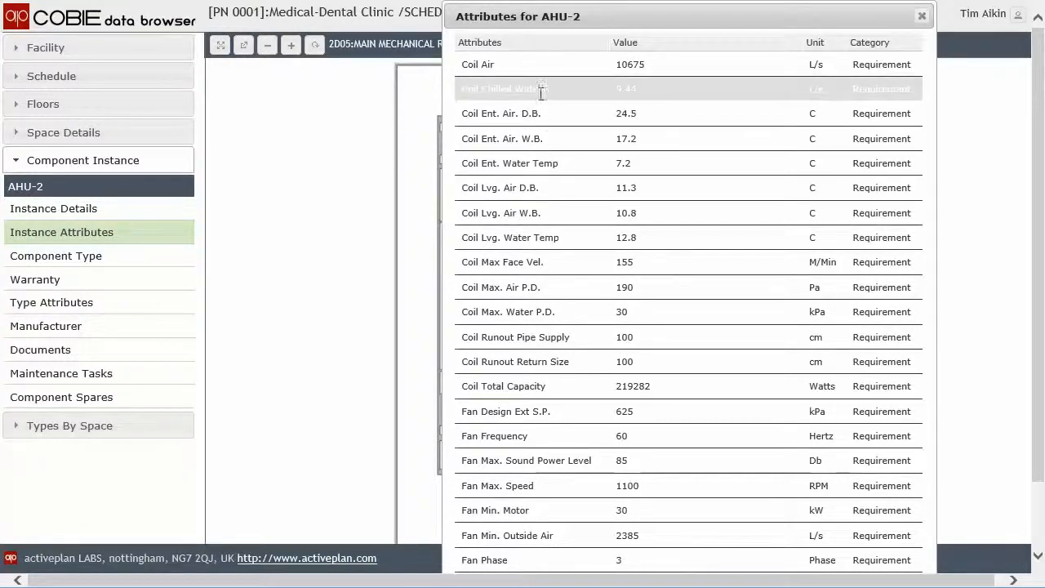
pyautogui.moveTo(536, 66)
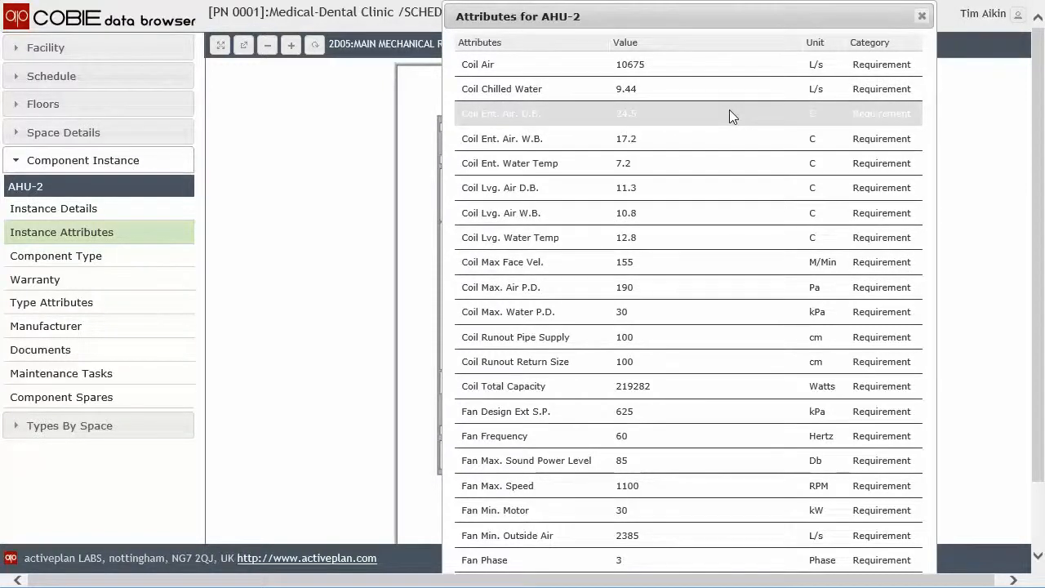
pyautogui.moveTo(738, 297)
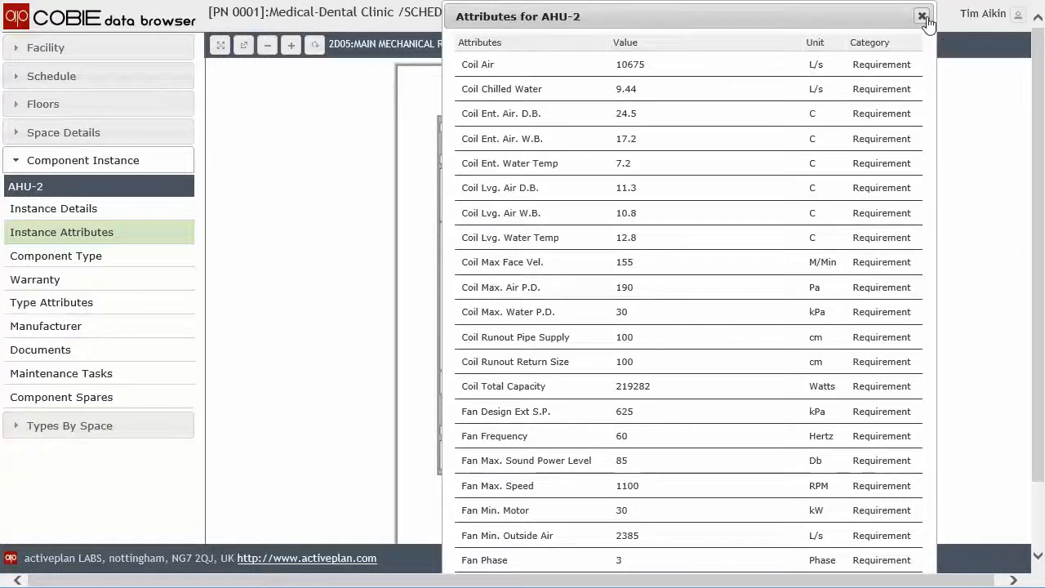
# Step: Close the AHU-2 attributes and list space 2D05's component types and schedules
pyautogui.click(921, 16)
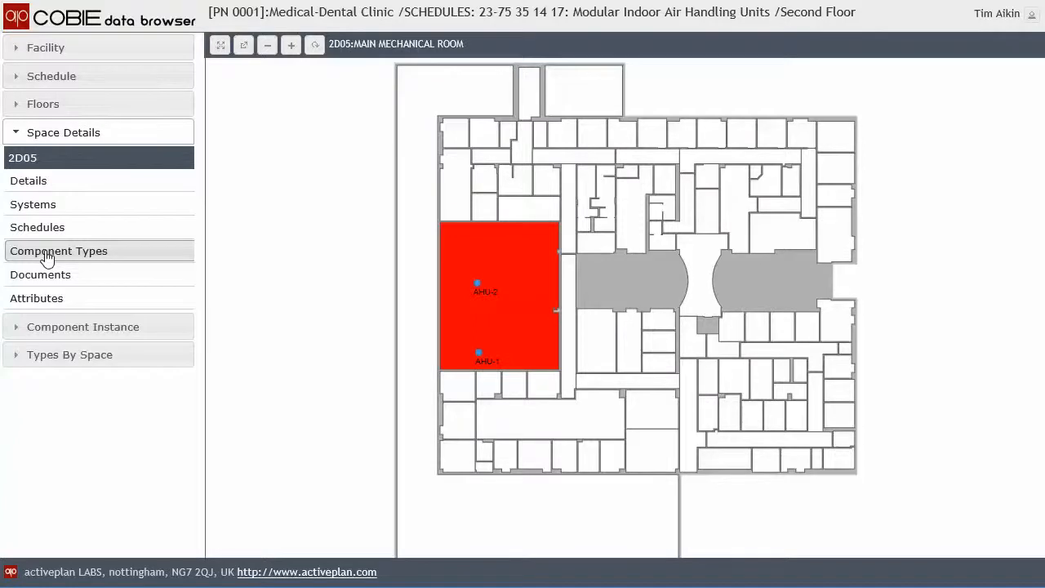
pyautogui.click(58, 252)
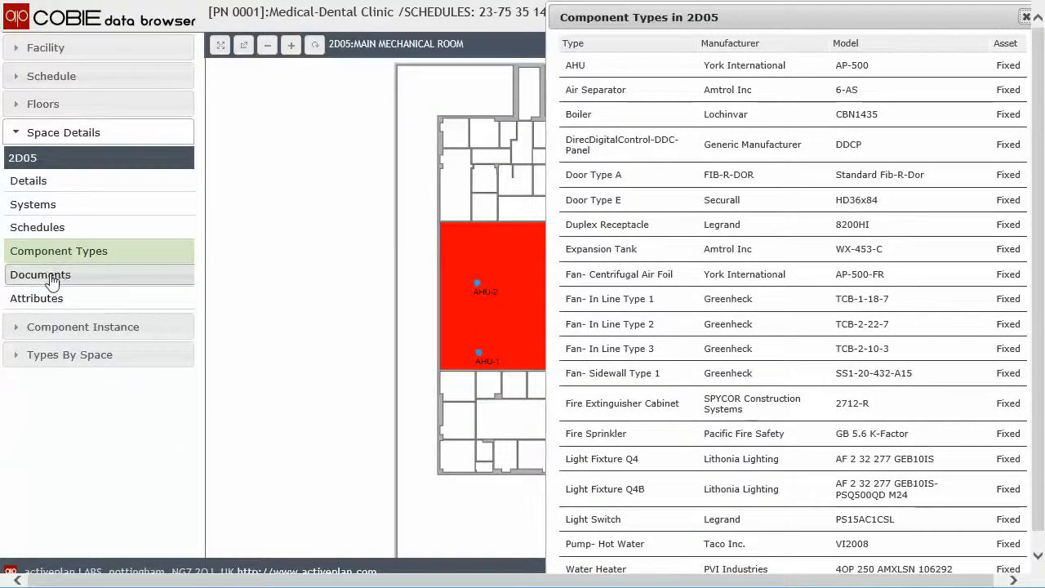
pyautogui.click(36, 227)
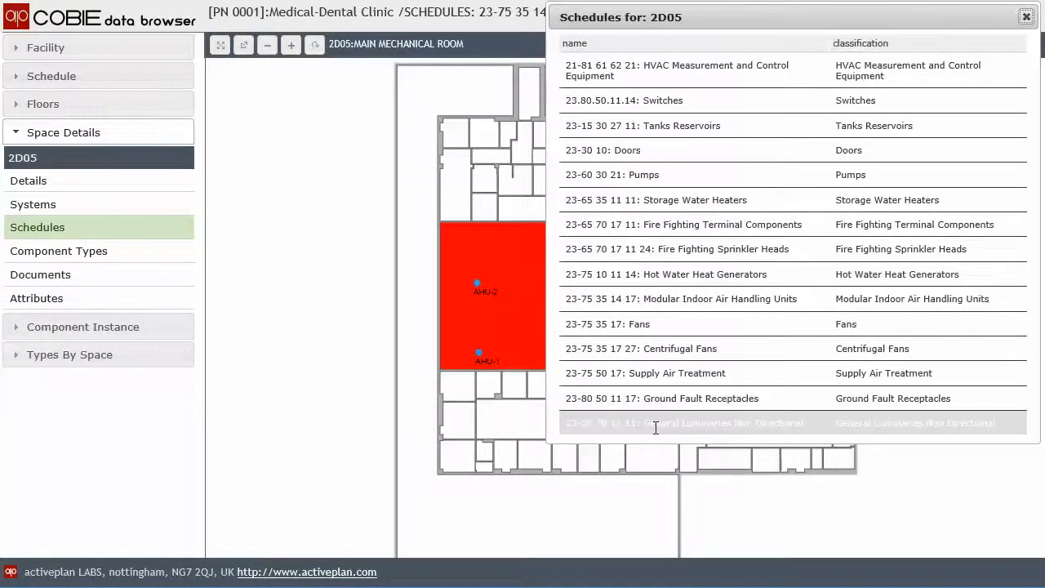
# Step: Review pump HWP-2's details from the Pumps schedule, then return to the Second Floor plan
pyautogui.click(610, 174)
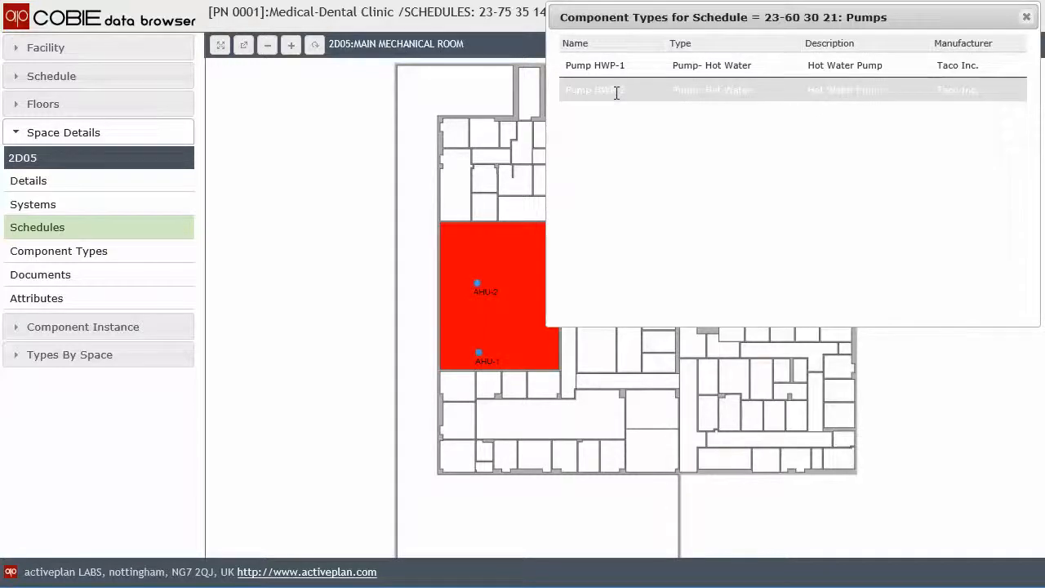
pyautogui.click(594, 90)
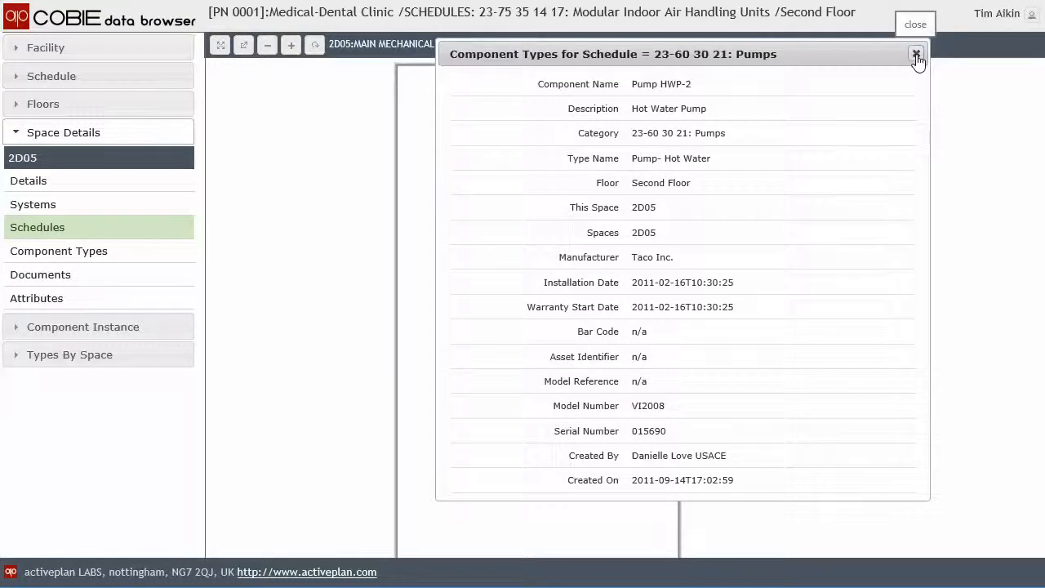
pyautogui.click(916, 53)
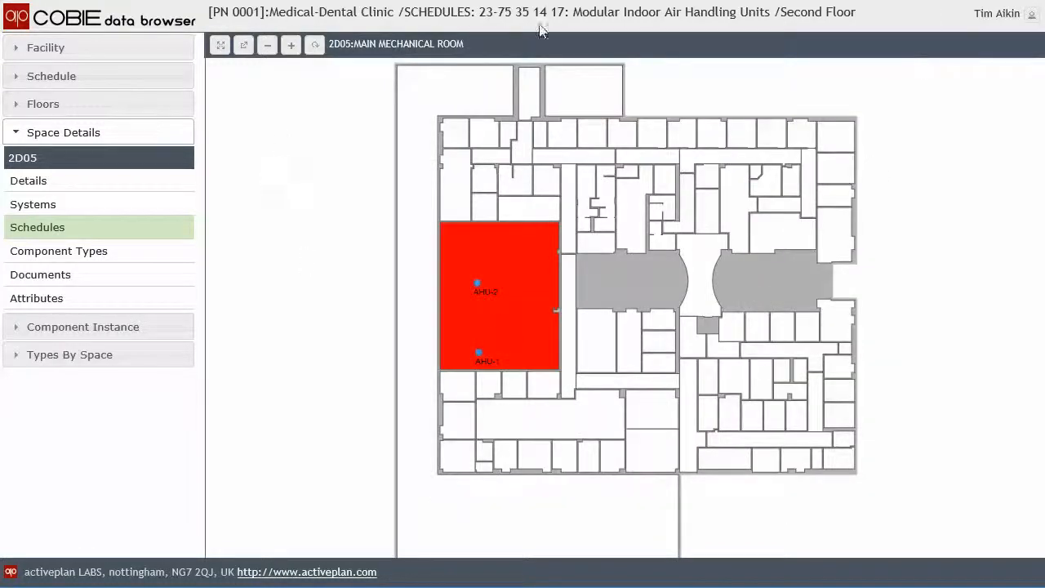
pyautogui.moveTo(338, 155)
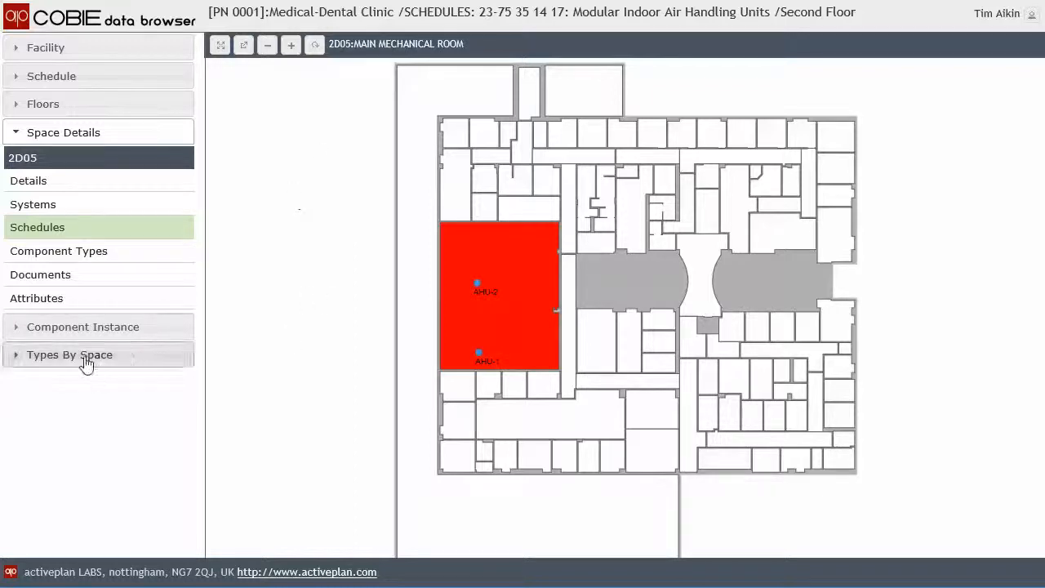
# Step: Expand Types By Space, then show the facility's 45 asset category schedules
pyautogui.click(68, 354)
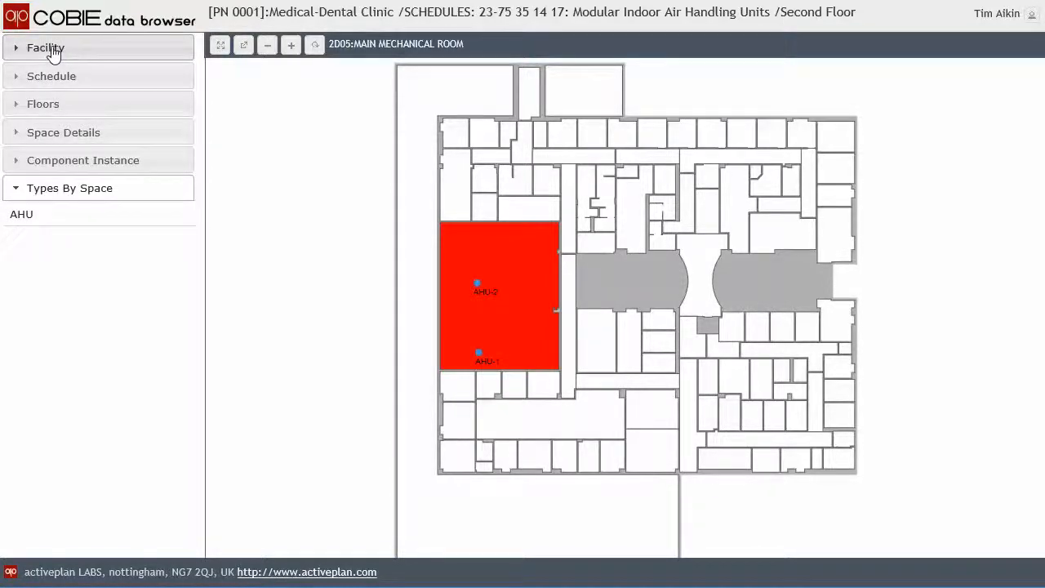
pyautogui.click(46, 47)
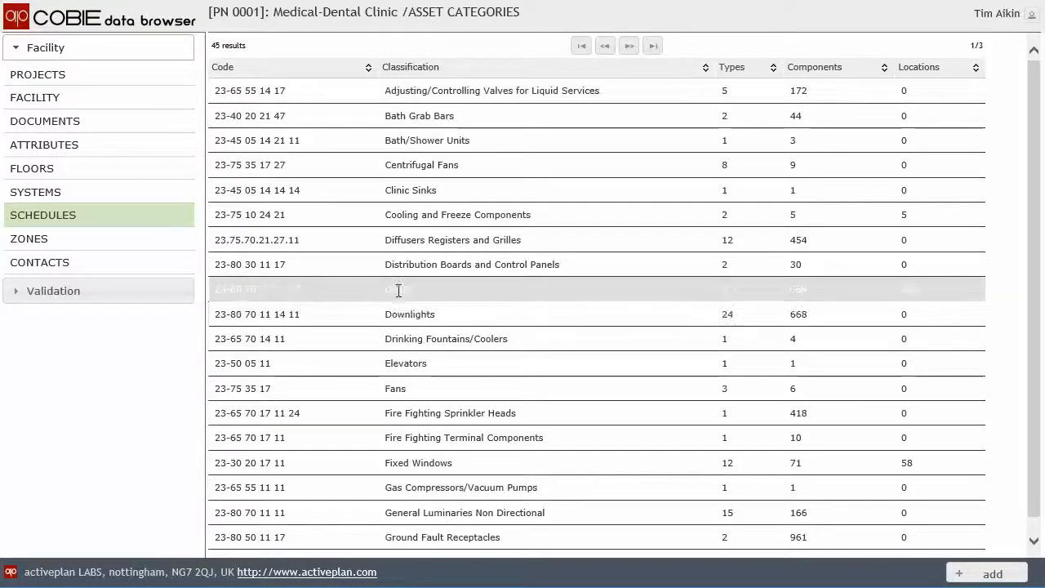
# Step: Show the Doors schedule's door locations on the First Floor plan
pyautogui.click(408, 287)
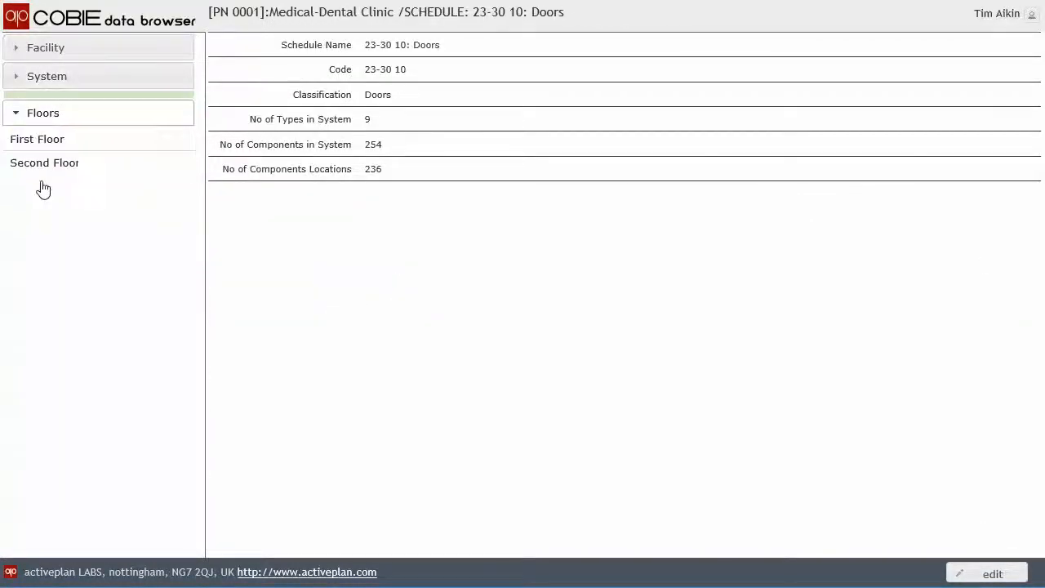
pyautogui.click(36, 139)
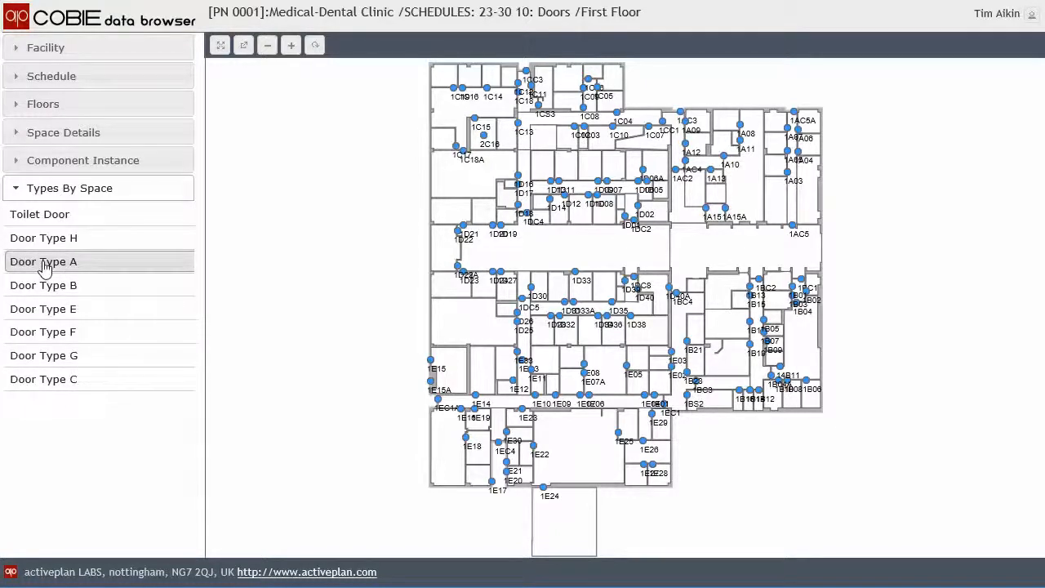
# Step: Highlight in turn the spaces using Door Types A, B, E, G and C
pyautogui.click(42, 261)
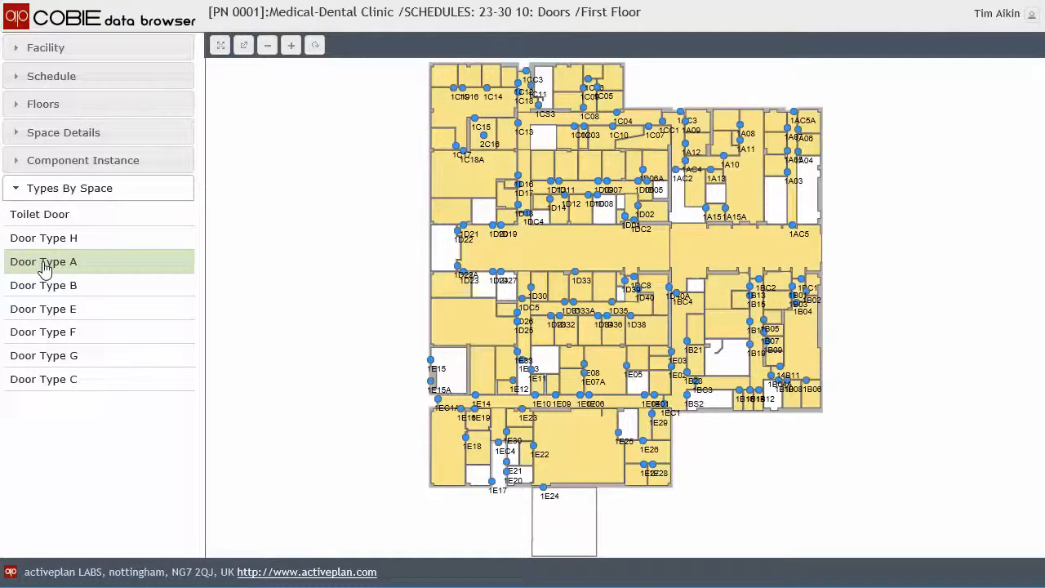
pyautogui.click(43, 284)
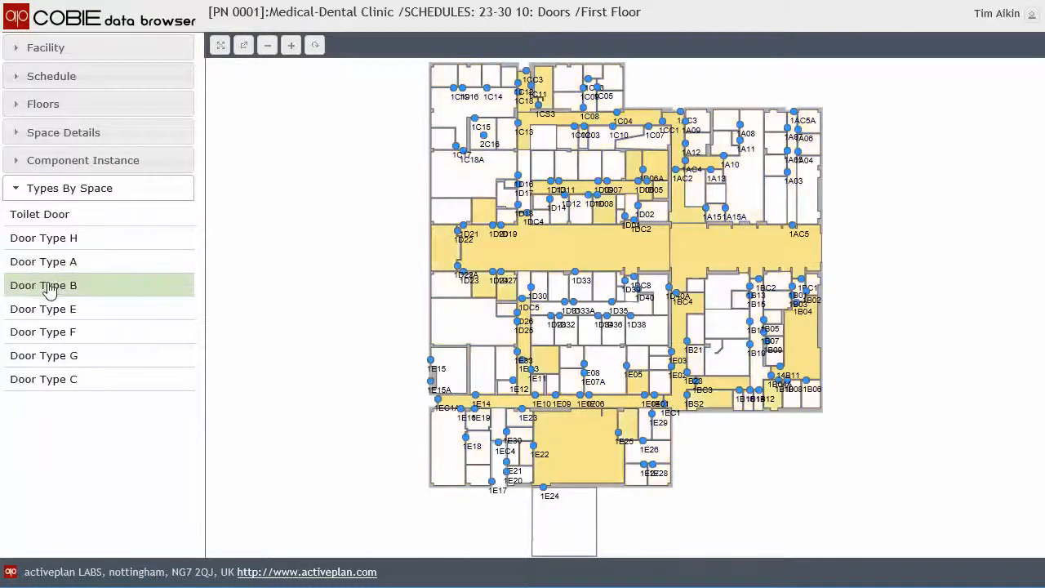
pyautogui.click(42, 308)
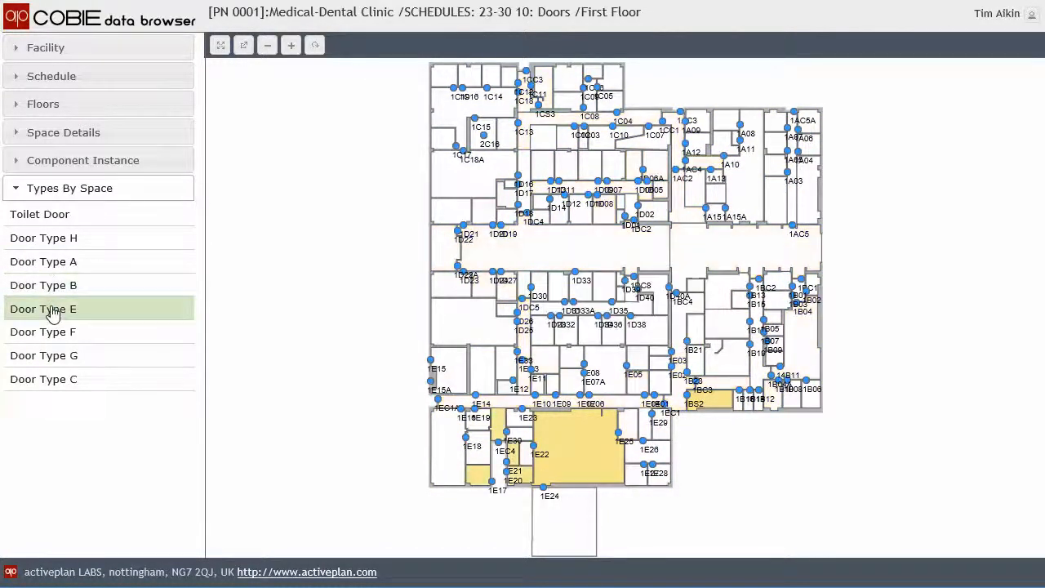
pyautogui.click(42, 356)
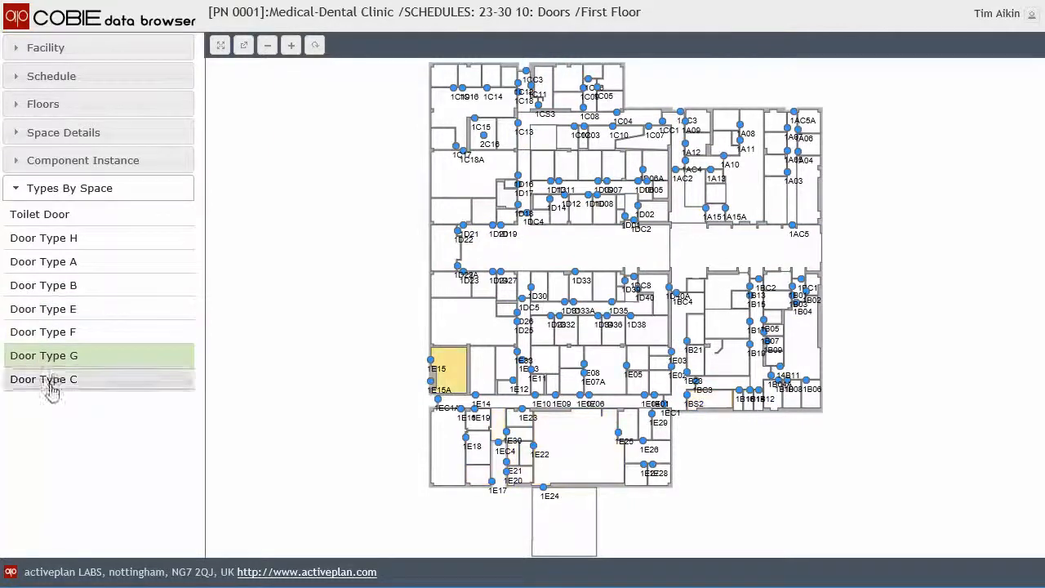
pyautogui.click(42, 238)
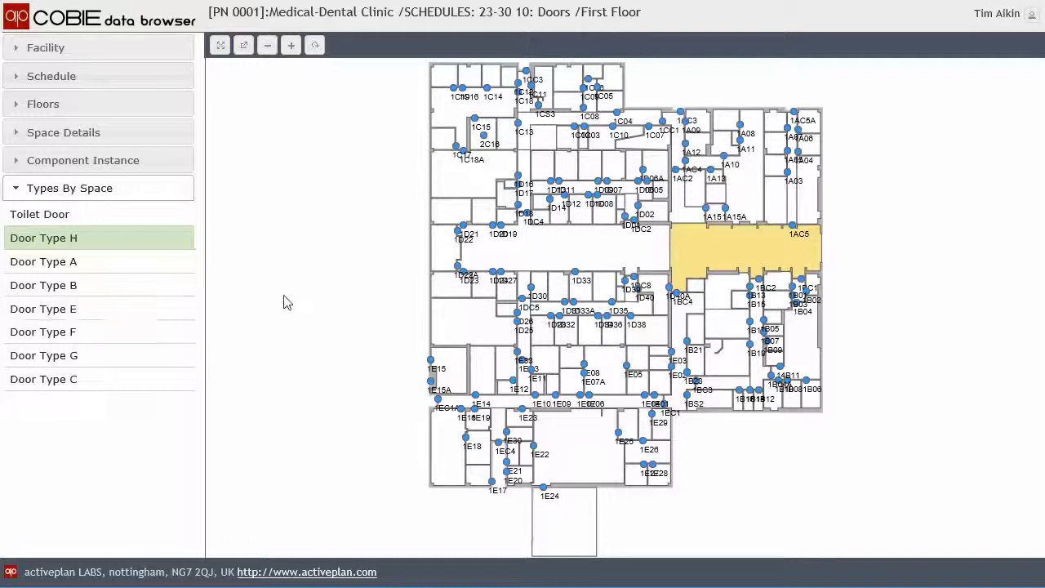
# Step: Inspect door 1AC5, then select the Central Waiting space 1AC1 and expand the Facility sections
pyautogui.click(791, 225)
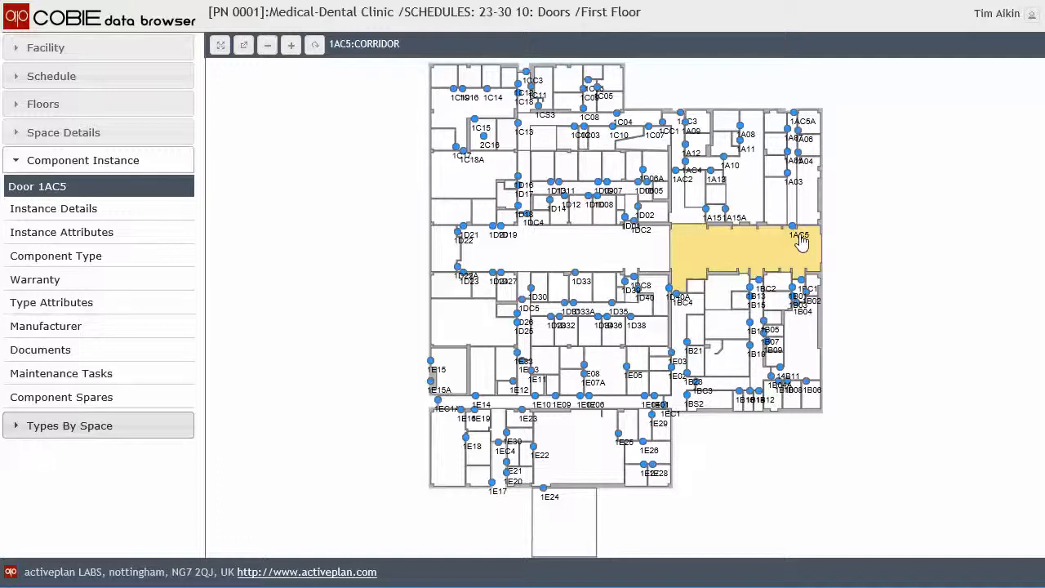
pyautogui.moveTo(719, 253)
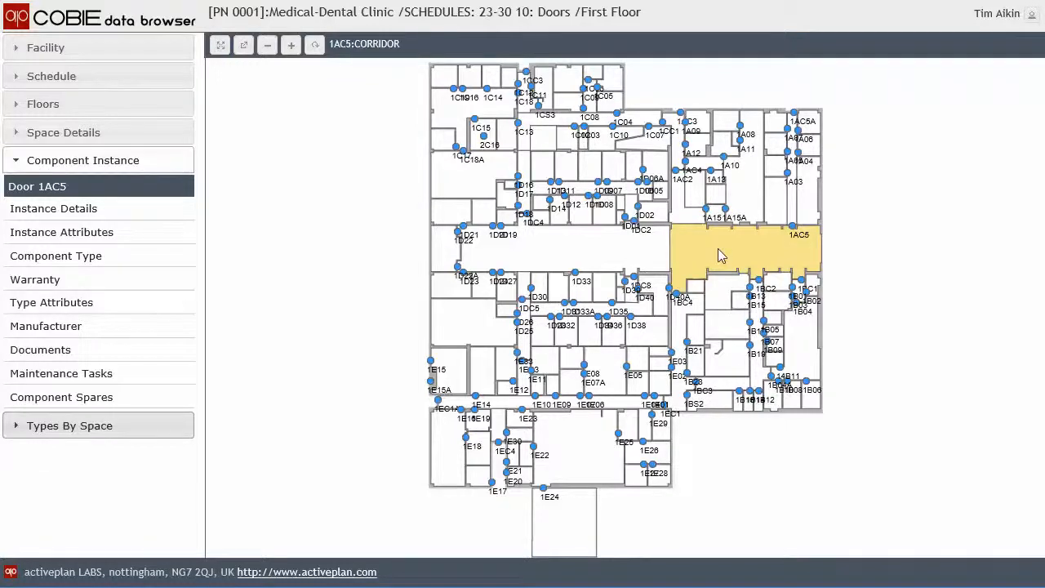
pyautogui.click(743, 258)
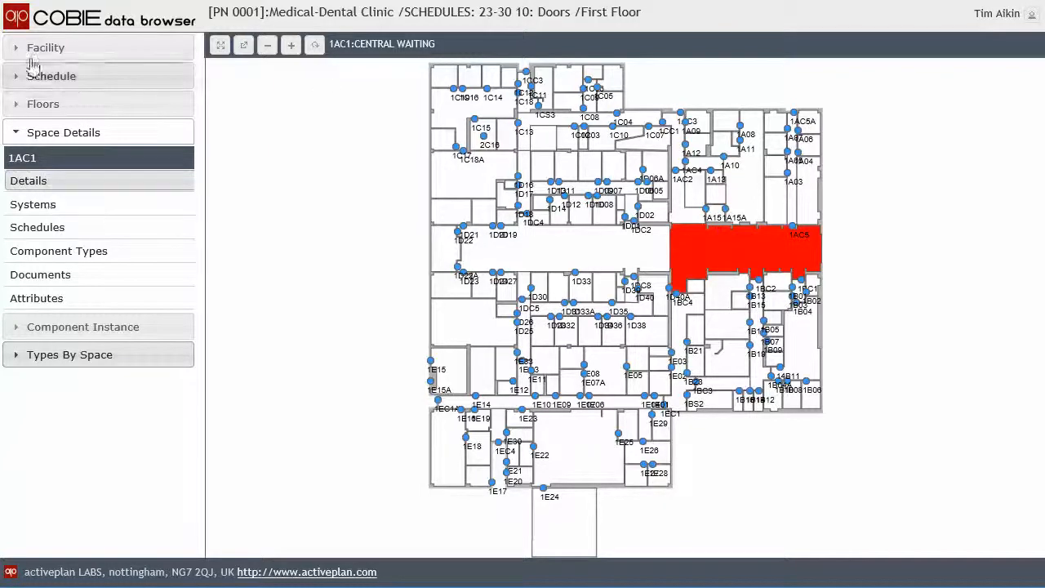
pyautogui.click(45, 47)
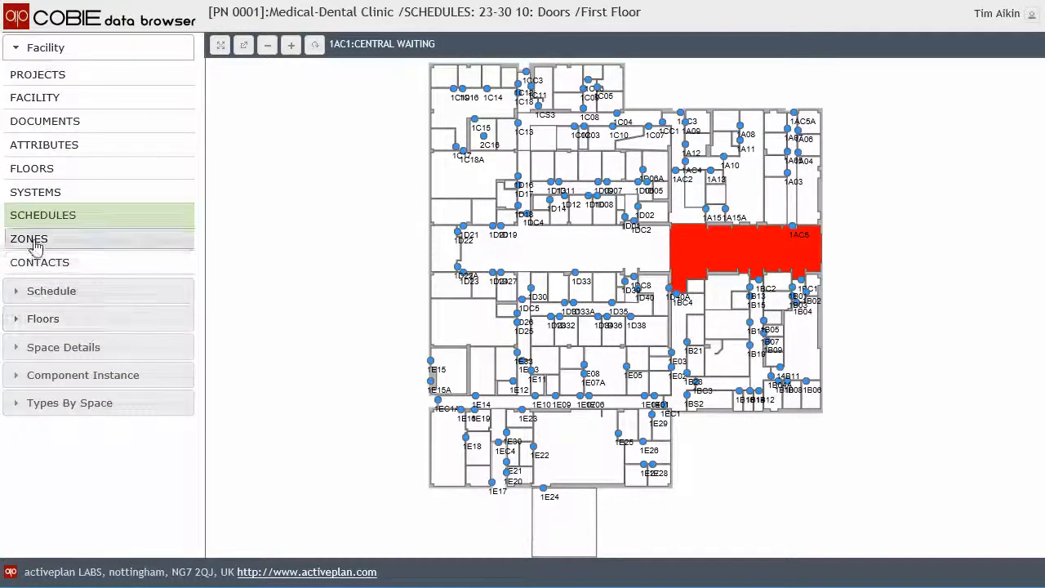
# Step: List the occupancy zones, view the Administration zone's rooms, and show zones on the First Floor plan
pyautogui.click(30, 238)
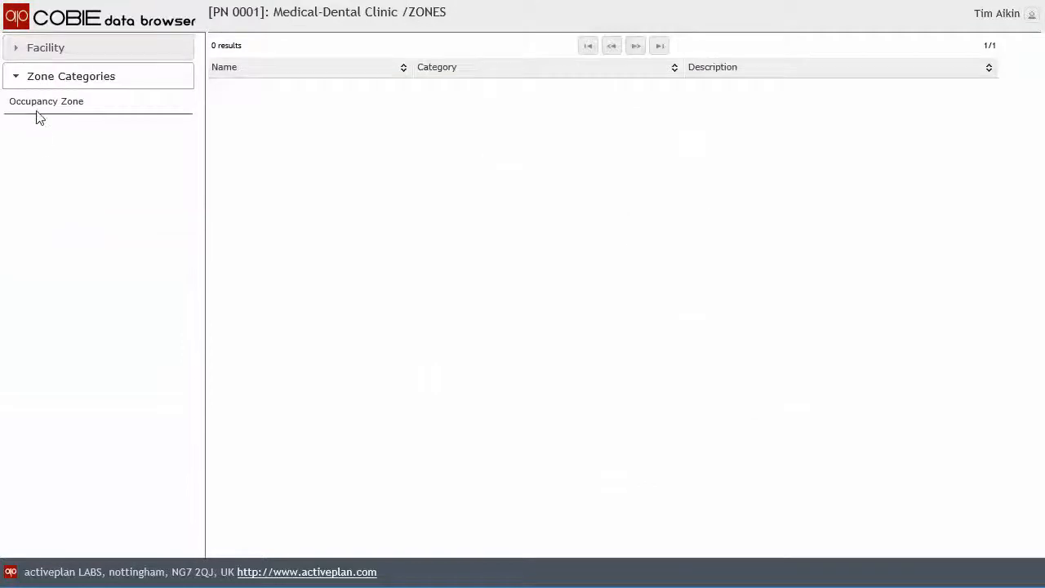
pyautogui.click(46, 101)
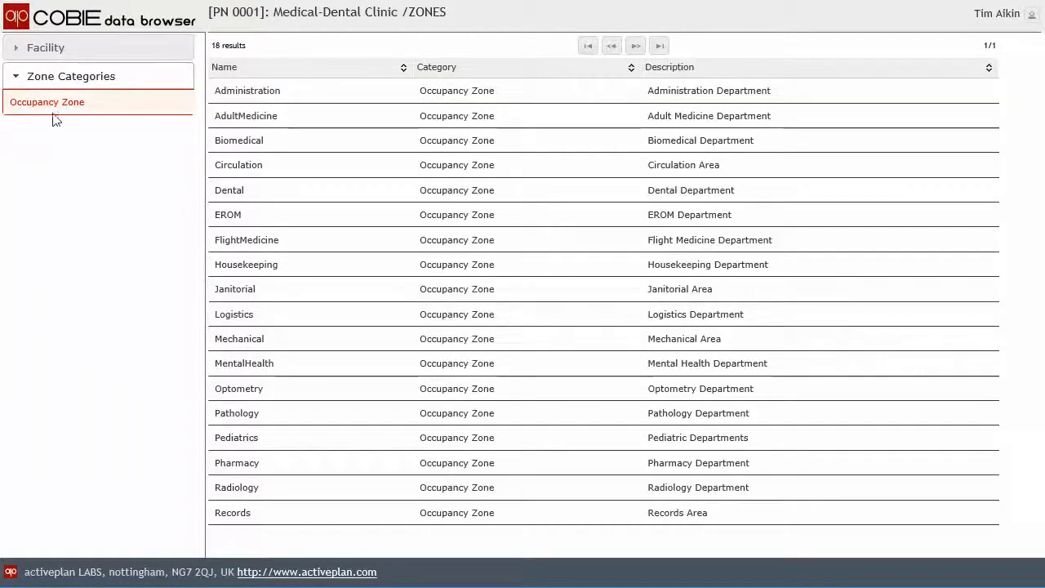
pyautogui.click(246, 91)
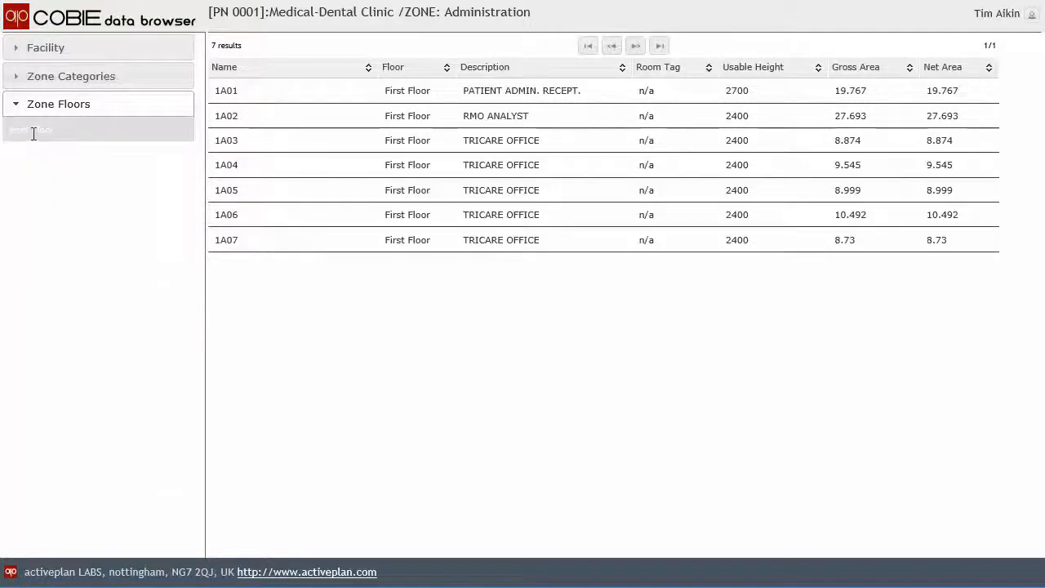
pyautogui.click(32, 127)
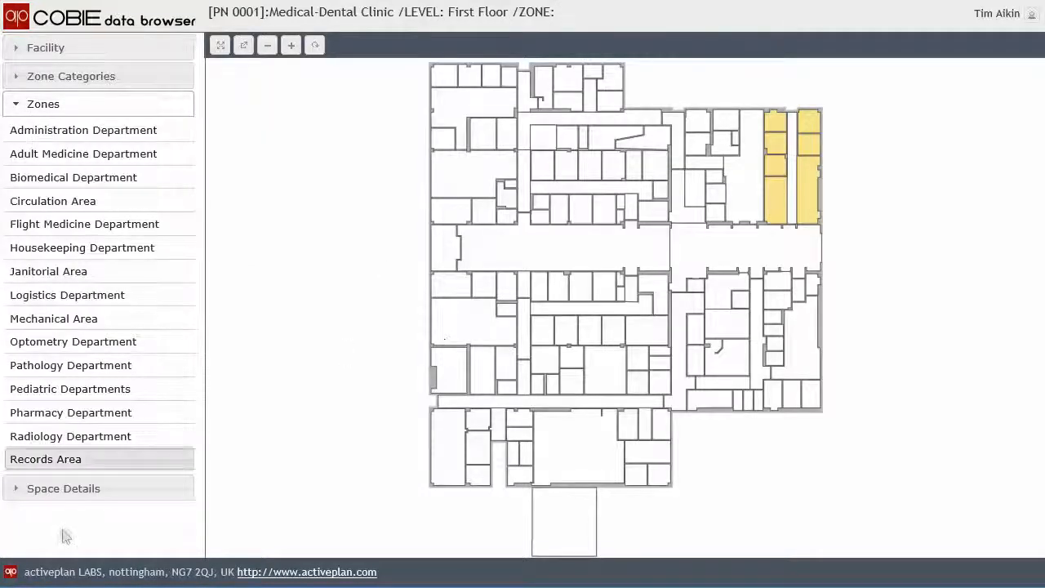
# Step: Highlight the Pharmacy Department zone, then the Housekeeping Department zone
pyautogui.click(71, 412)
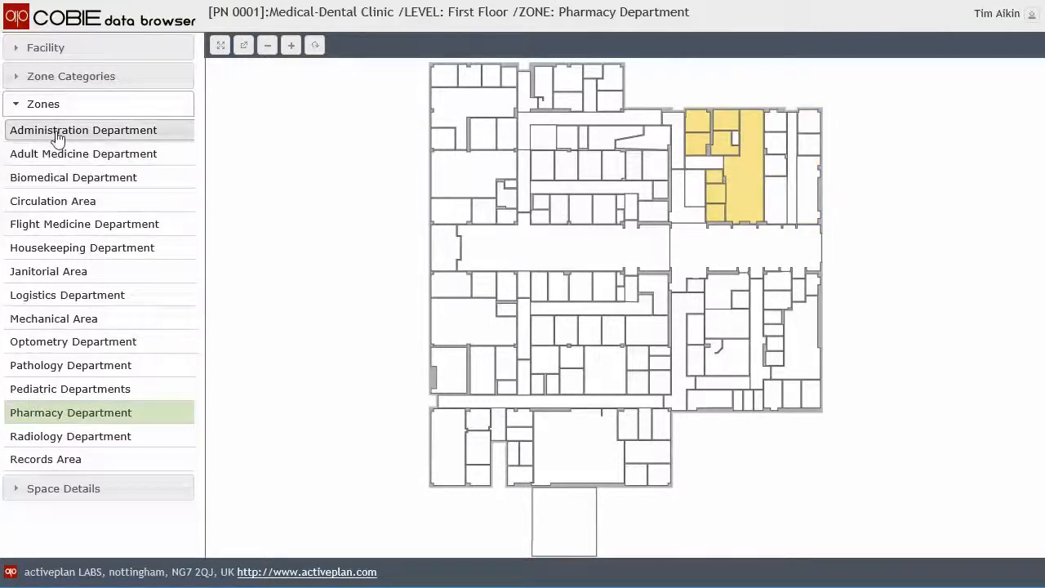
pyautogui.click(82, 248)
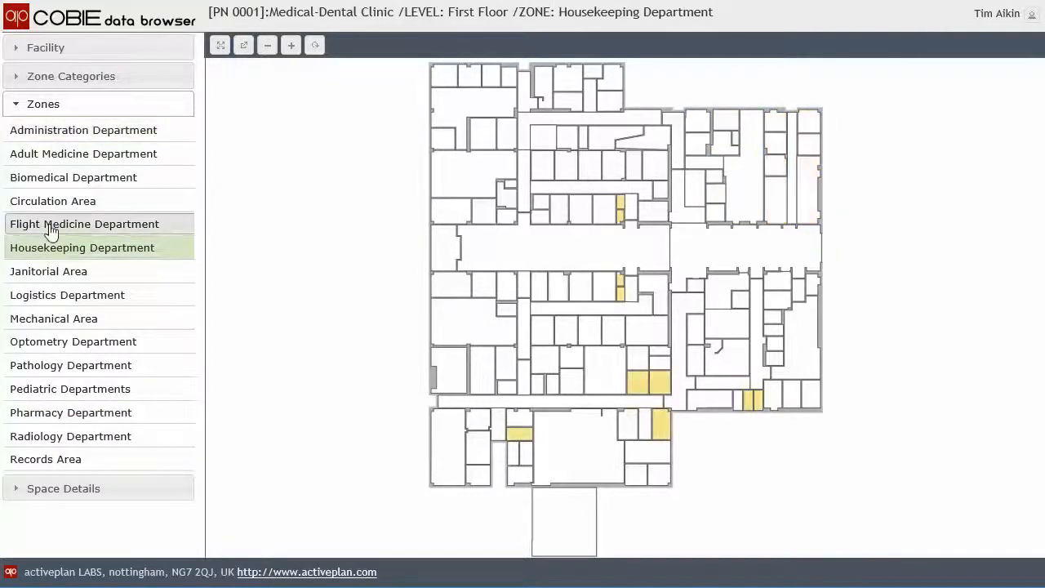